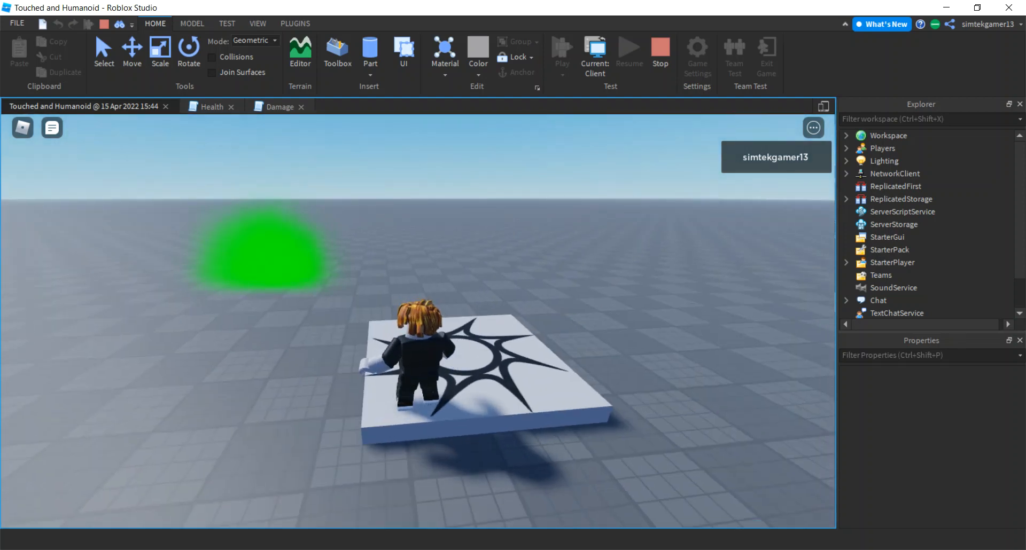
Step: Leave the demo playtest and open a fresh Baseplate place
click(624, 51)
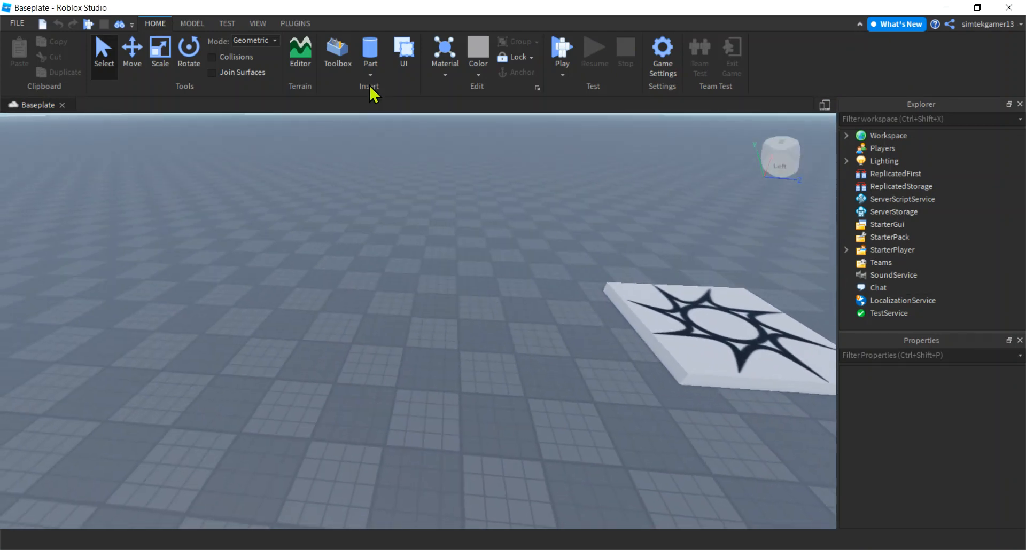
Step: Insert a block part with a Smoke effect and color the smoke green
click(370, 62)
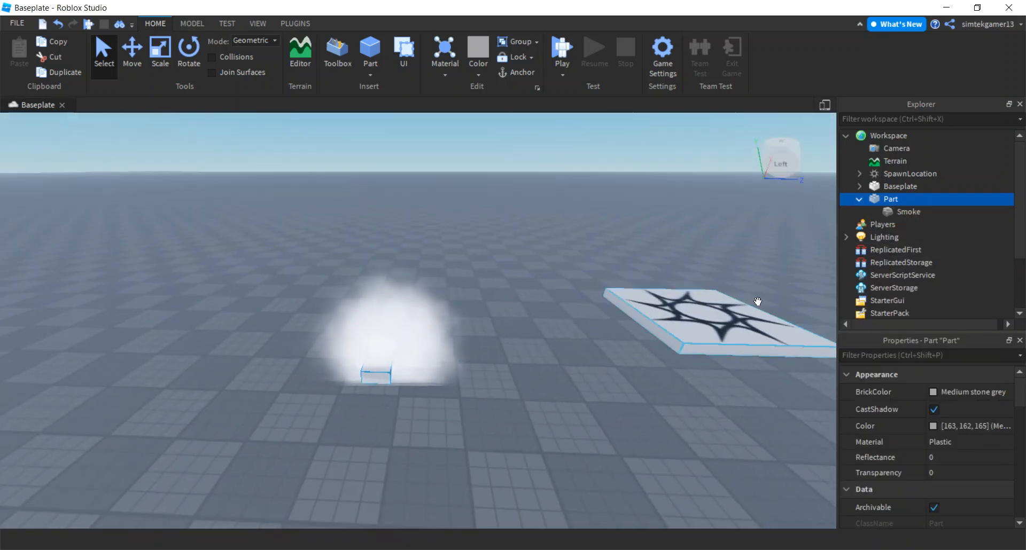
click(909, 211)
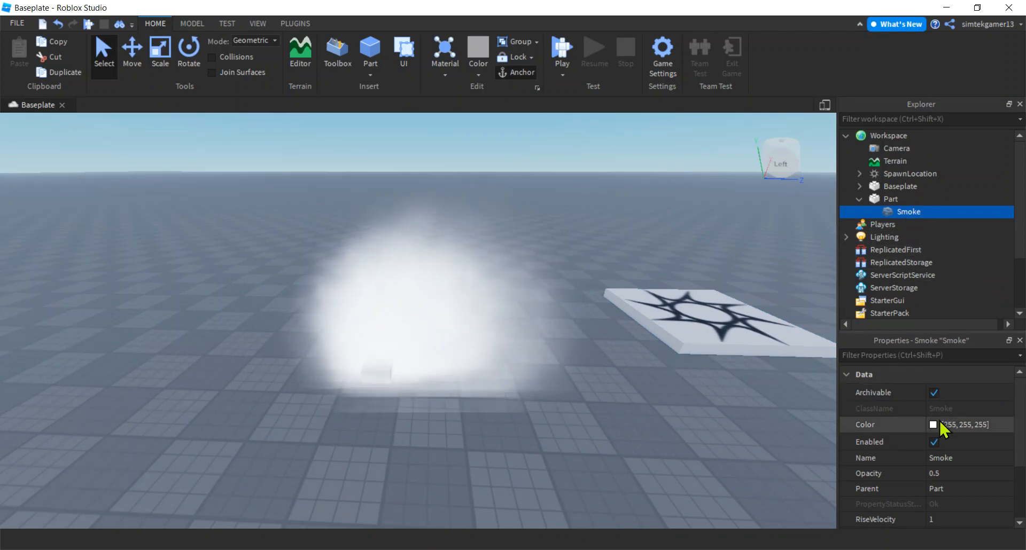
click(934, 425)
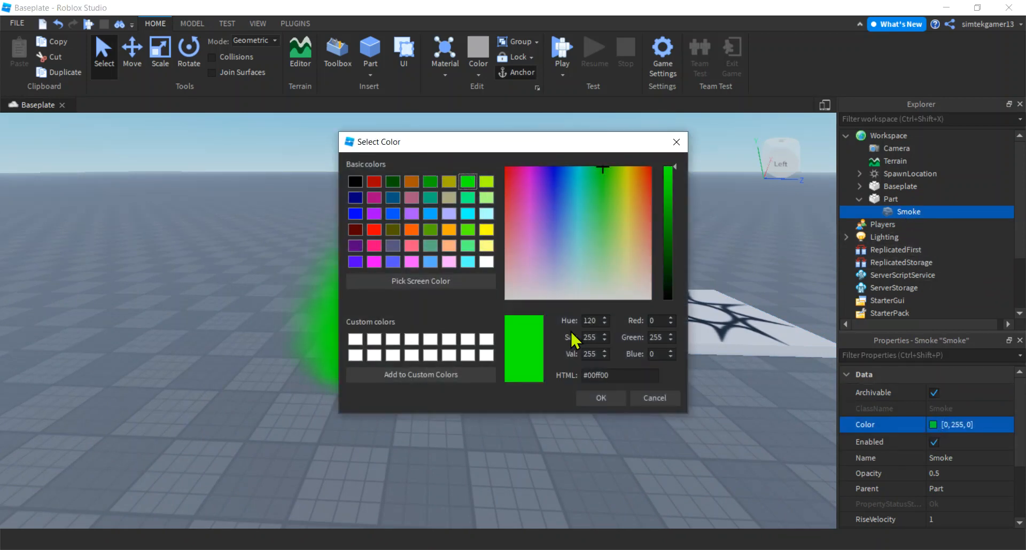
click(600, 398)
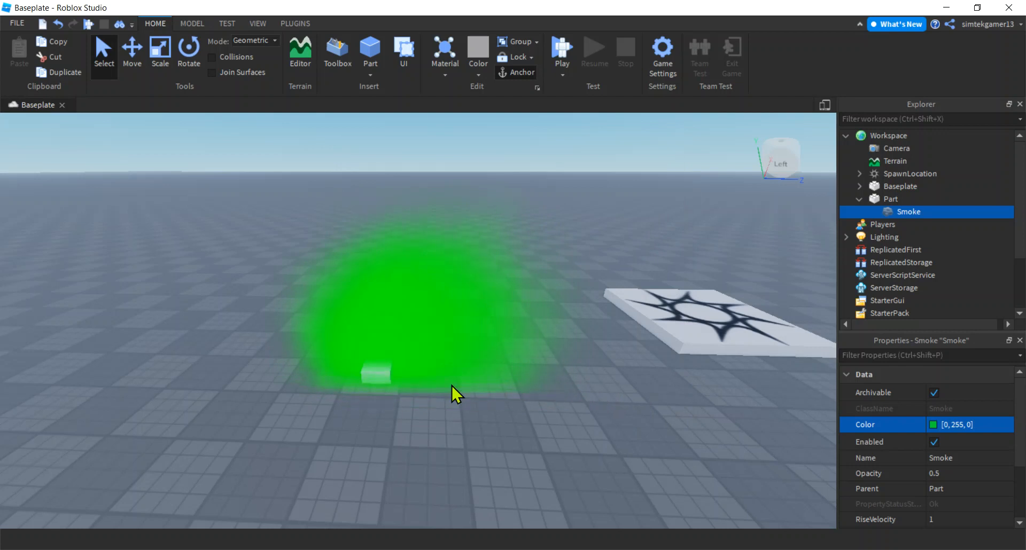
click(892, 198)
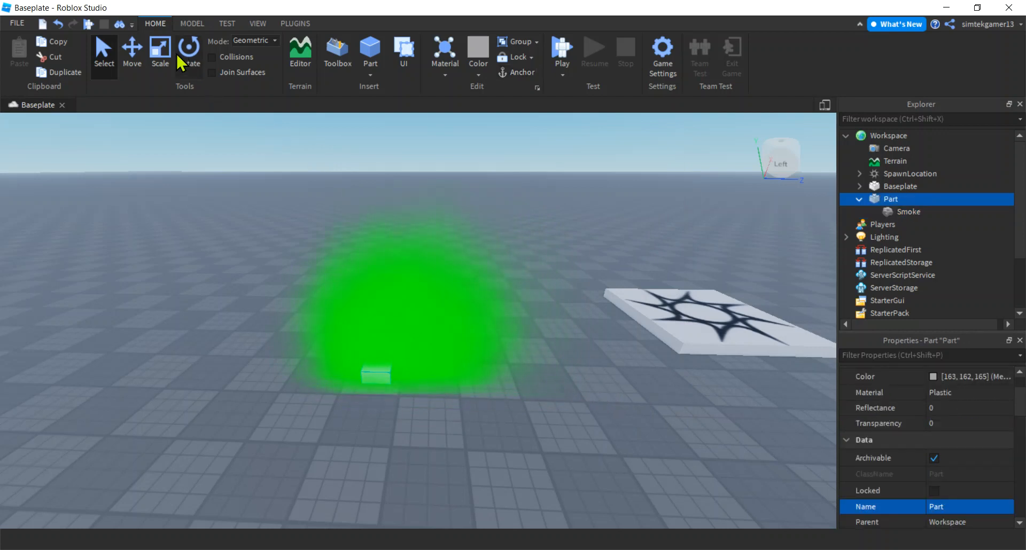
Step: Scale the part into a bigger cube and rename it 'Cloud'
click(160, 51)
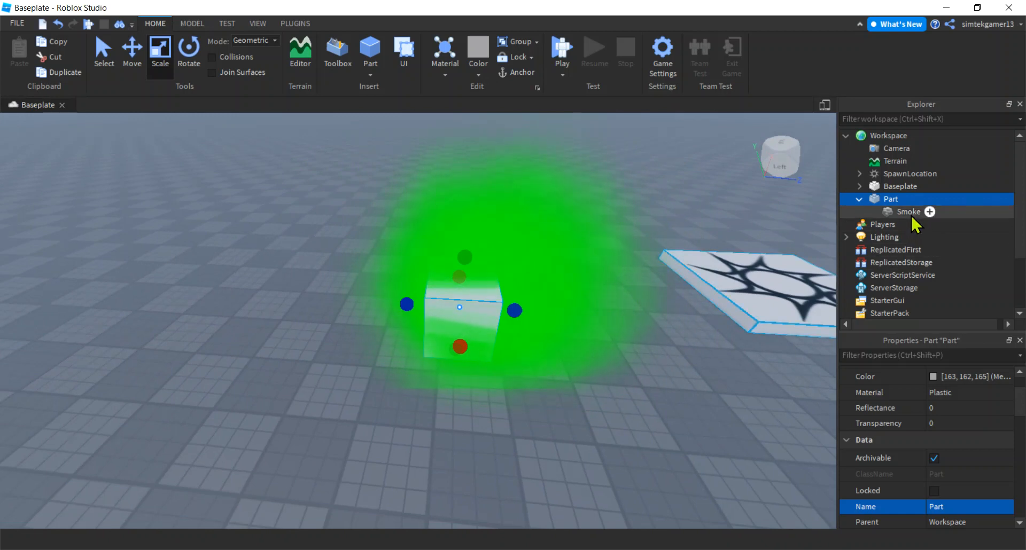
double_click(891, 199)
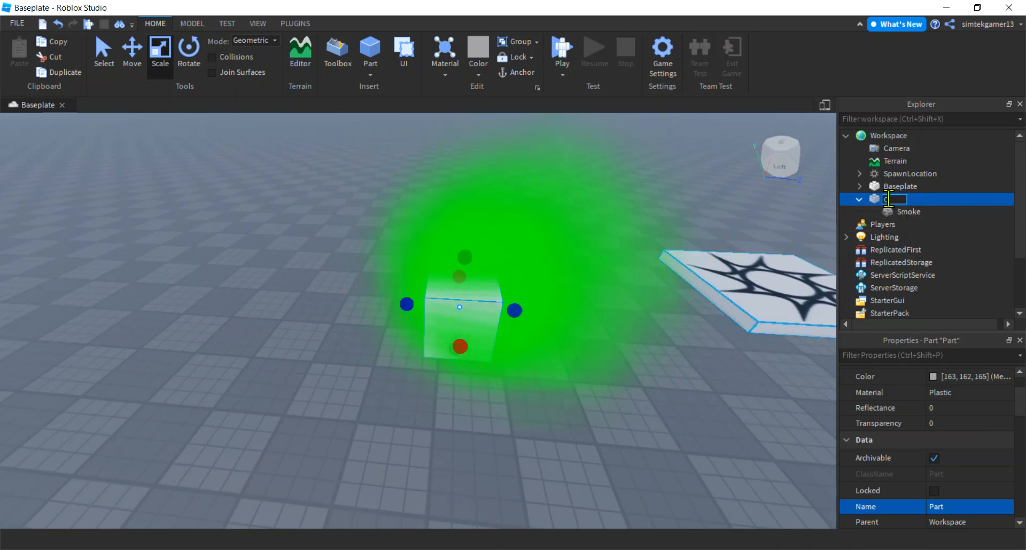
text(Cloud)
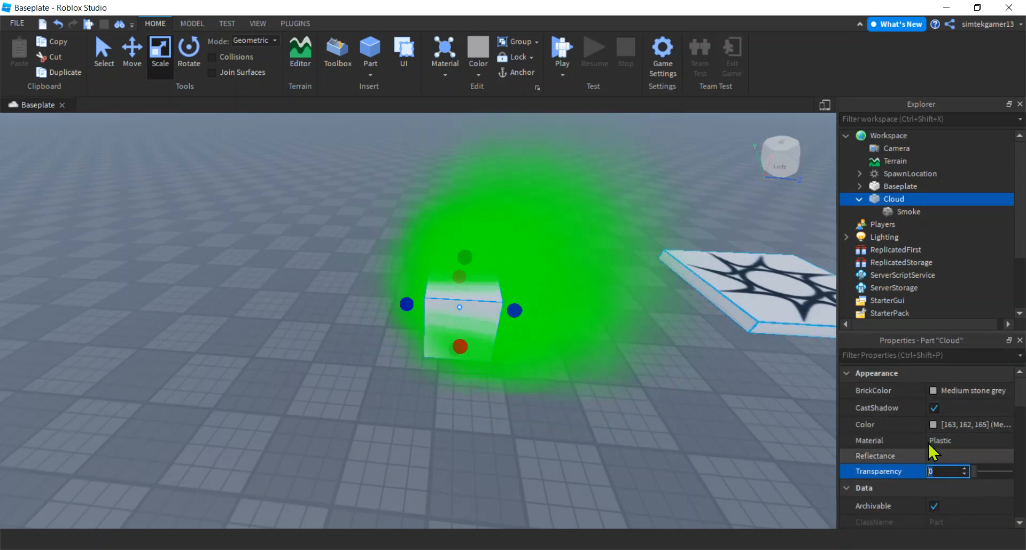
Step: Set Cloud's Transparency to 1, untick CanCollide, and tick Anchored
text(1)
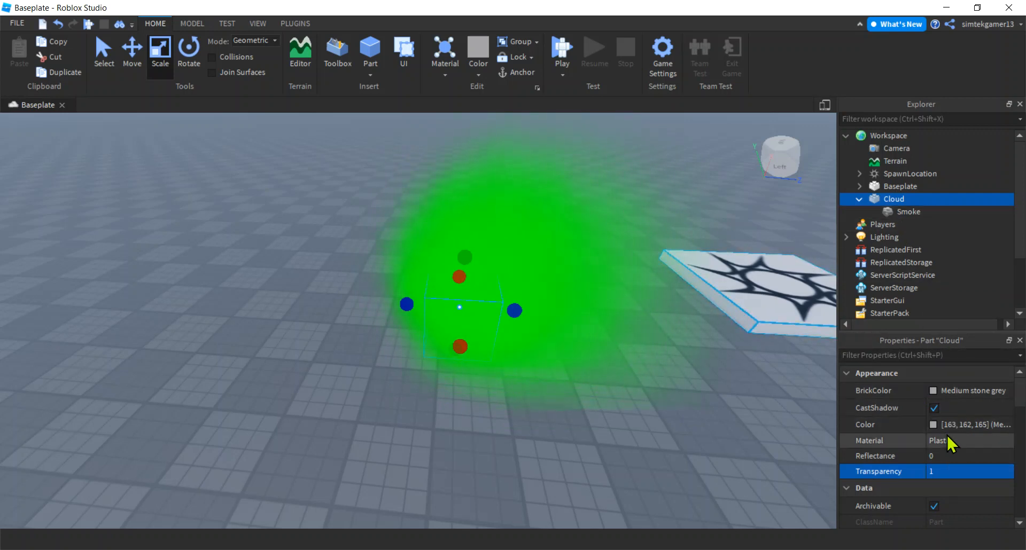
scroll(down, 3)
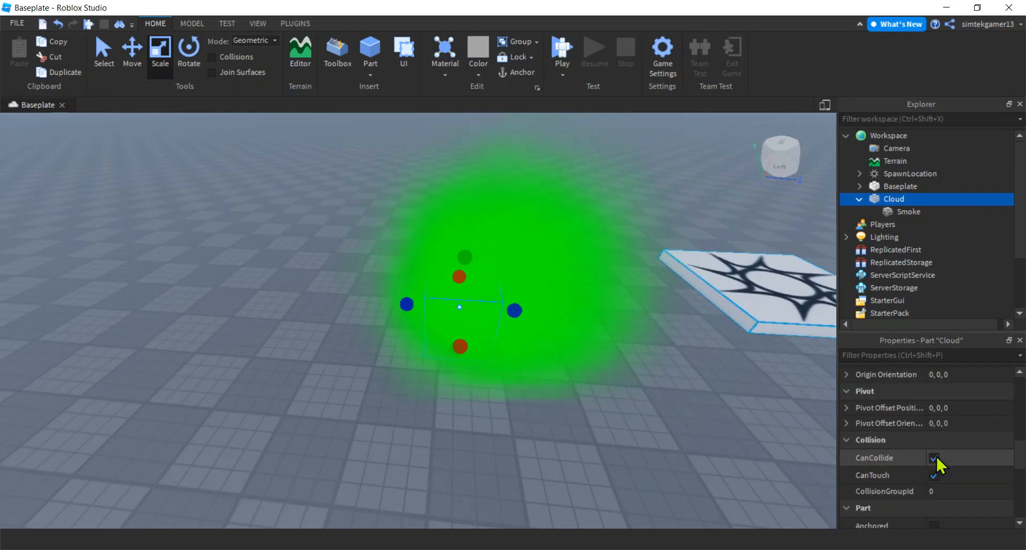
click(935, 457)
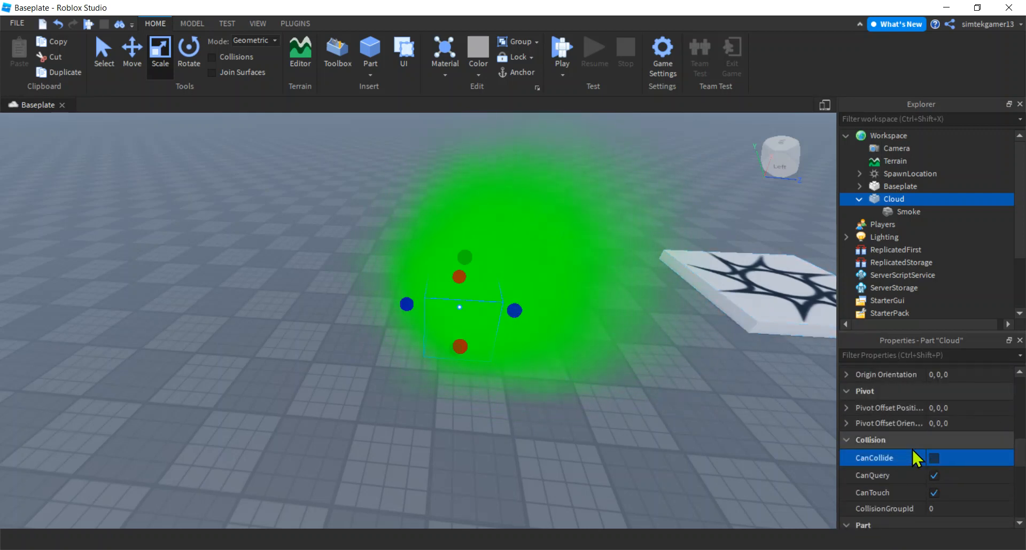
scroll(down, 3)
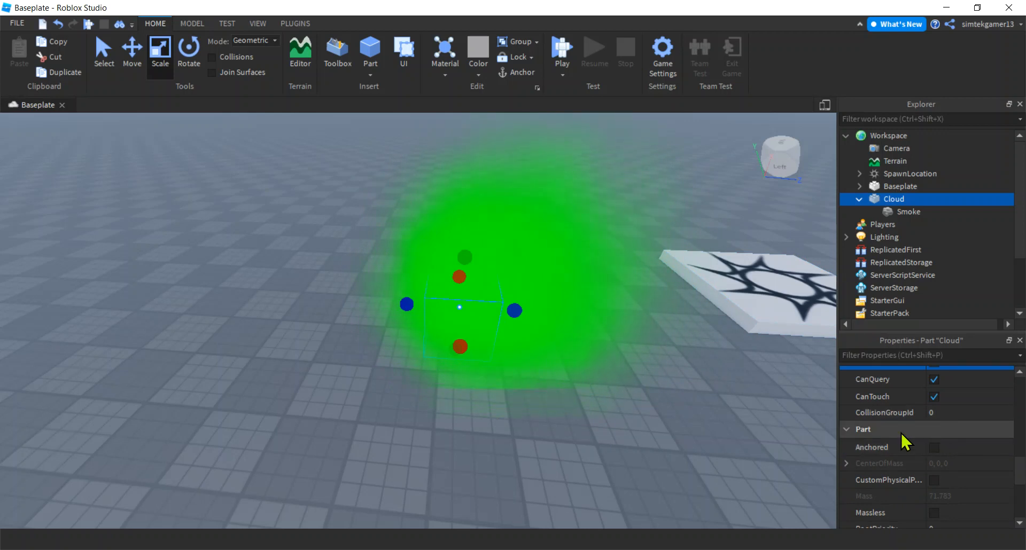
click(935, 447)
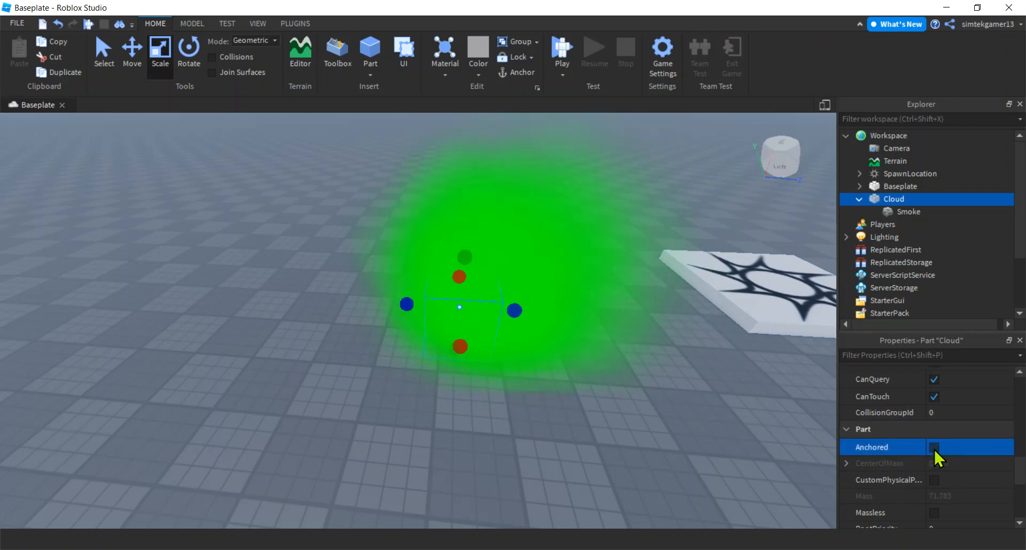
click(934, 447)
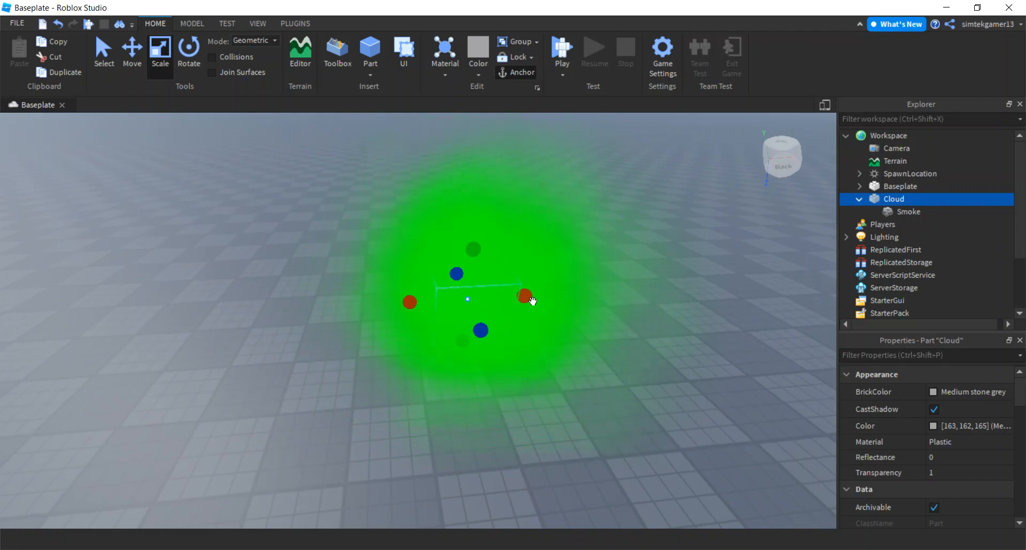
Step: Add a script to Cloud, clearing the placeholder and writing 'local part = script.Parent'
click(915, 199)
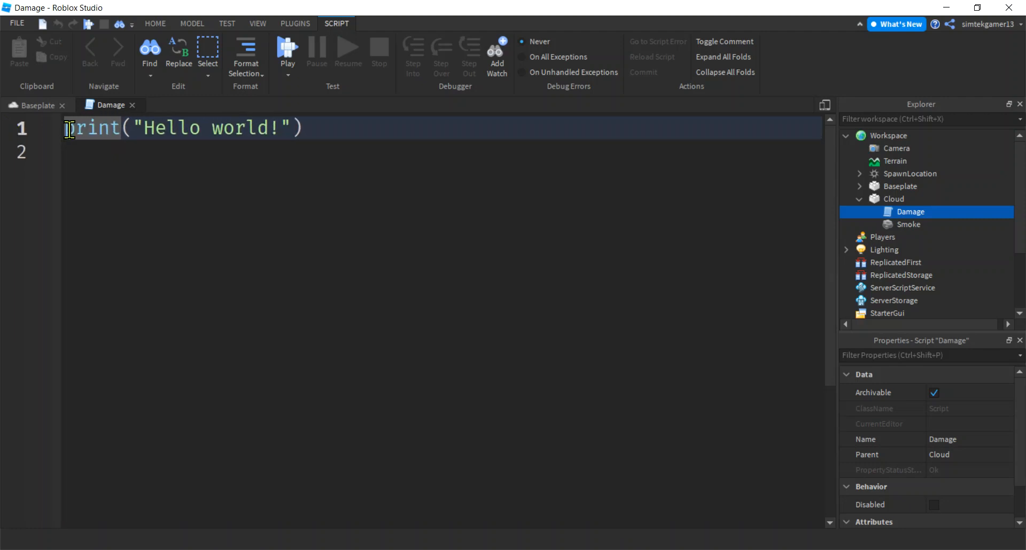
key(ctrl+a)
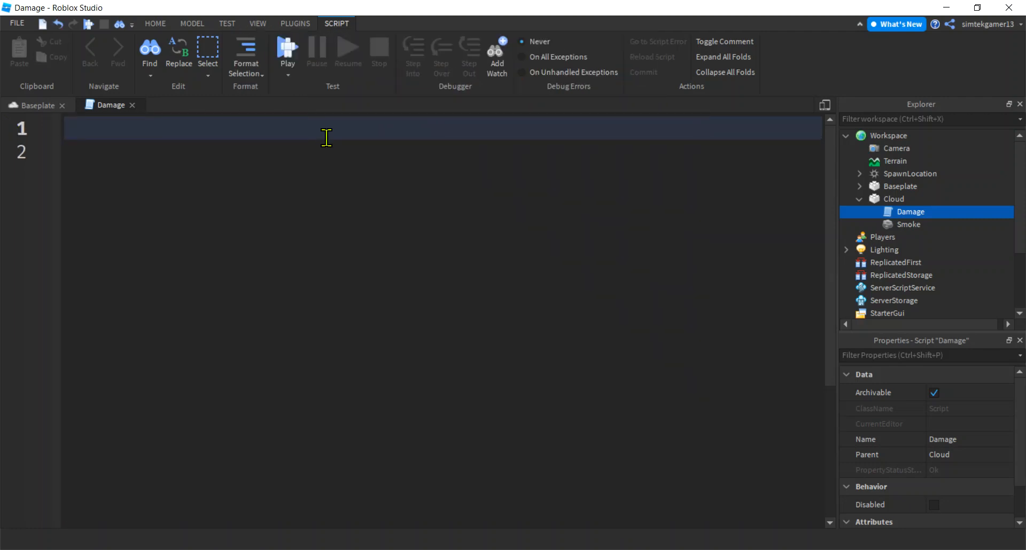
text(local part =)
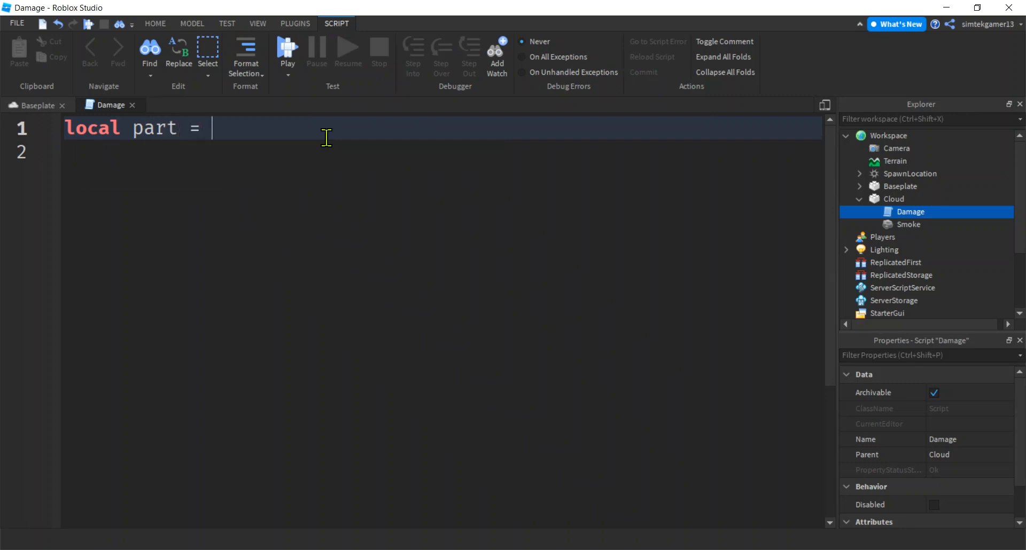
text(script.Parent)
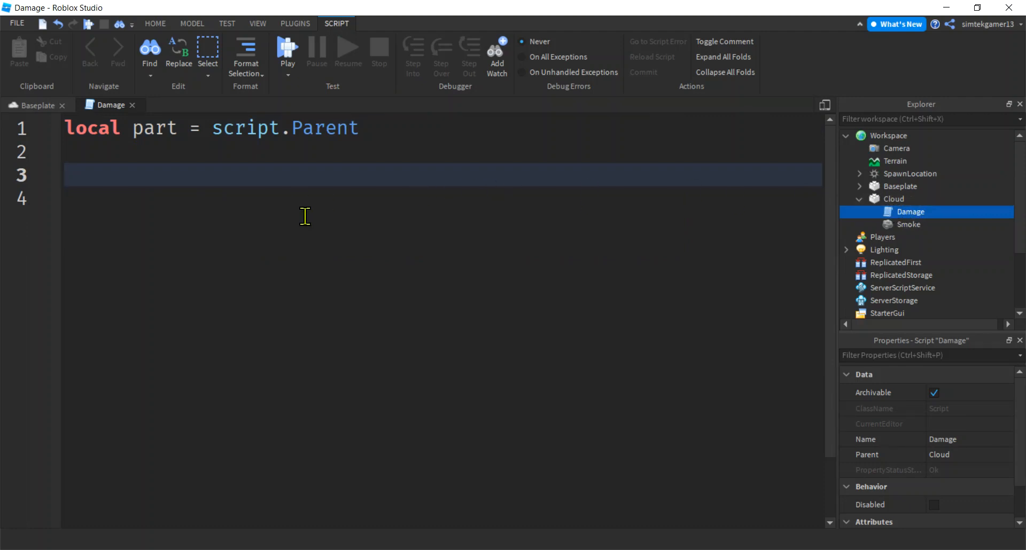
Step: Declare an empty 'local function onTouch(otherPart)' in the script
text(local function)
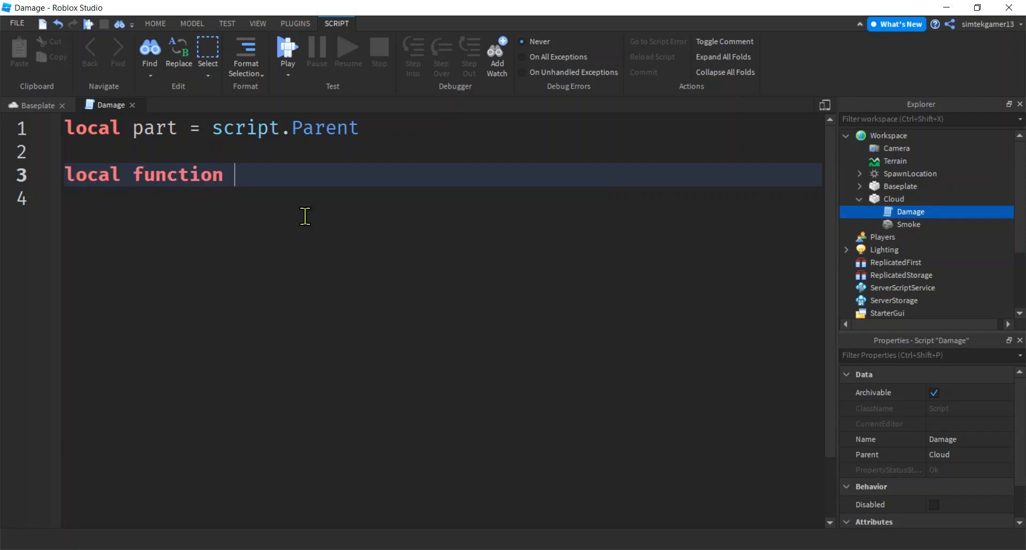
text(onTouch())
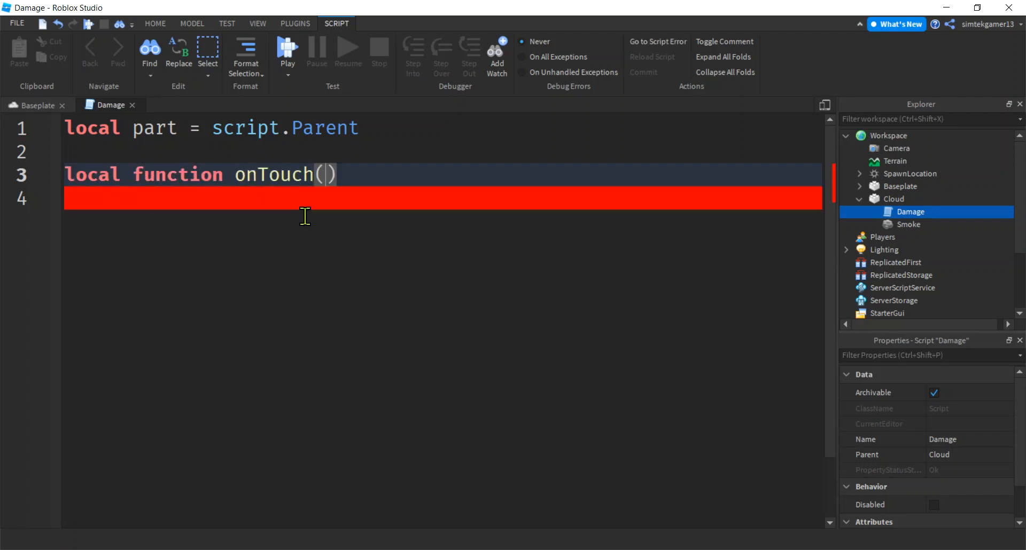
text(otherPart)
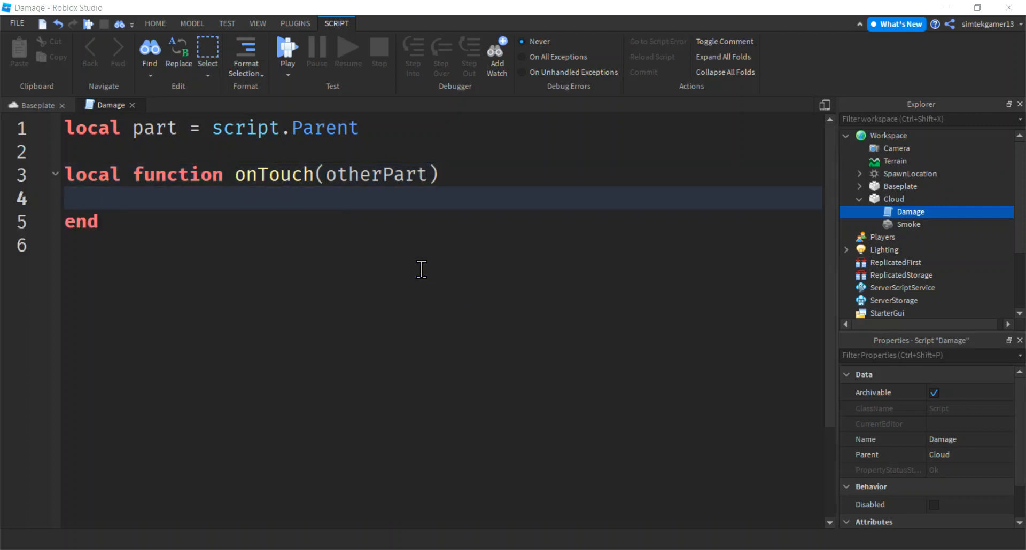
mouse_move(253, 186)
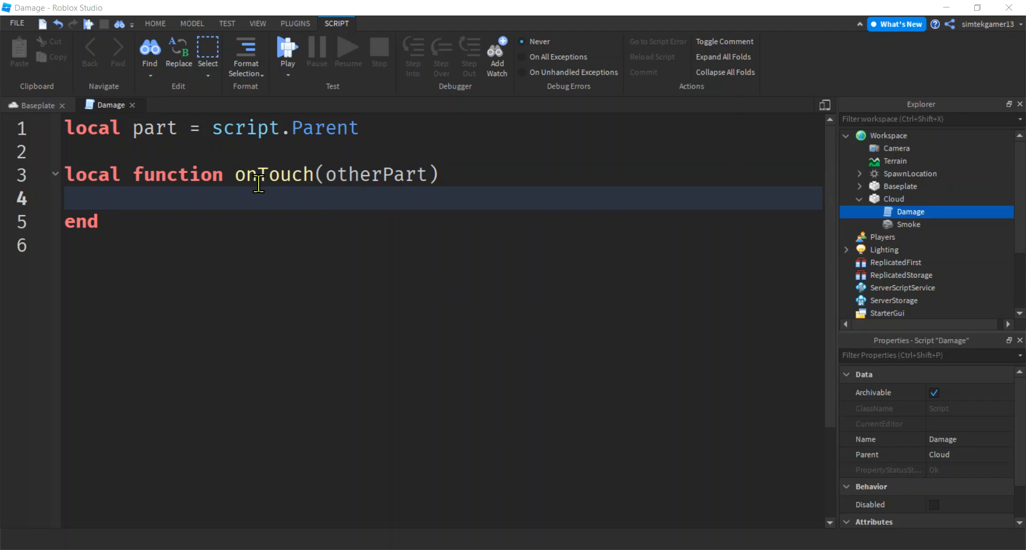
double_click(375, 174)
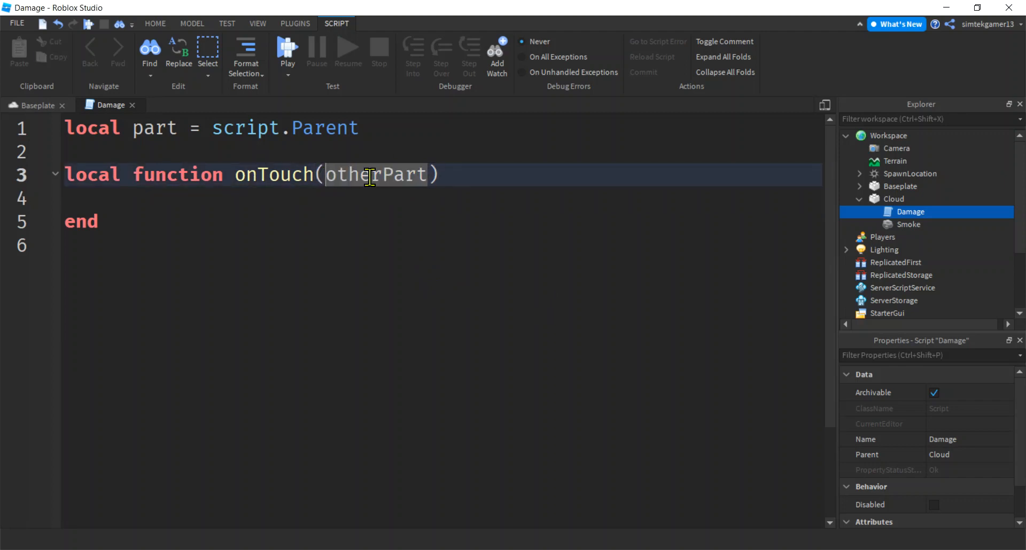
double_click(154, 127)
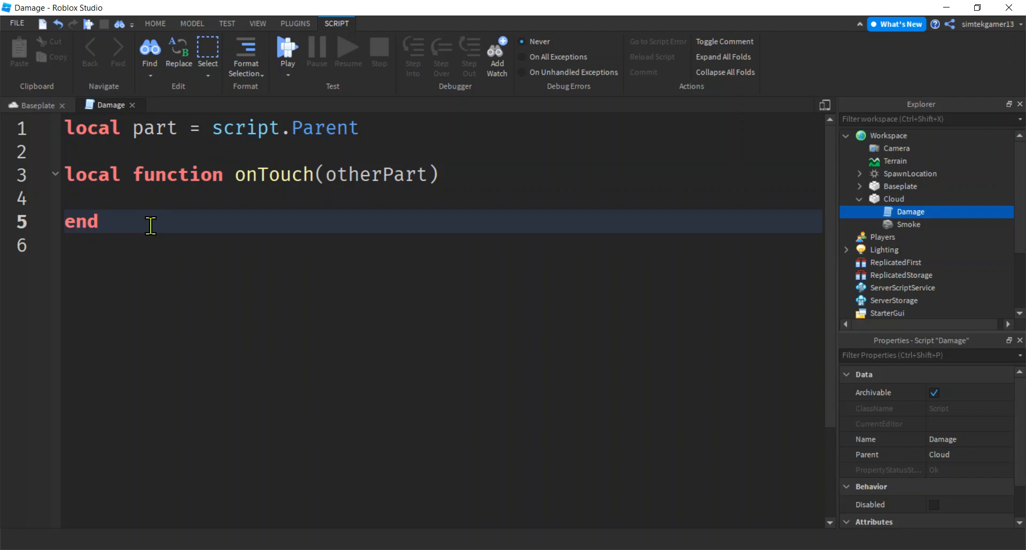
Step: Connect part.Touched to the onTouch function
text(part)
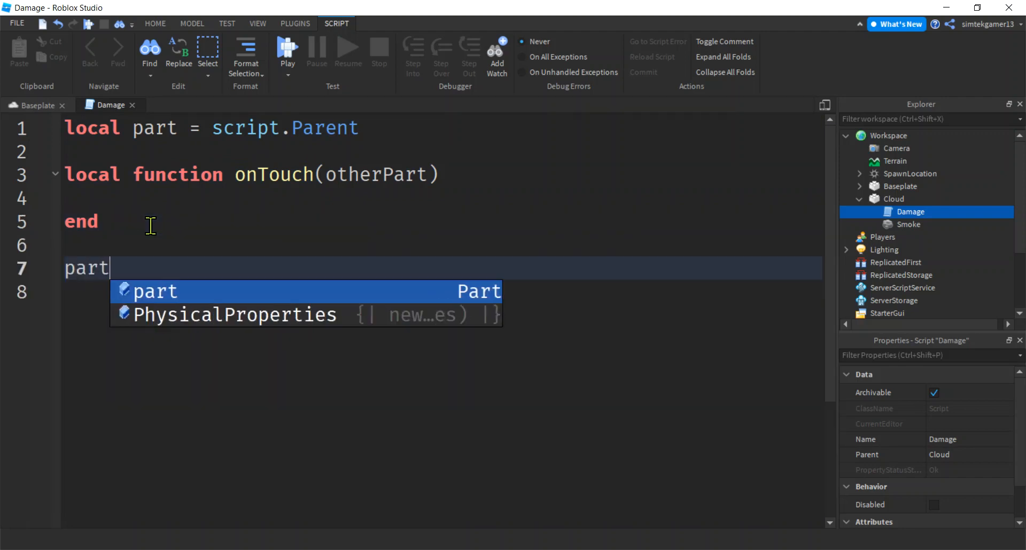
text(.T)
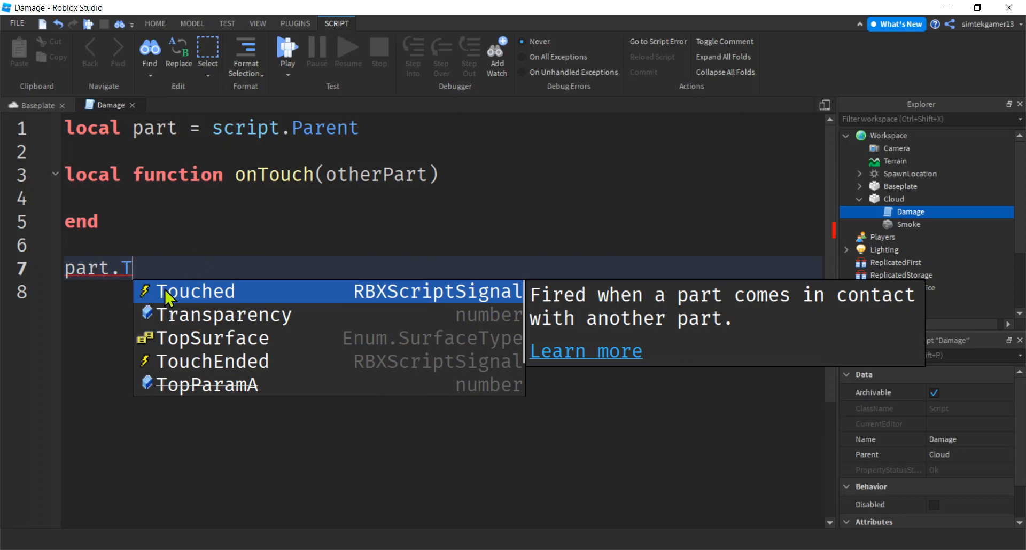
click(196, 292)
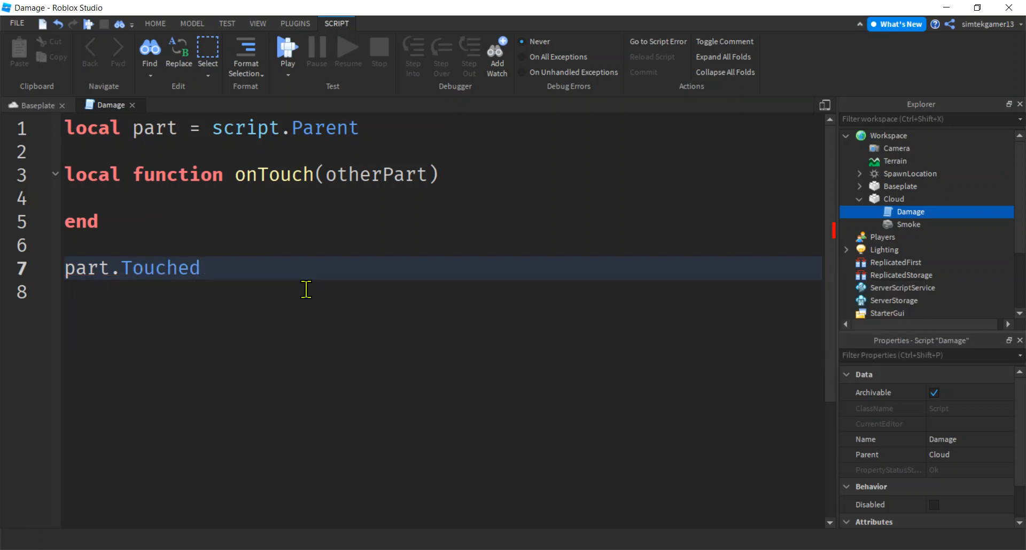
text(:Connect())
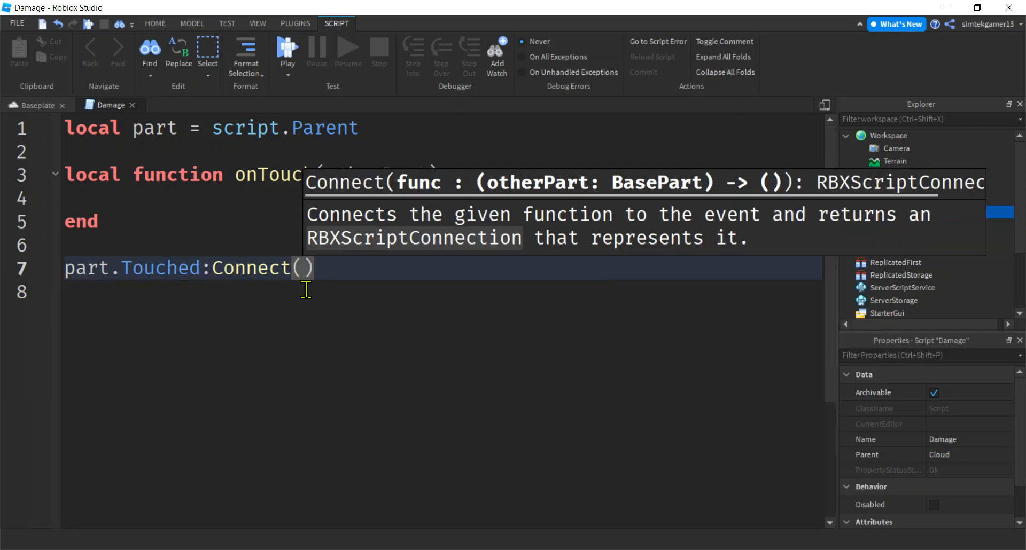
text(onTouch)
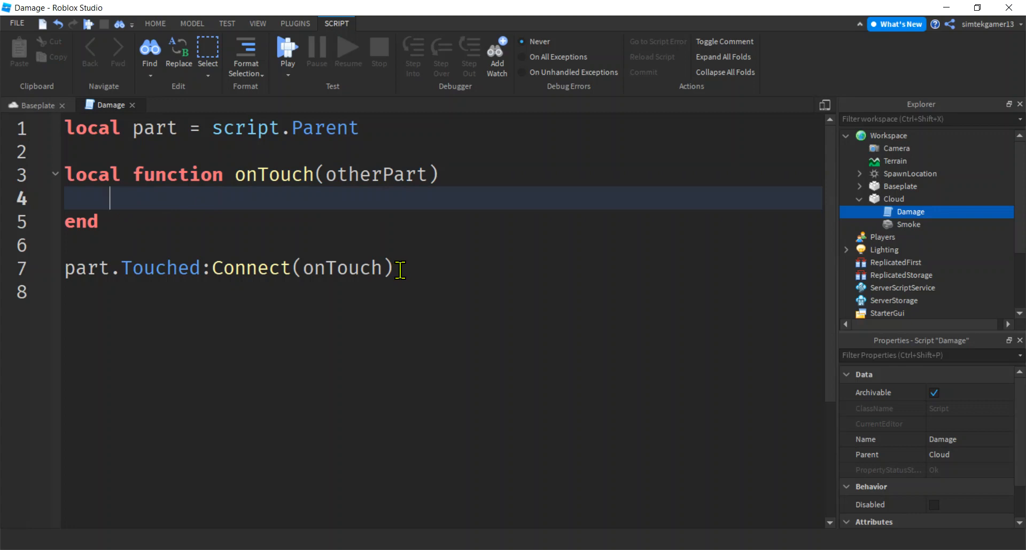
Step: Write print("otherPart = ", otherPart) inside onTouch
text(print())
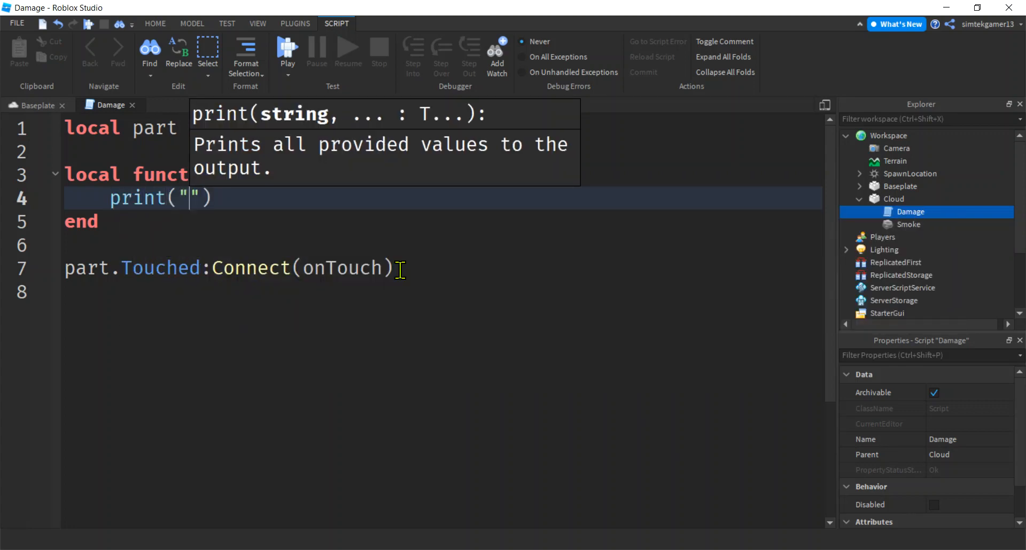
text(otherPar)
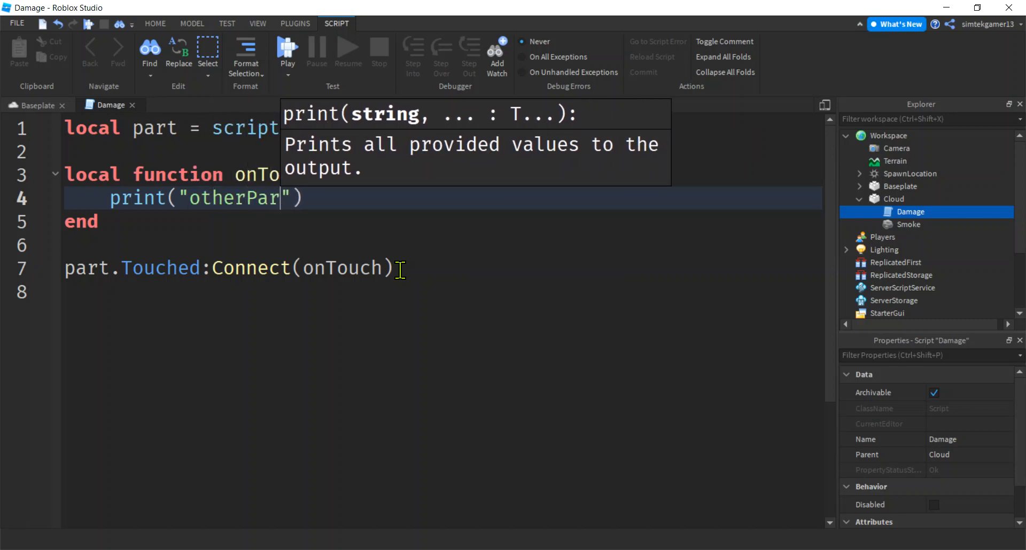
text(=)
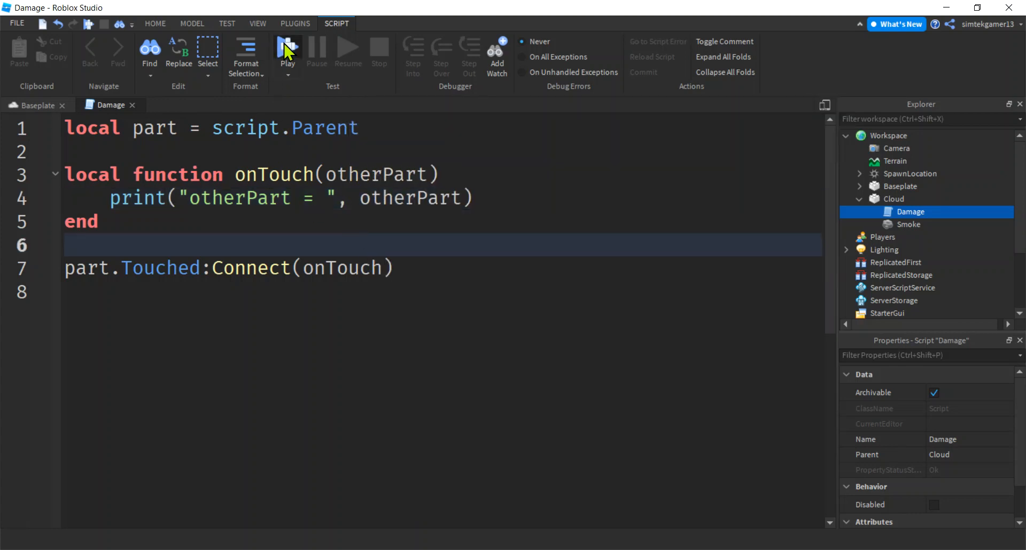
Step: Start a playtest and show the Output window from the View tab
click(287, 46)
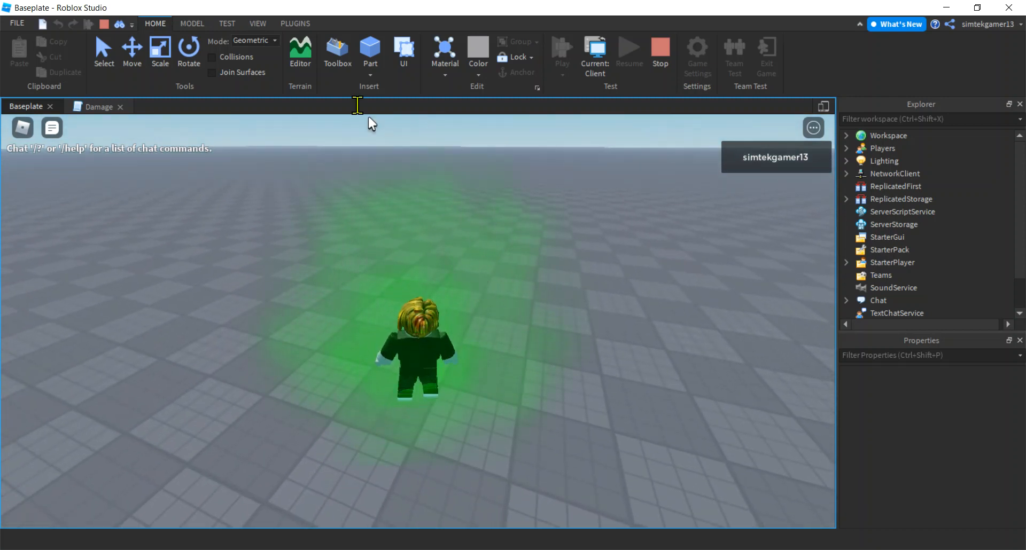
click(257, 23)
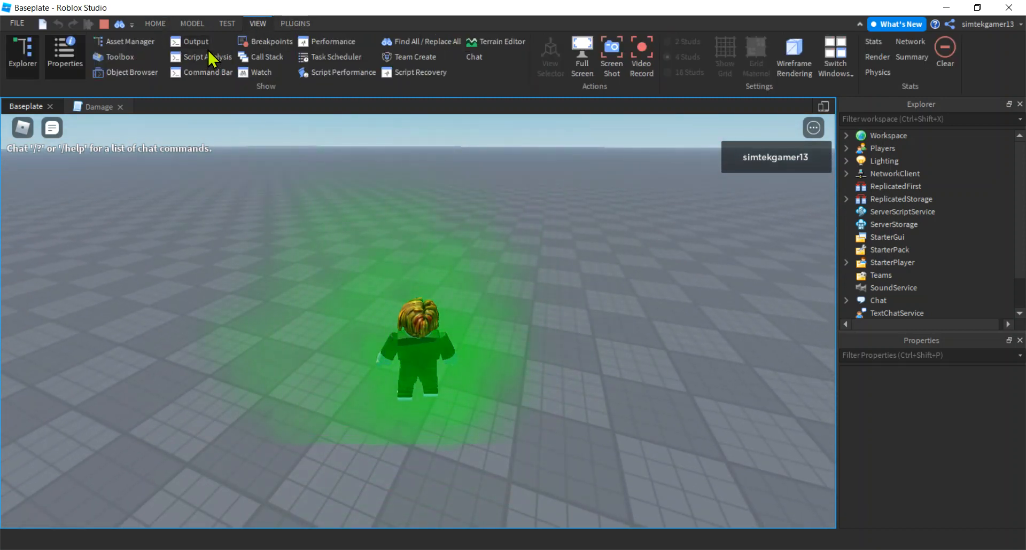
click(196, 41)
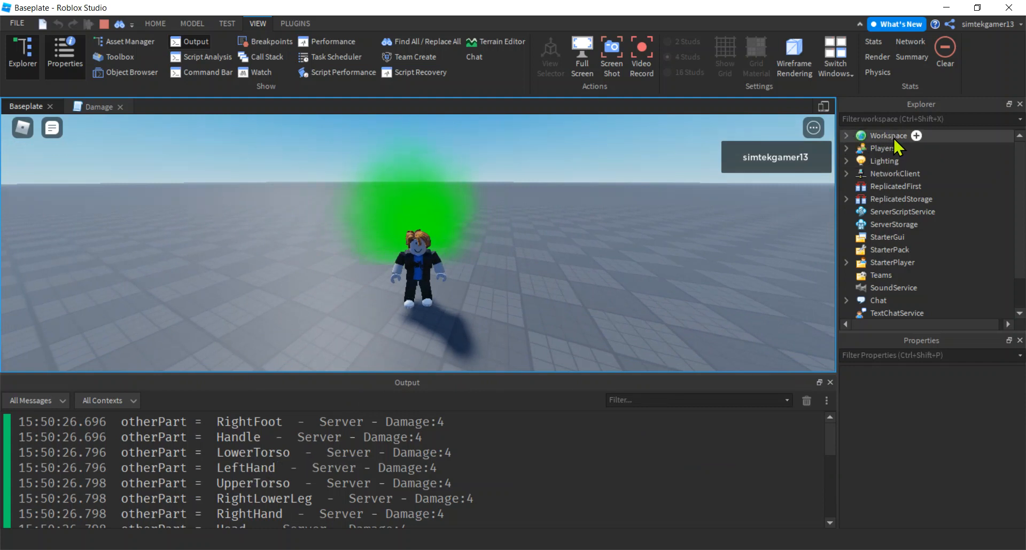
Step: Expand Workspace and the player character in Explorer and select its Humanoid
click(846, 136)
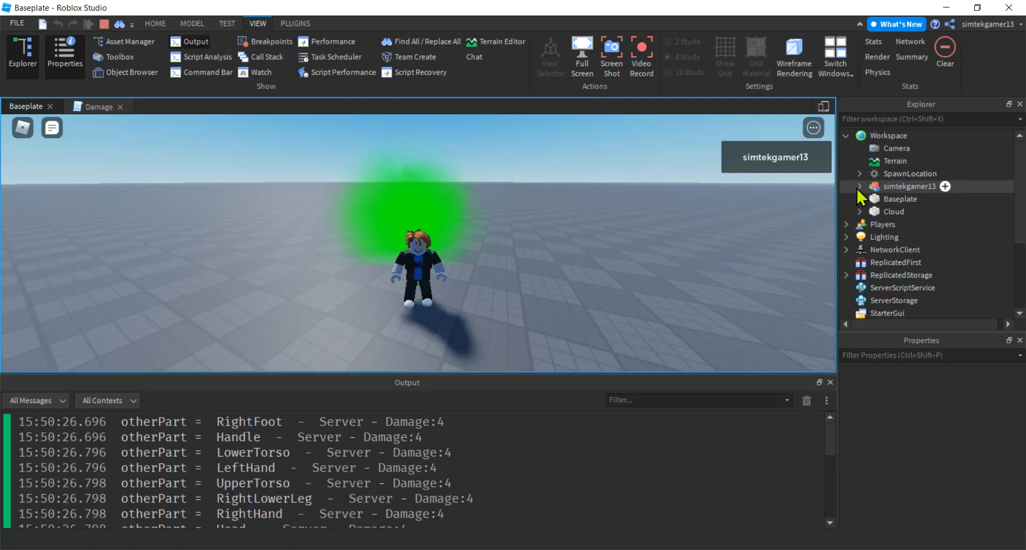
click(859, 187)
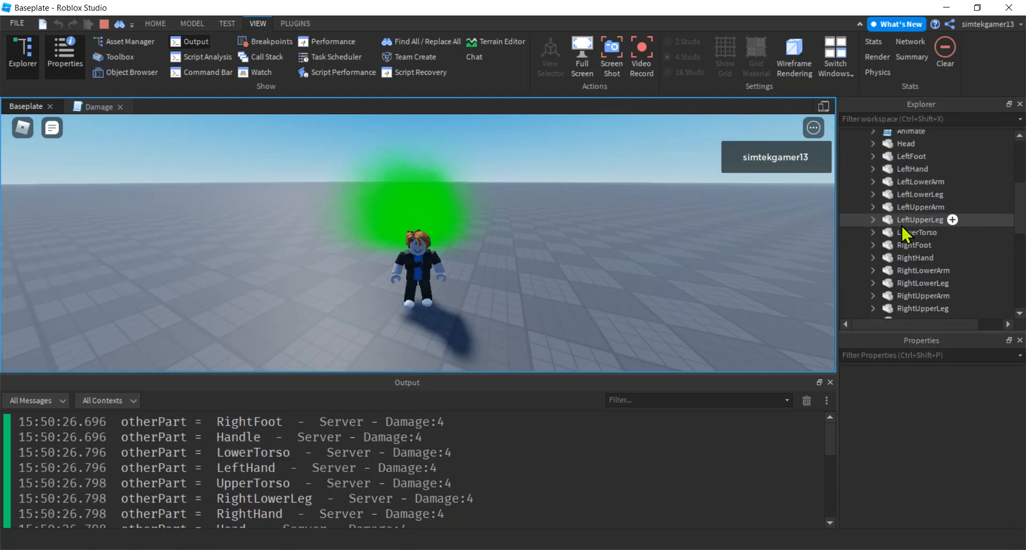
click(916, 245)
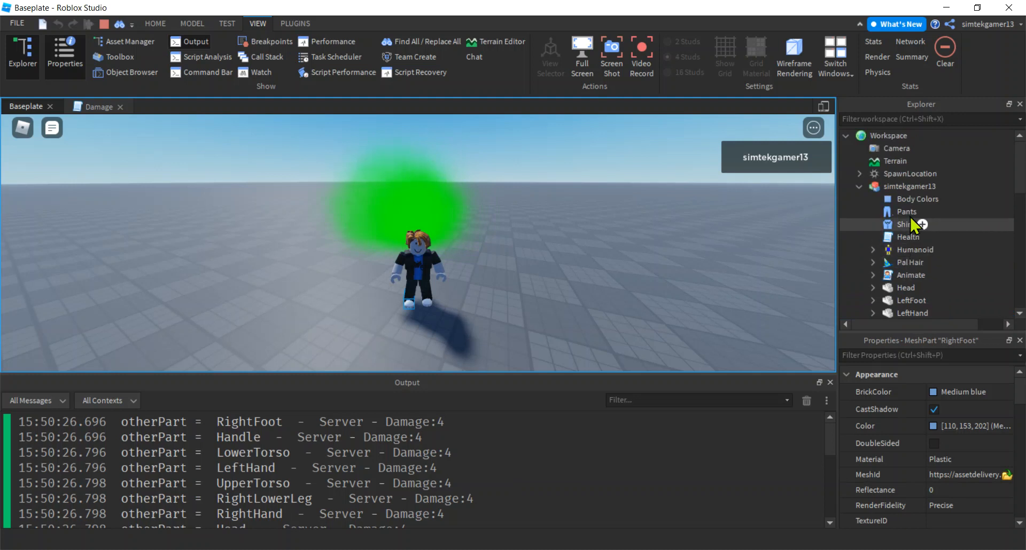
click(911, 186)
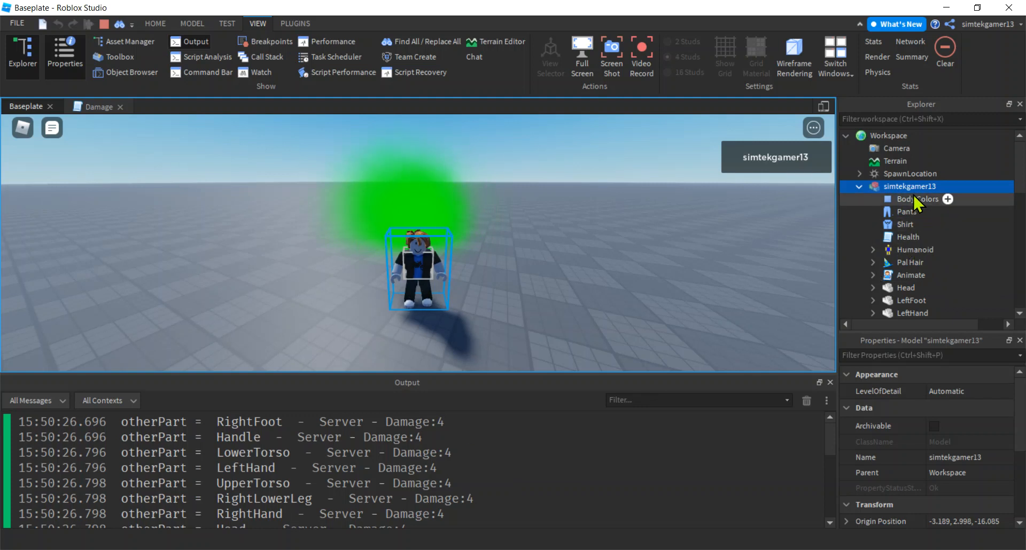
scroll(down, 3)
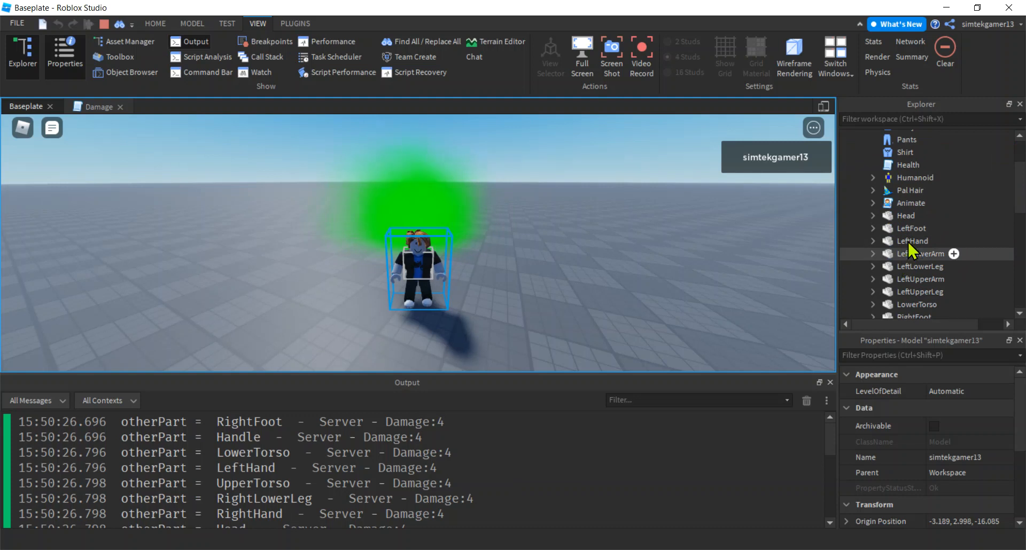
click(908, 187)
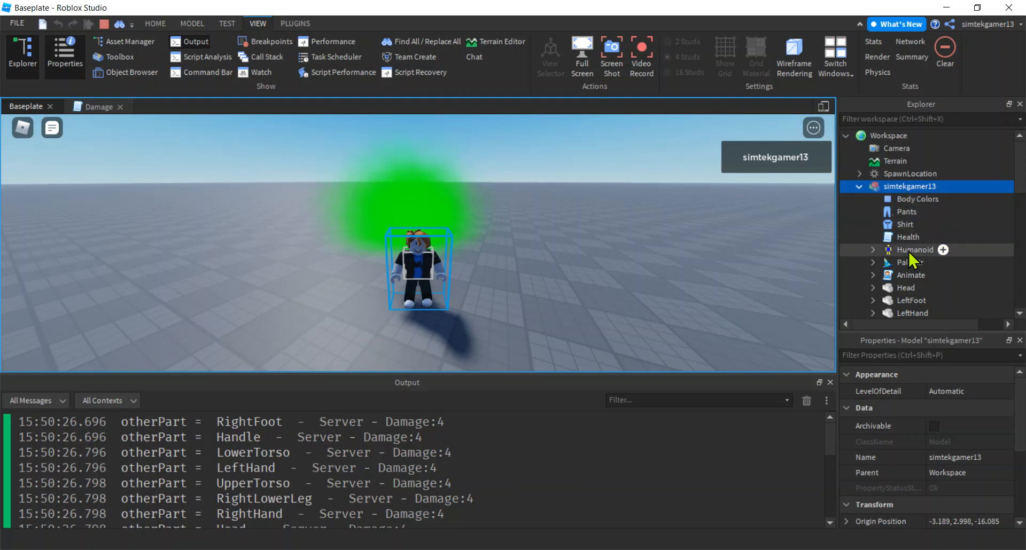
click(914, 250)
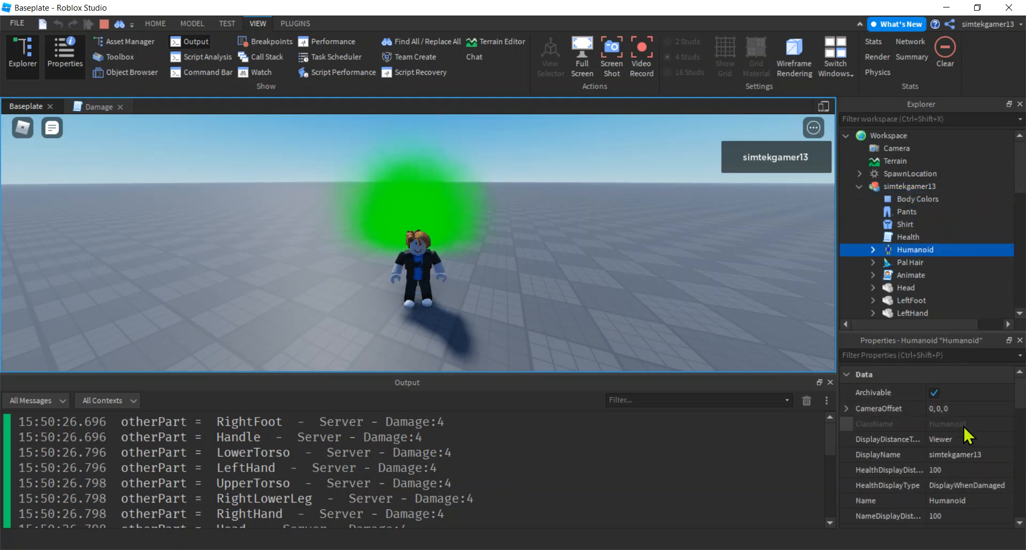
Step: Set the Humanoid's Health property to 0
scroll(down, 3)
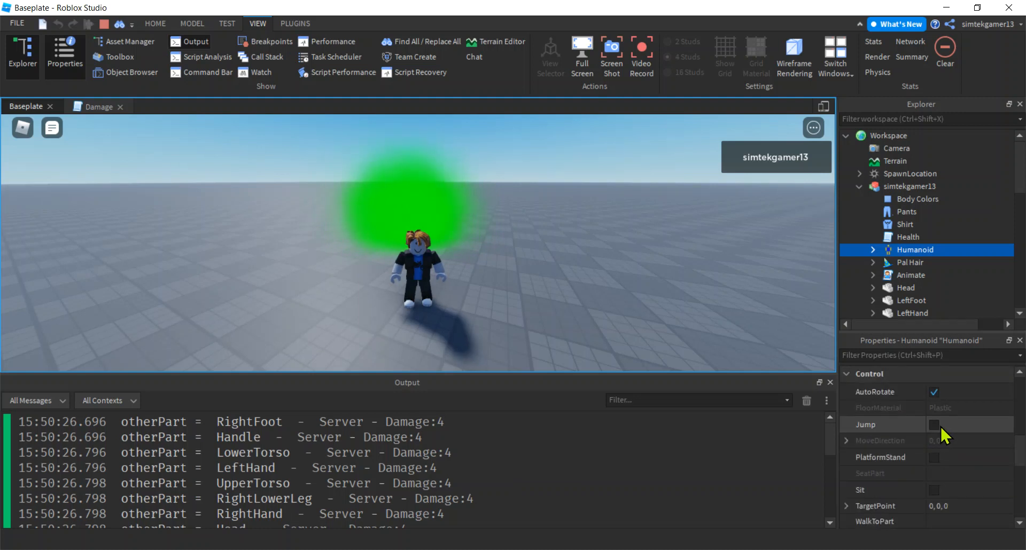
scroll(down, 3)
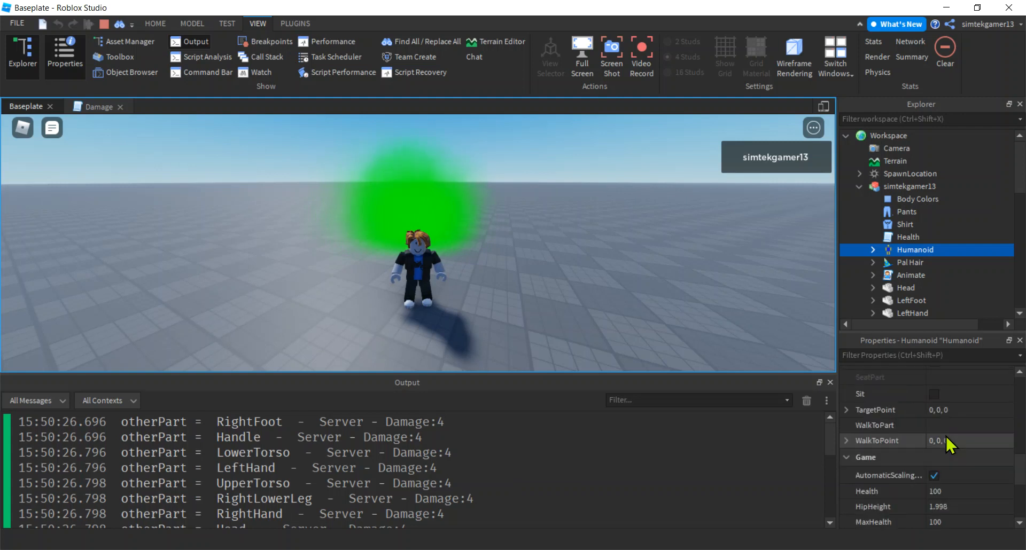
scroll(down, 3)
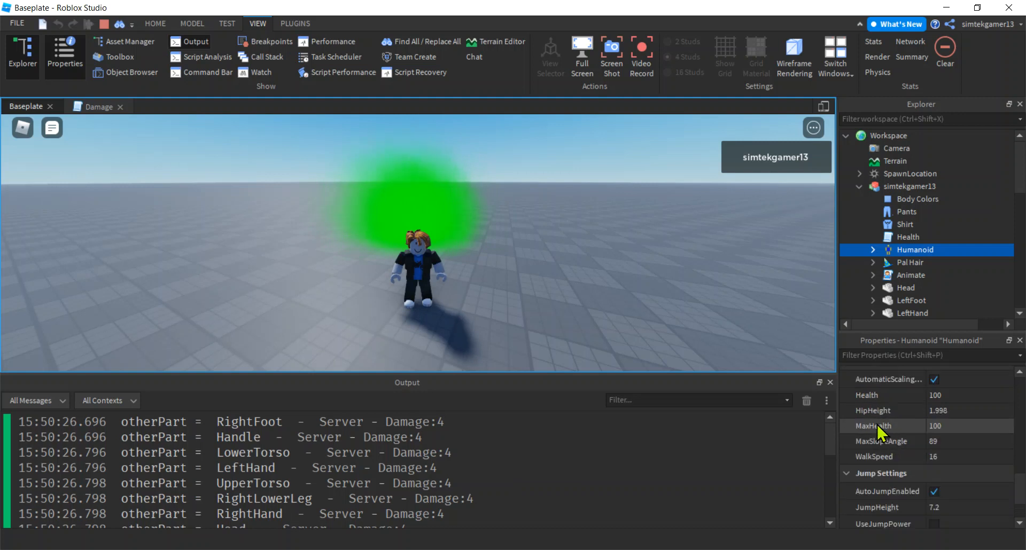
click(968, 395)
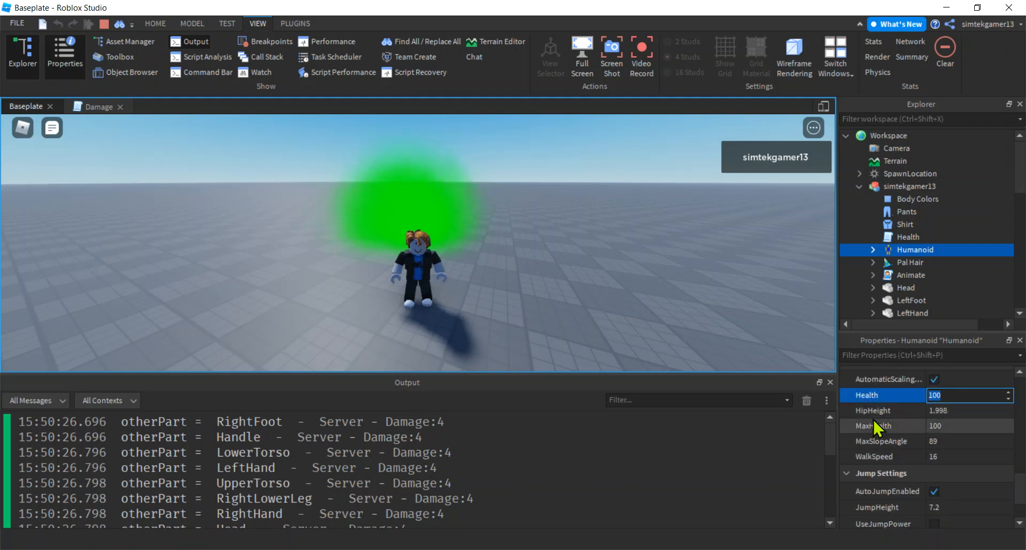
click(968, 395)
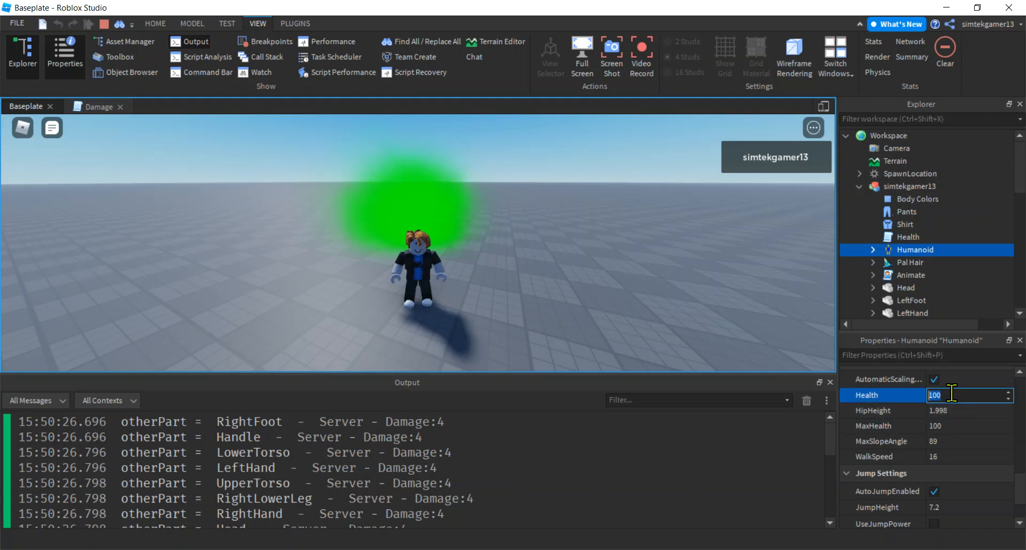
text(0)
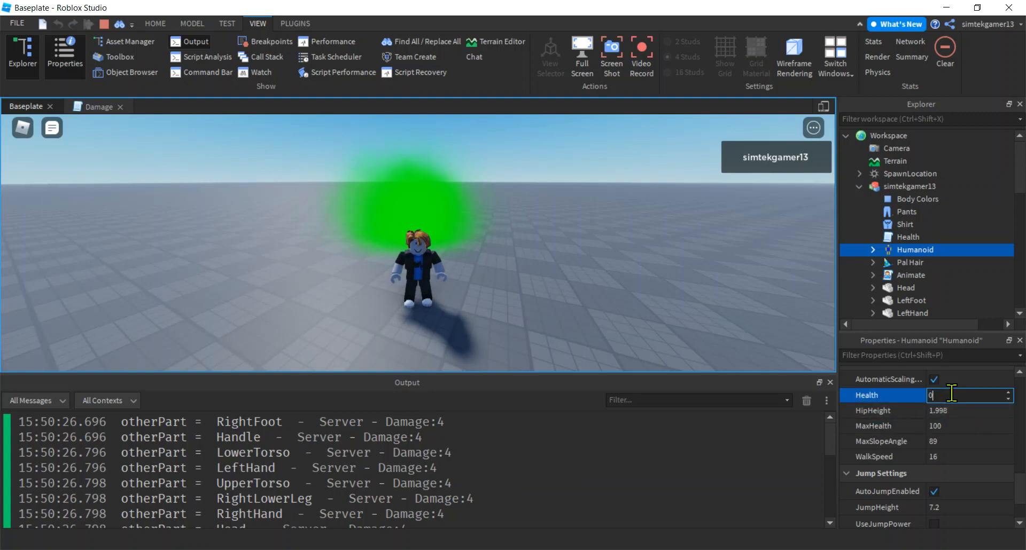
text(0)
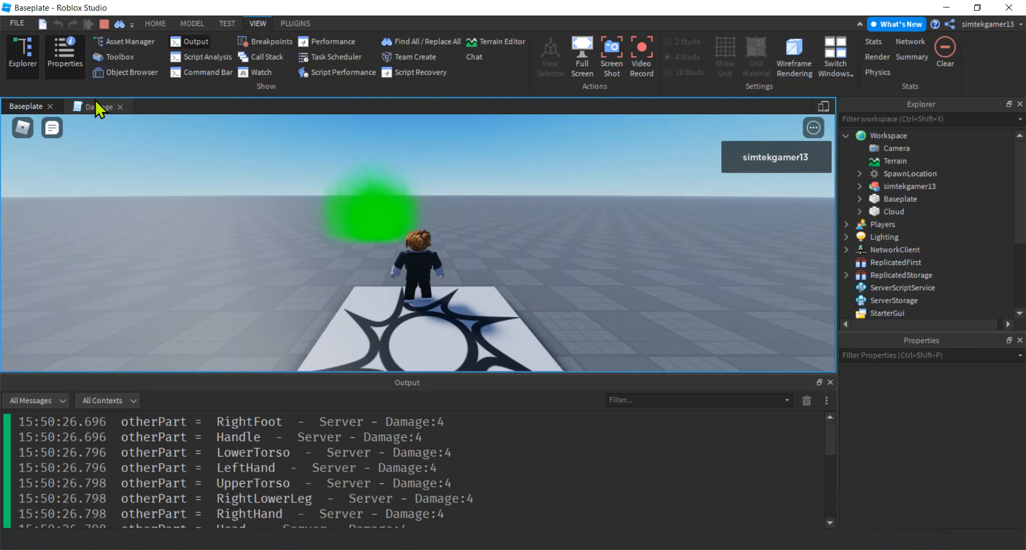
Step: In the Damage script, start 'local hum = otherPart.Parent.Humanoid' inside onTouch
click(97, 106)
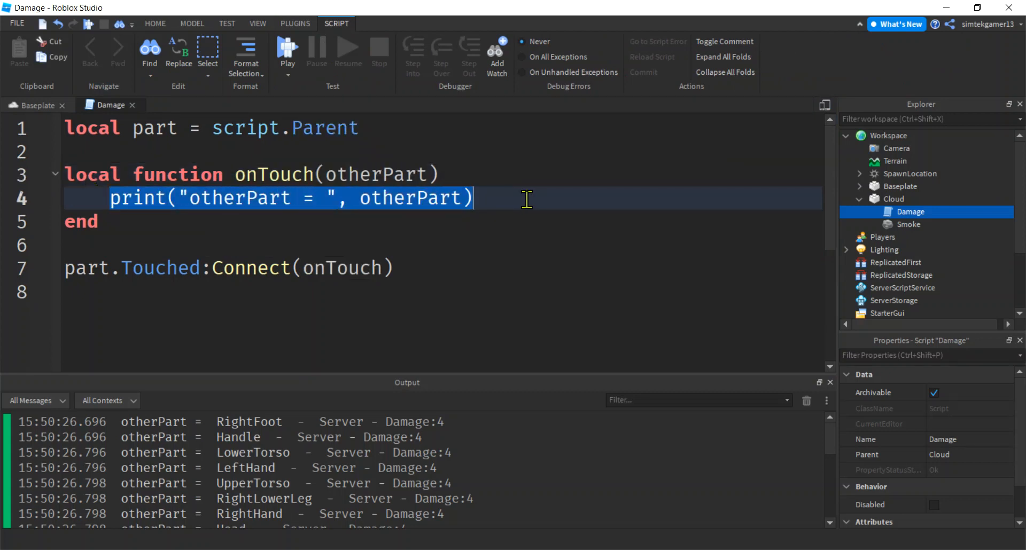
text(l)
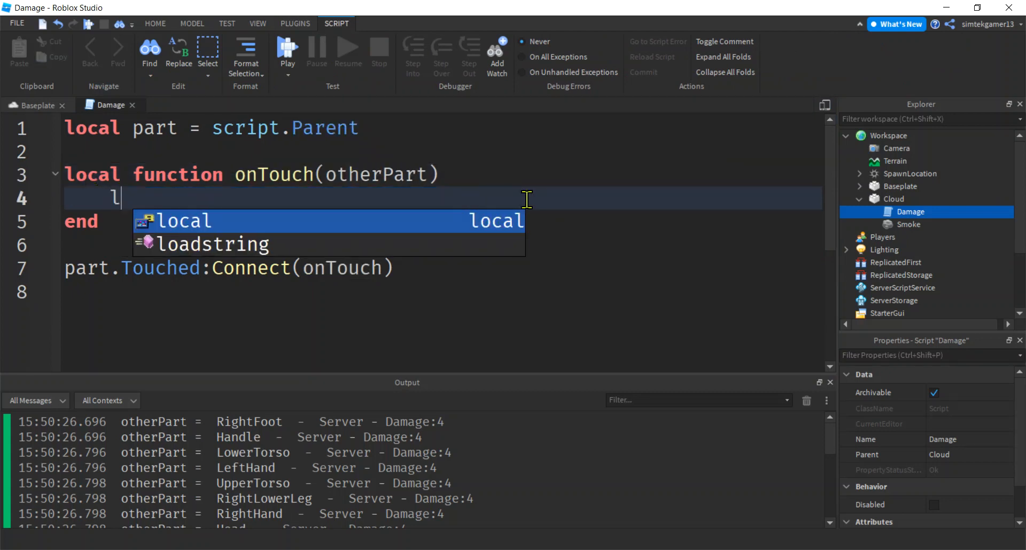
text(ocal hum =)
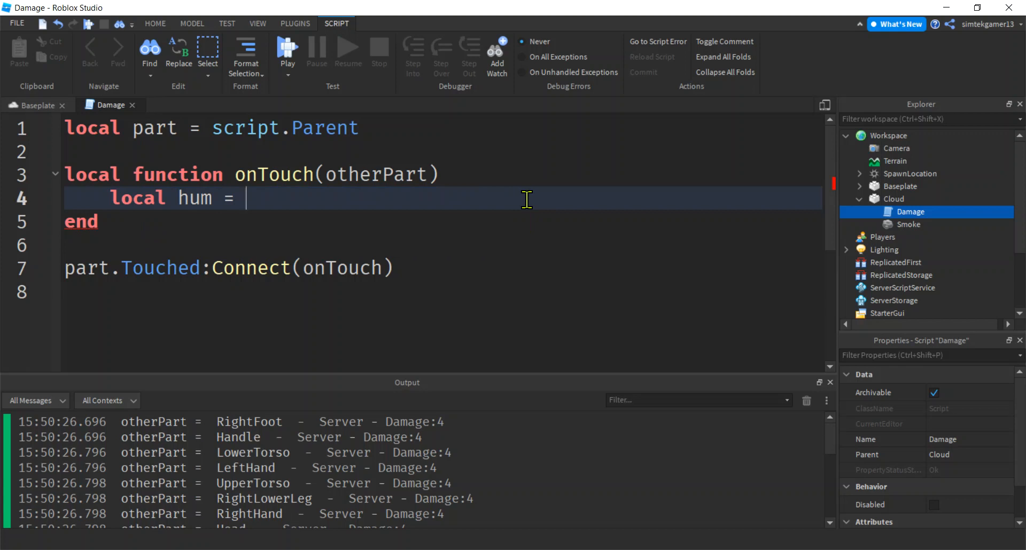
text(otherPart.P)
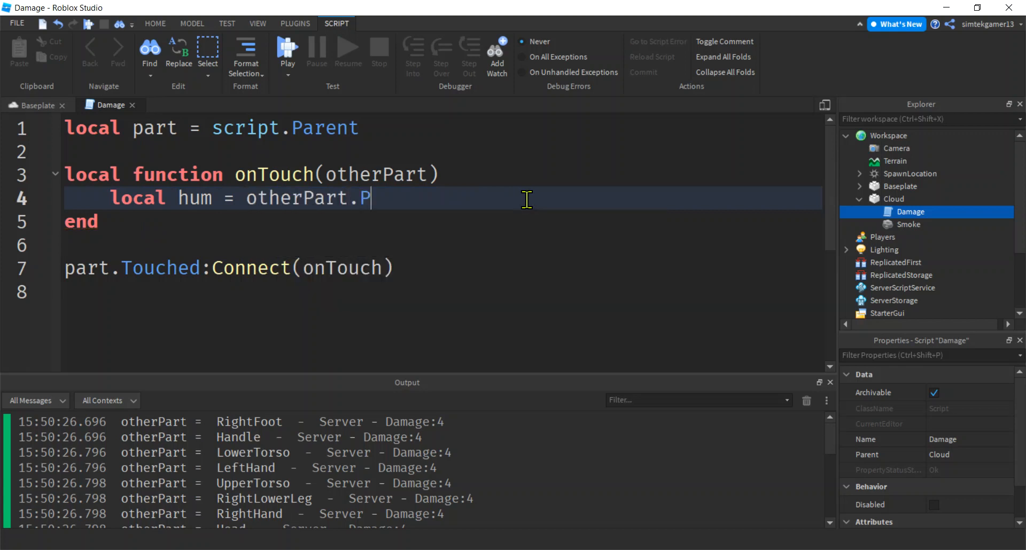
text(arent)
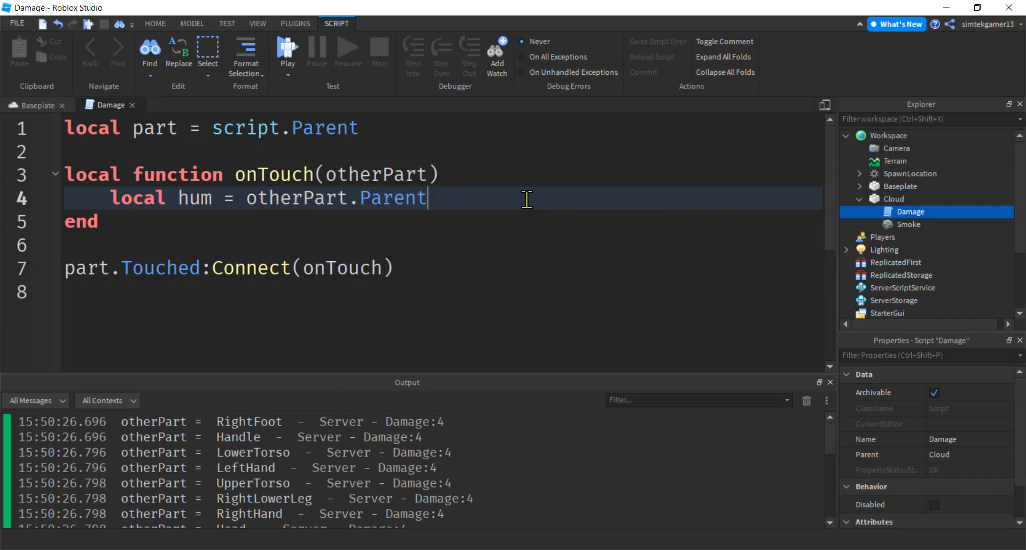
text(.Hu)
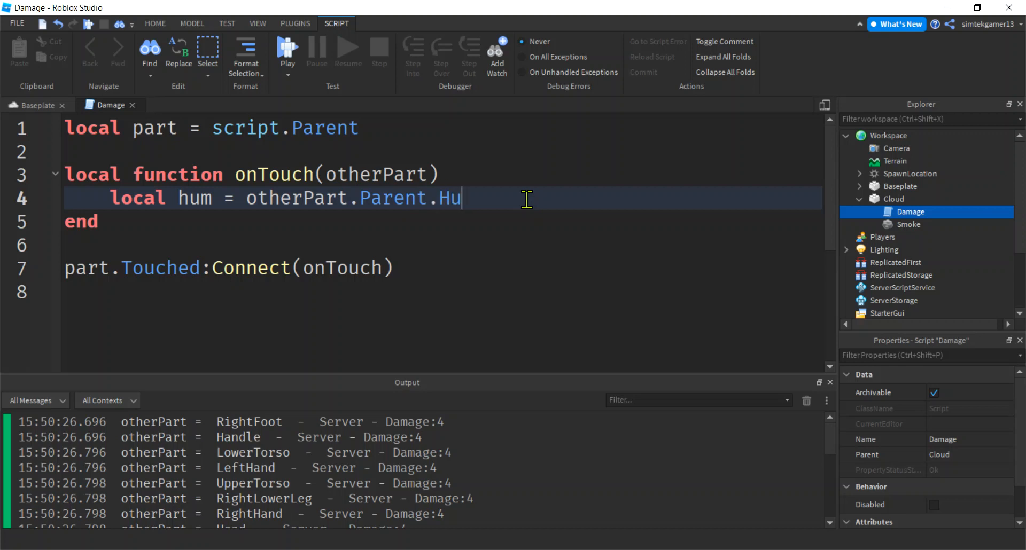
text(manoid)
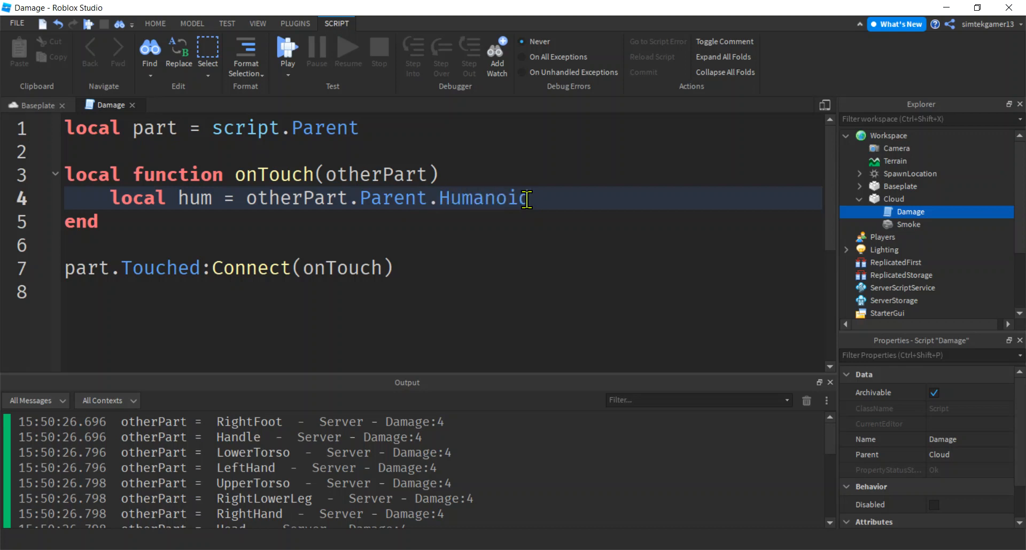
Step: Change the lookup to otherPart.Parent:FindFirstChild("Humanoid")
key(Backspace)
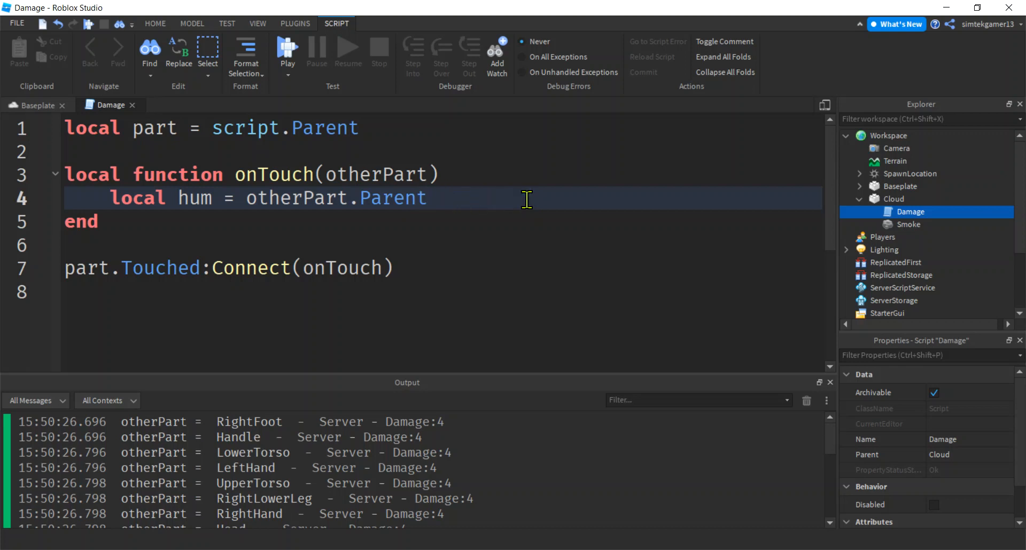
text(:F)
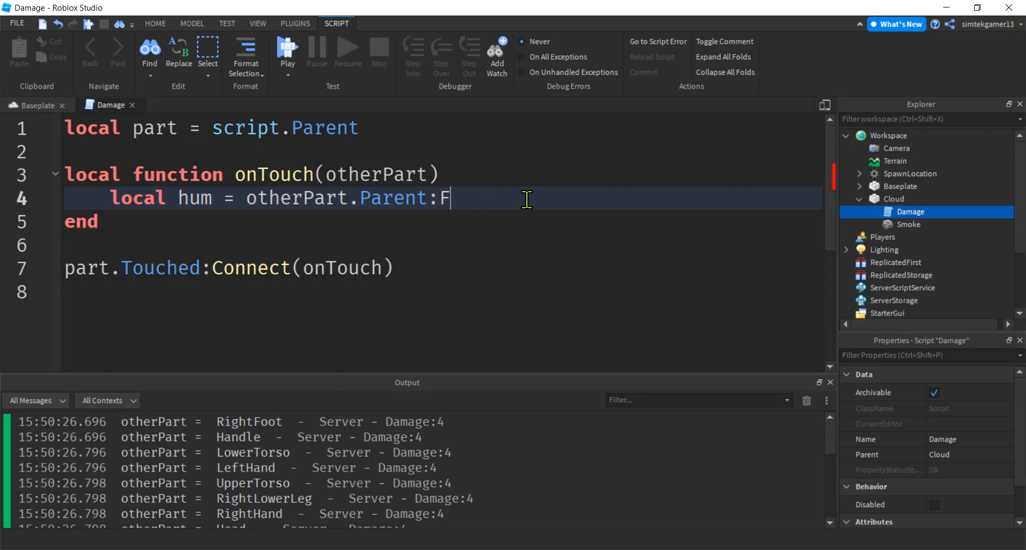
text(indFirst)
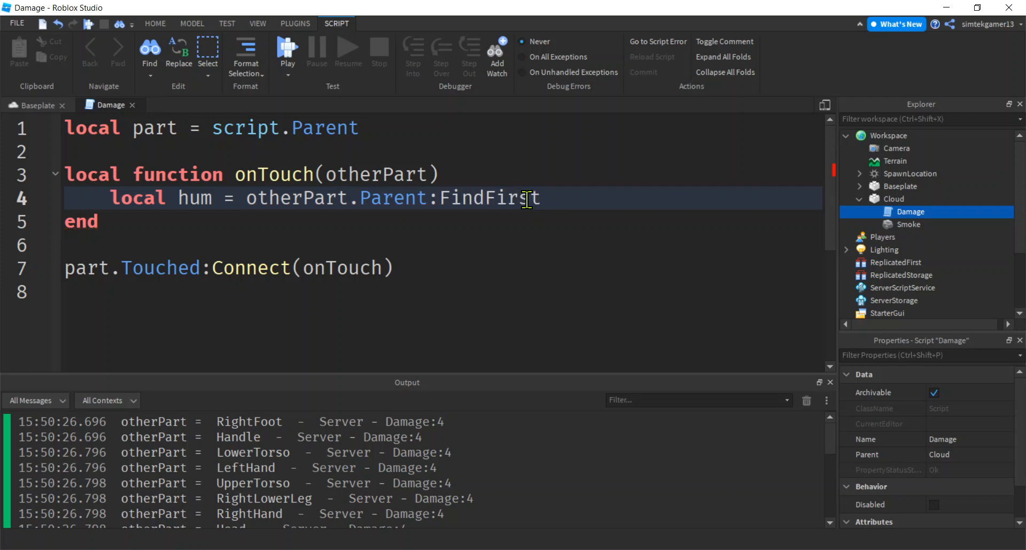
text(Child("H"))
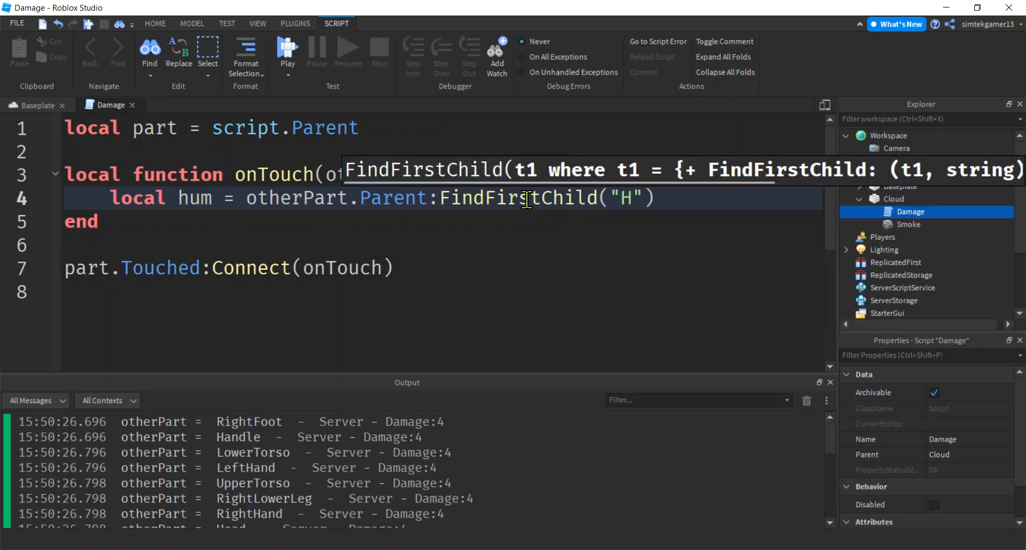
text(umanoid)
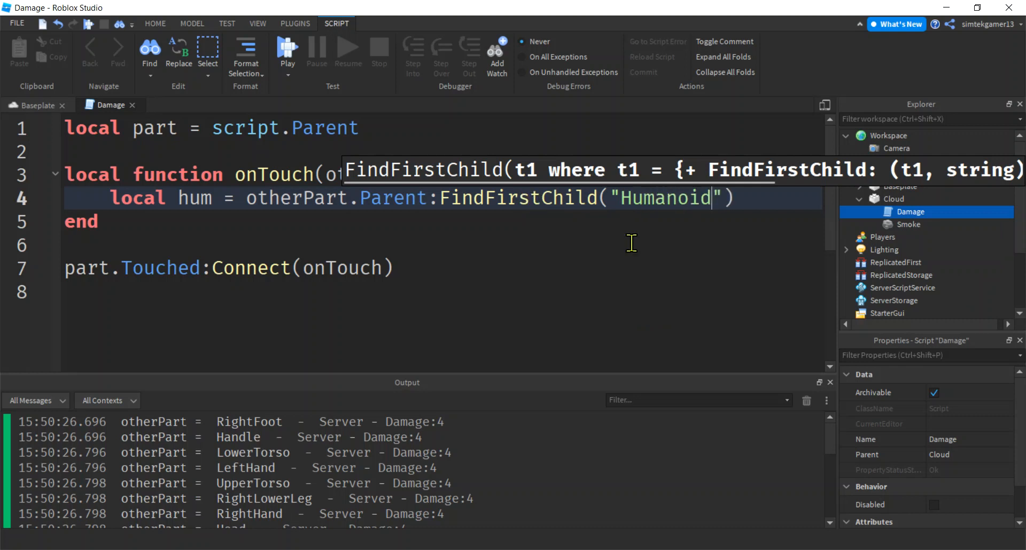
double_click(662, 197)
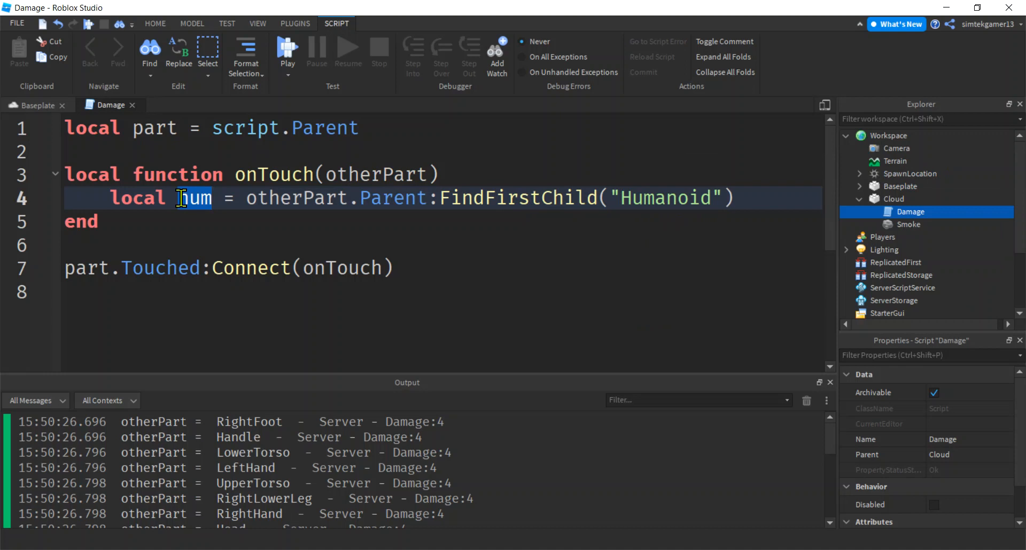
double_click(665, 198)
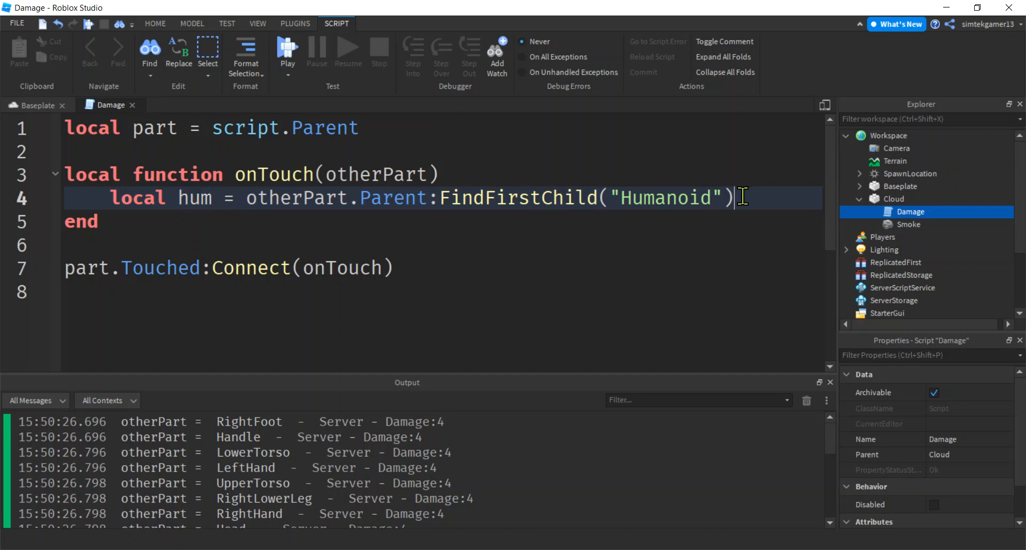
Step: Add an 'if hum then' block that sets hum.Health = 0
text(if)
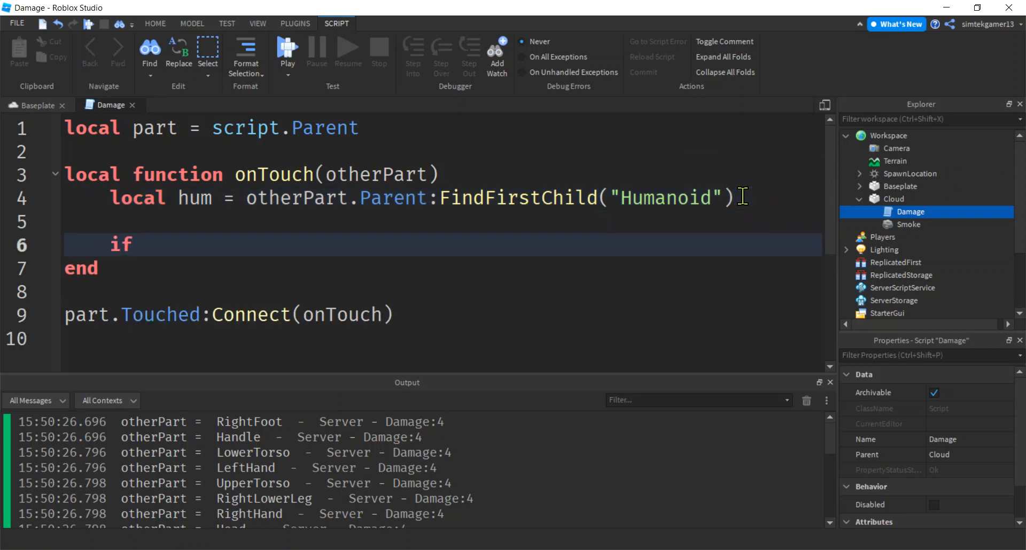
text(hum then)
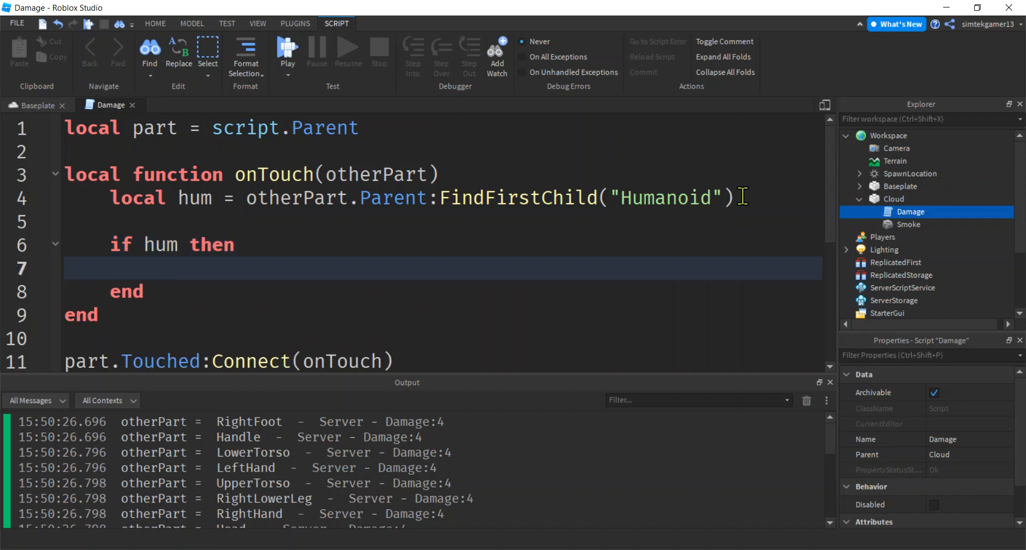
double_click(160, 245)
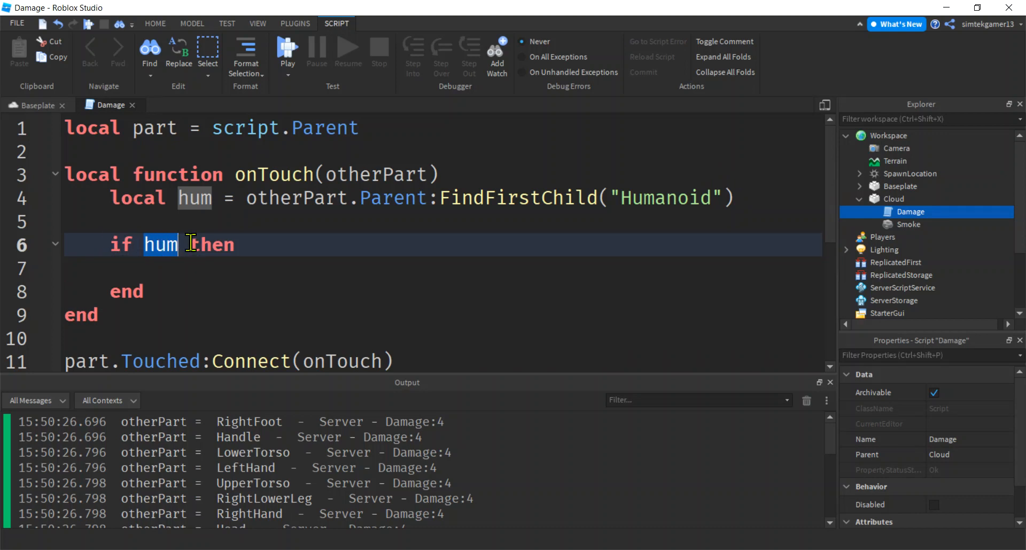
mouse_move(157, 261)
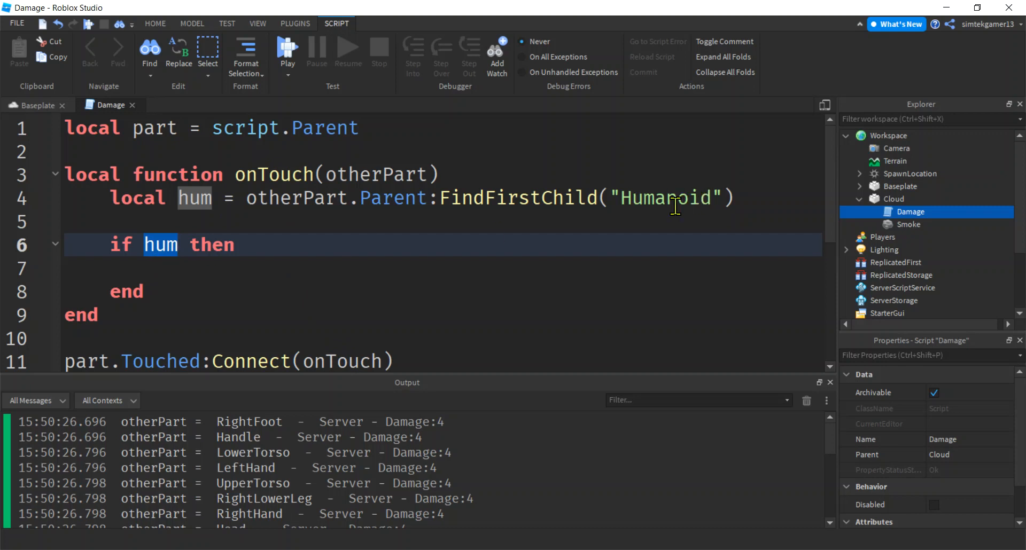
click(424, 268)
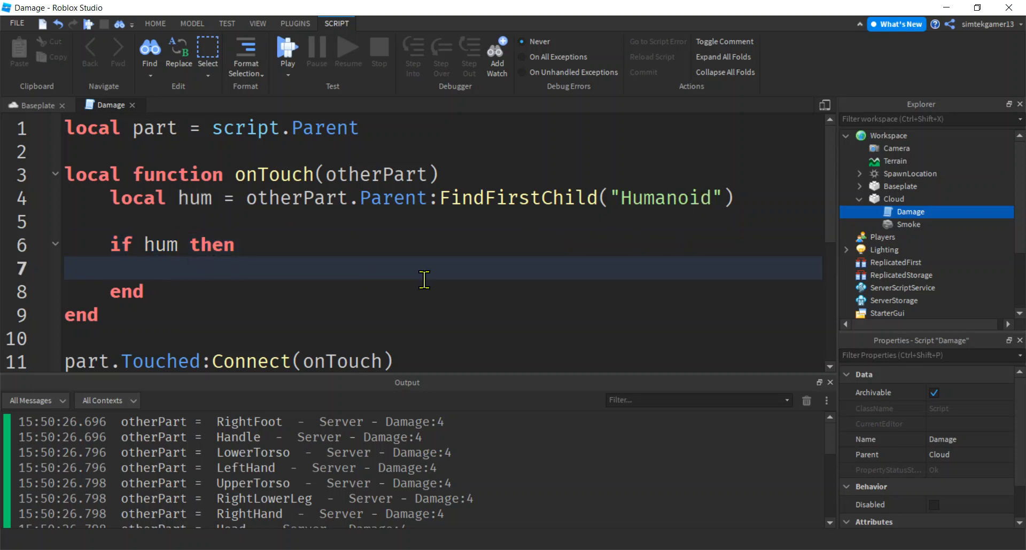
click(155, 269)
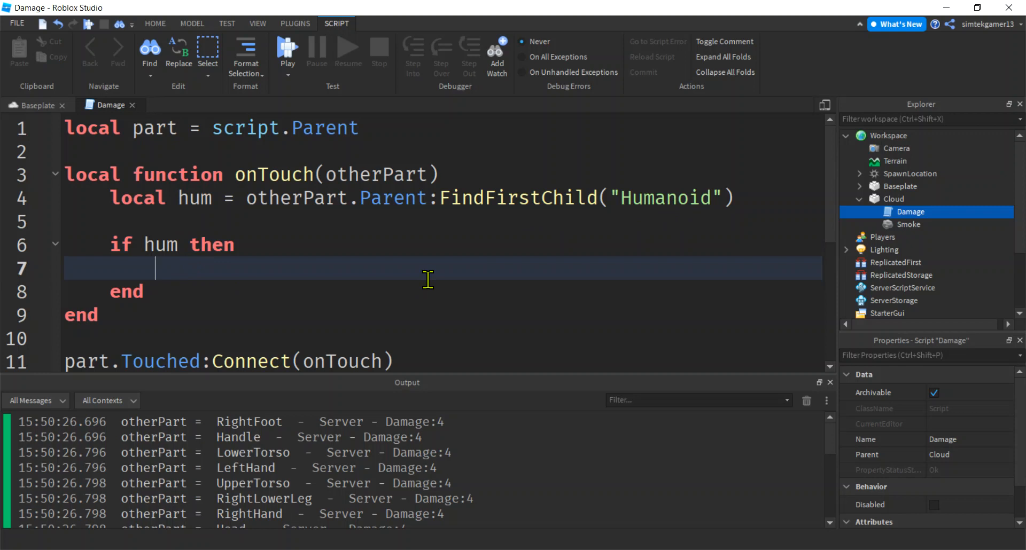
text(hum)
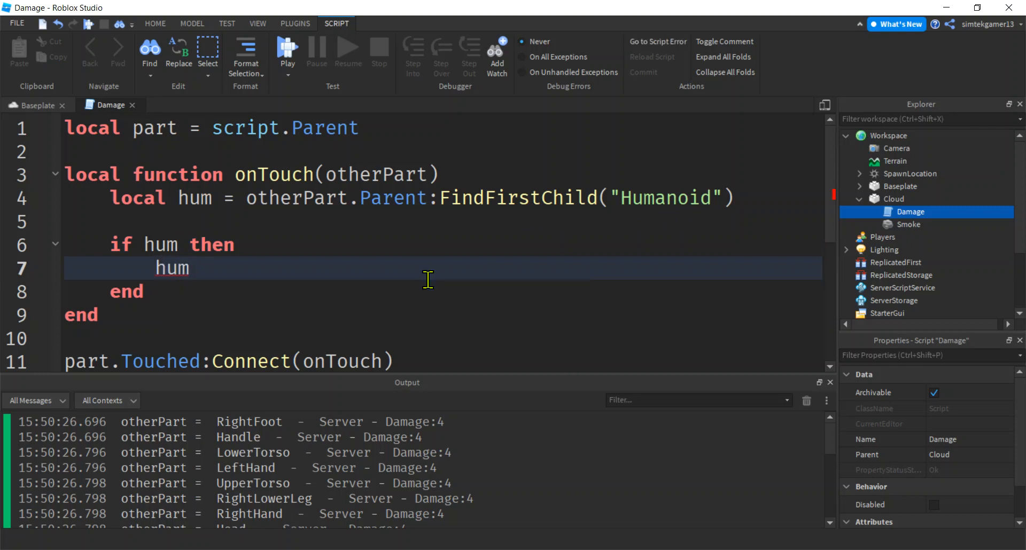
text(.Healt)
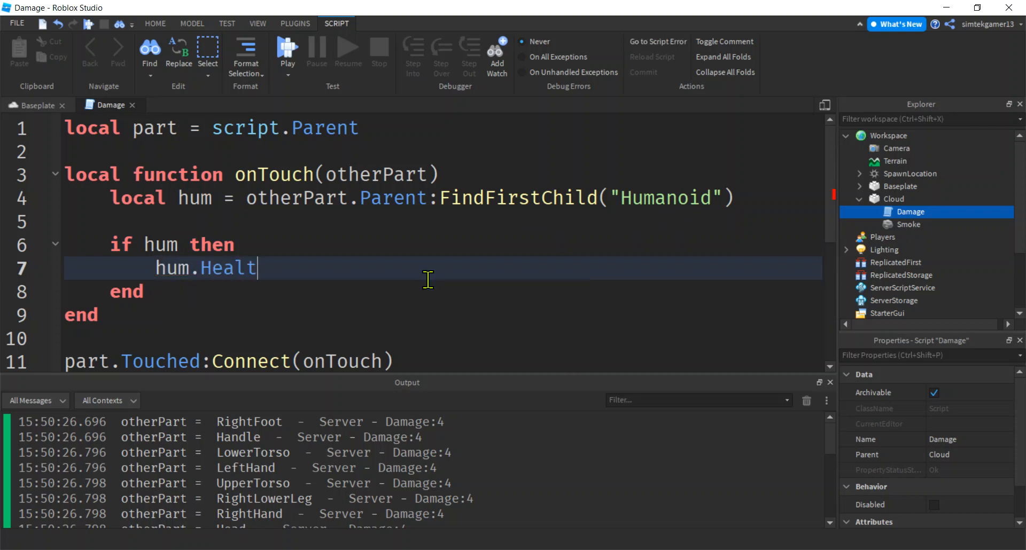
text(h = 0)
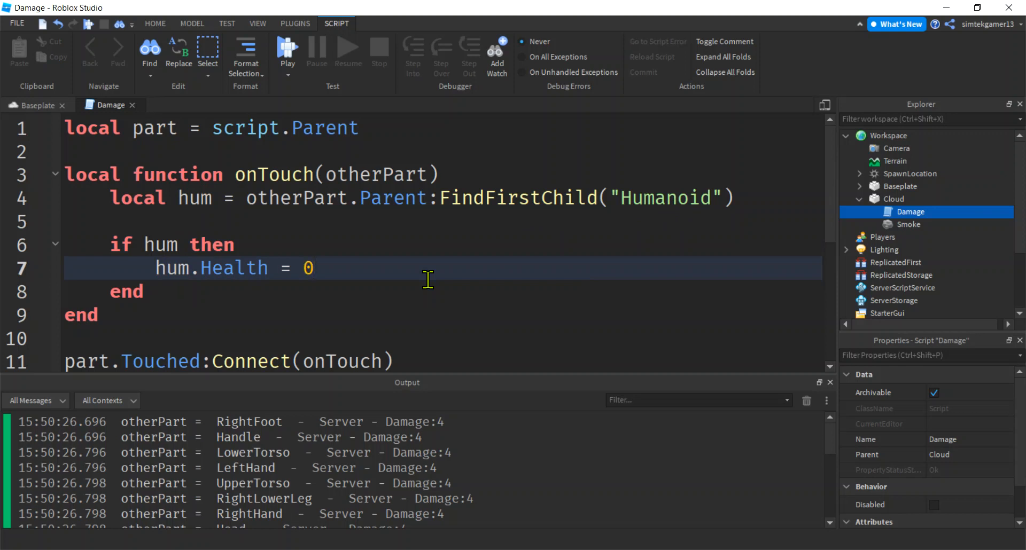
Step: Replace the Health assignment with hum:TakeDamage(100)
double_click(233, 268)
text(hum:)
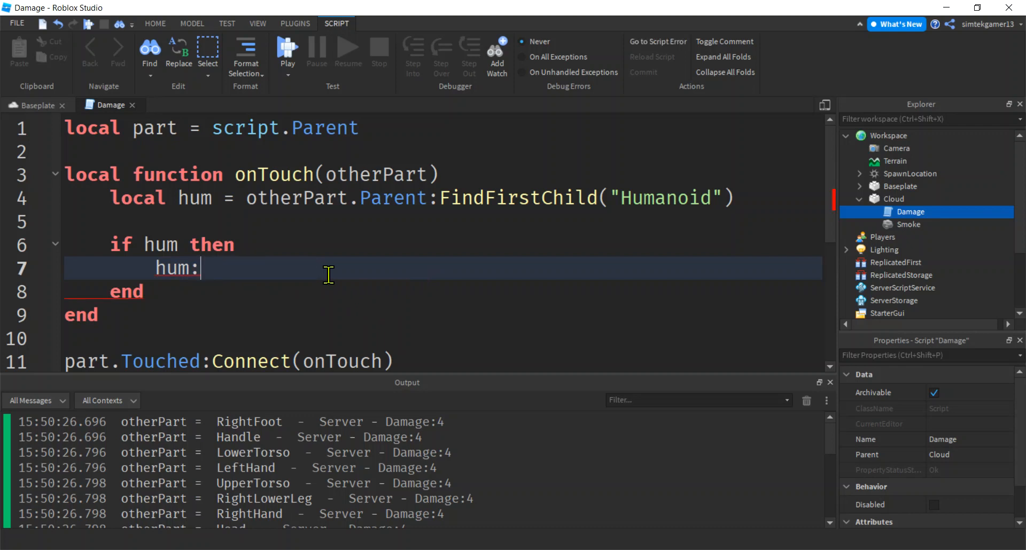
text(TakeDa)
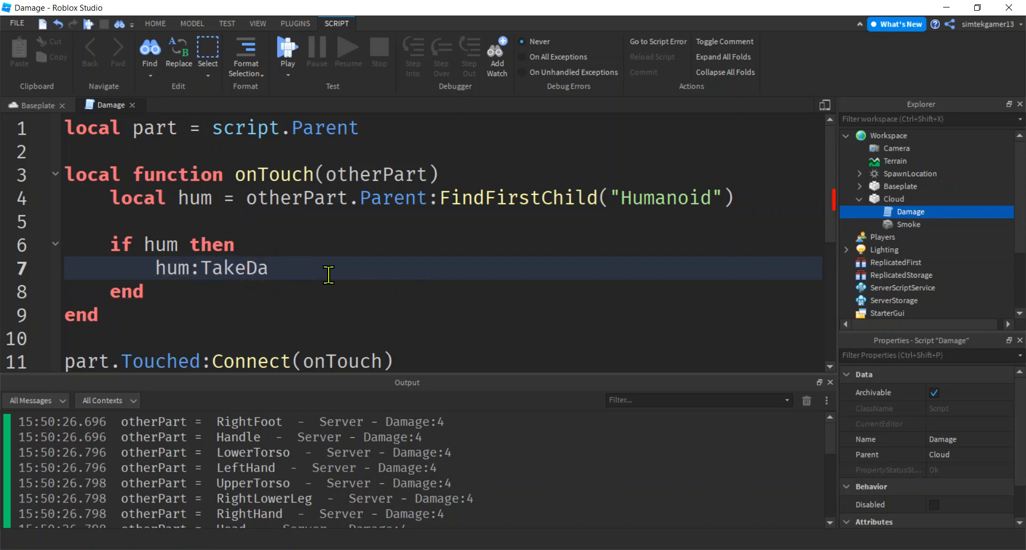
text(mage(100)
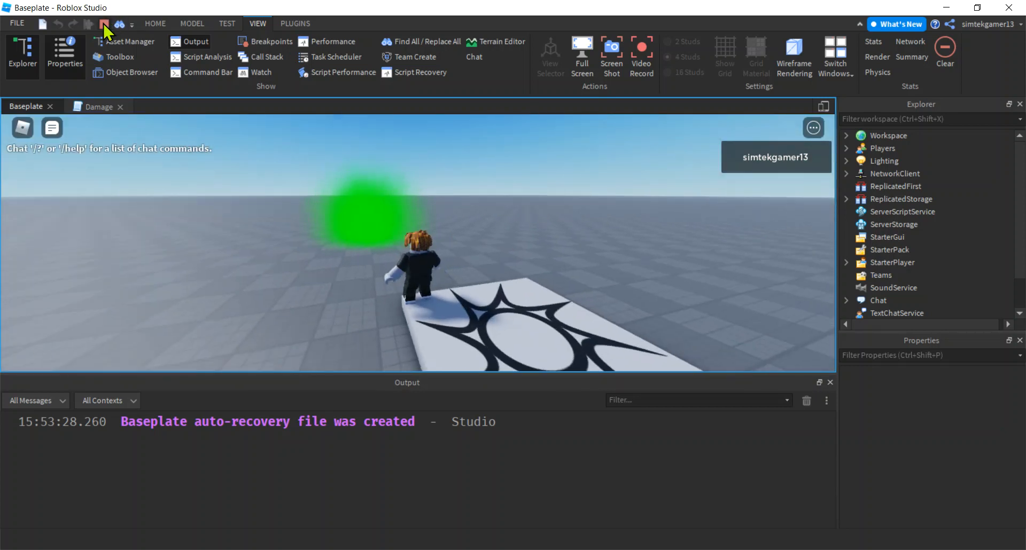
Step: Stop the running playtest so the Baseplate place returns to edit mode
click(103, 24)
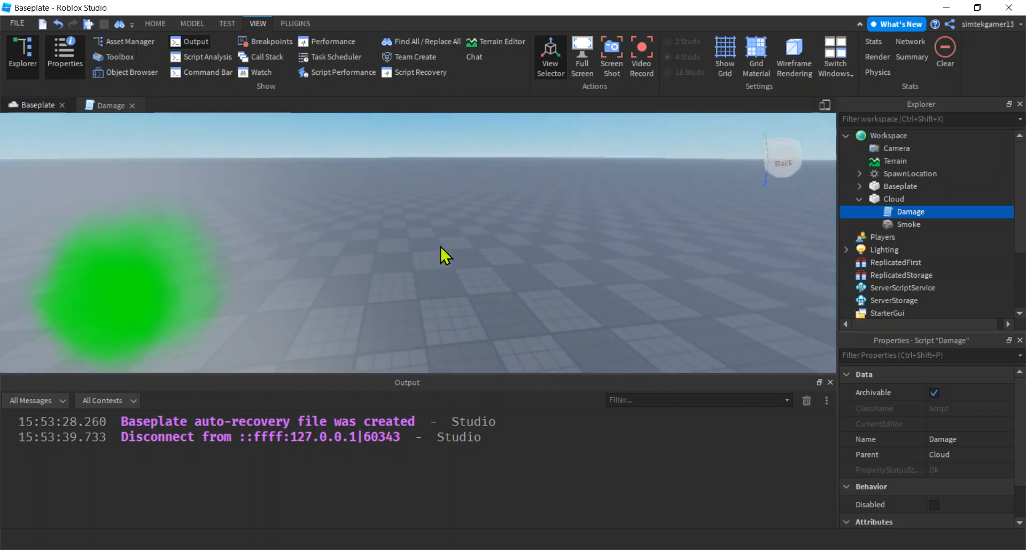
click(155, 24)
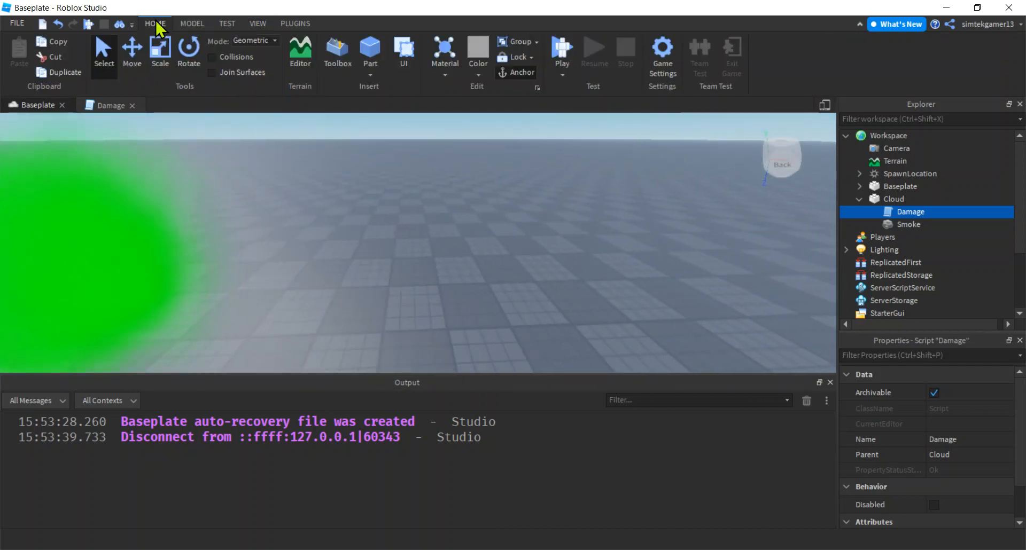
Step: Insert a cylinder part, rotate it upright, and name it Health
click(369, 62)
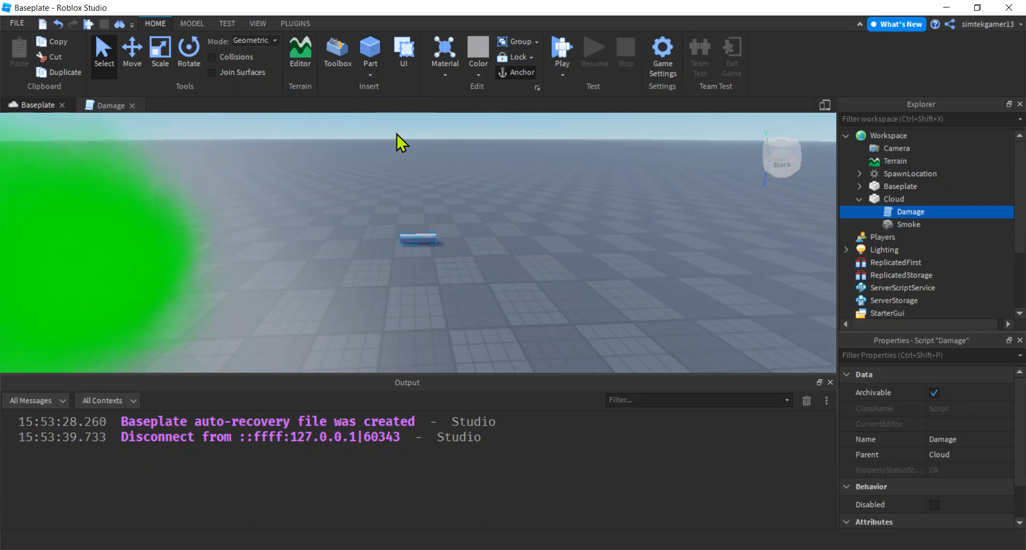
click(369, 51)
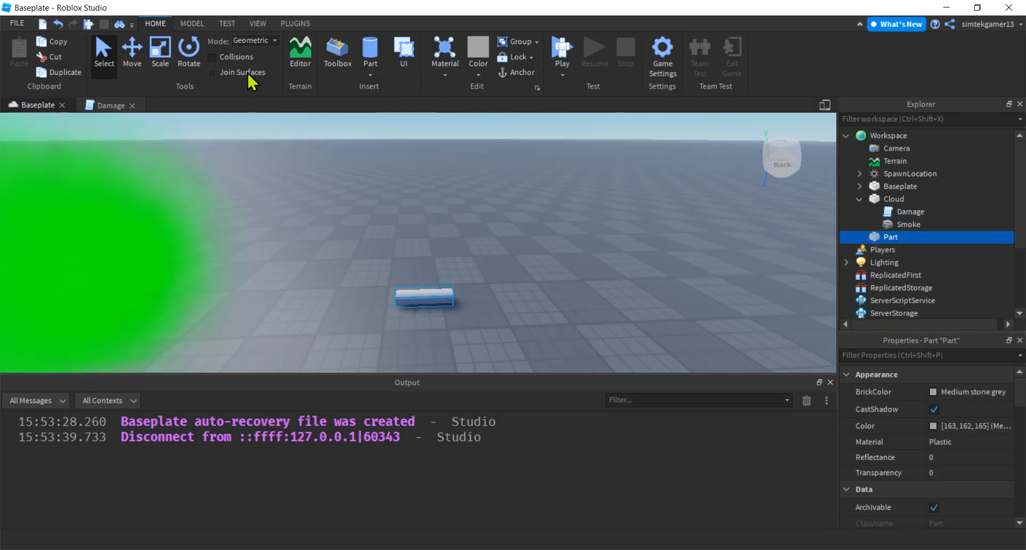
click(188, 52)
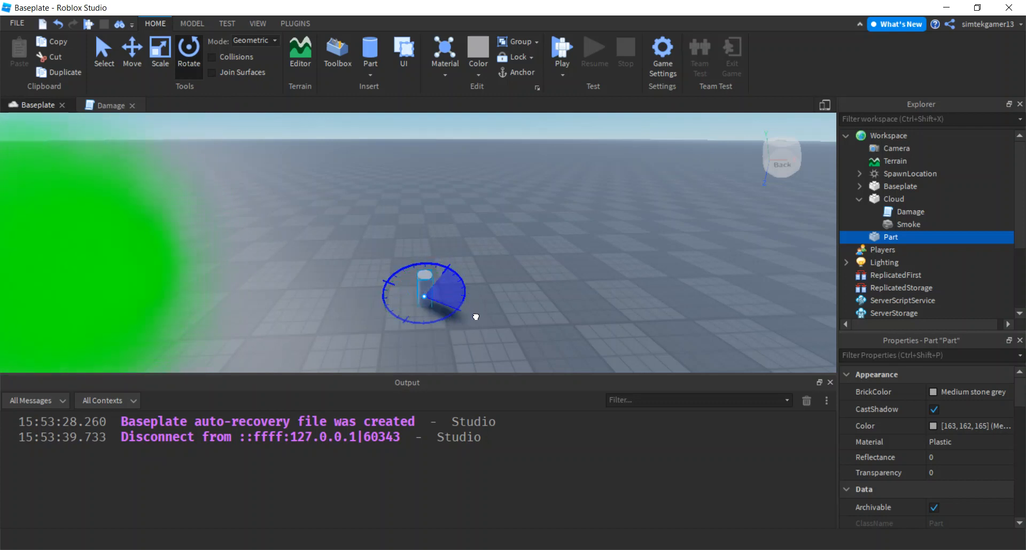
click(131, 49)
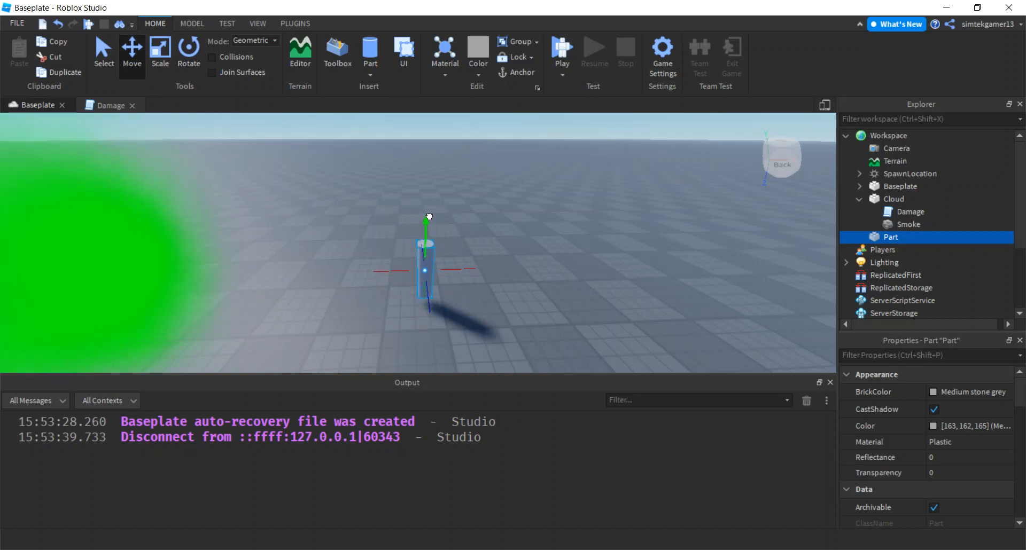
double_click(890, 237)
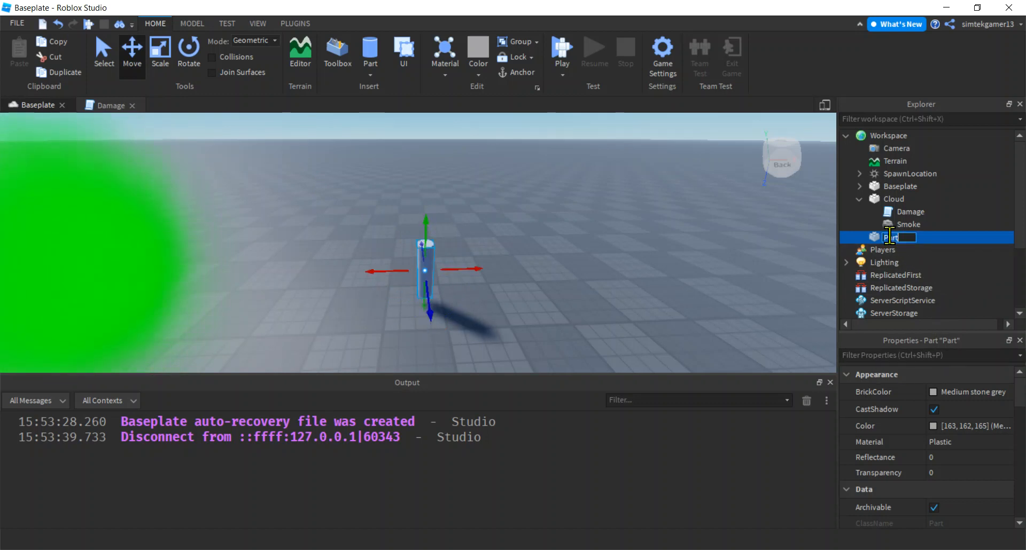
text(Health)
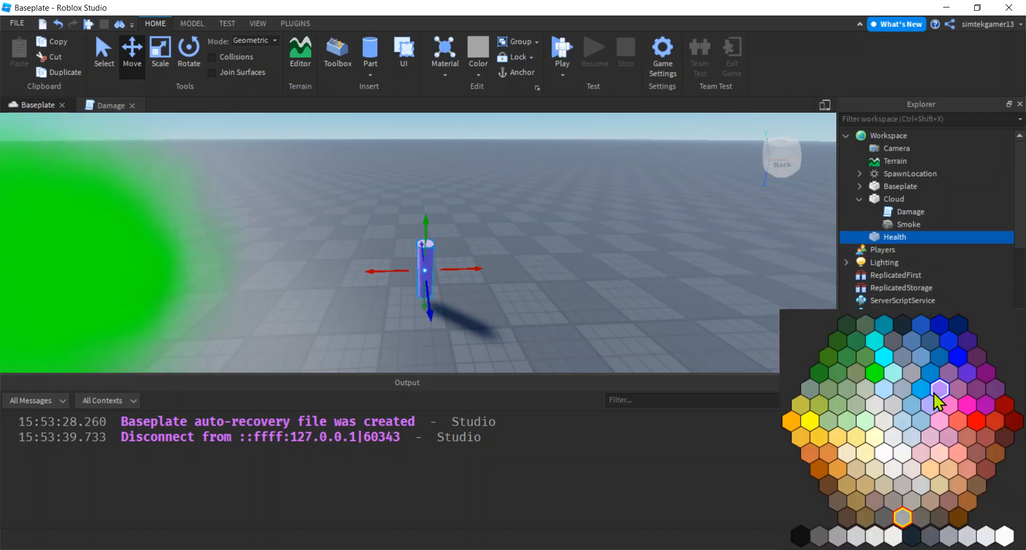
Step: Make Health red, size 1, 0.8, 0.8, with CanCollide off and Anchored on
click(975, 422)
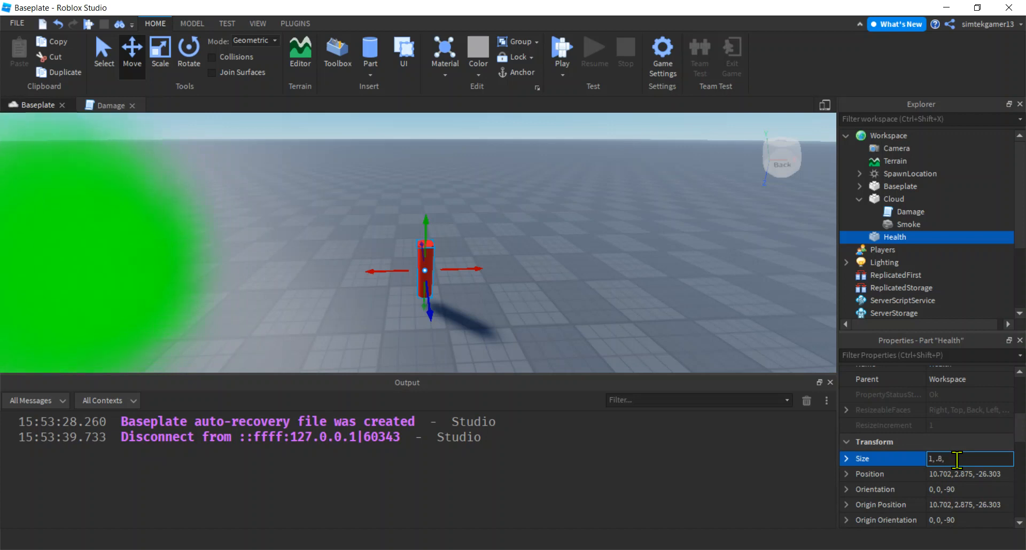
text(.8)
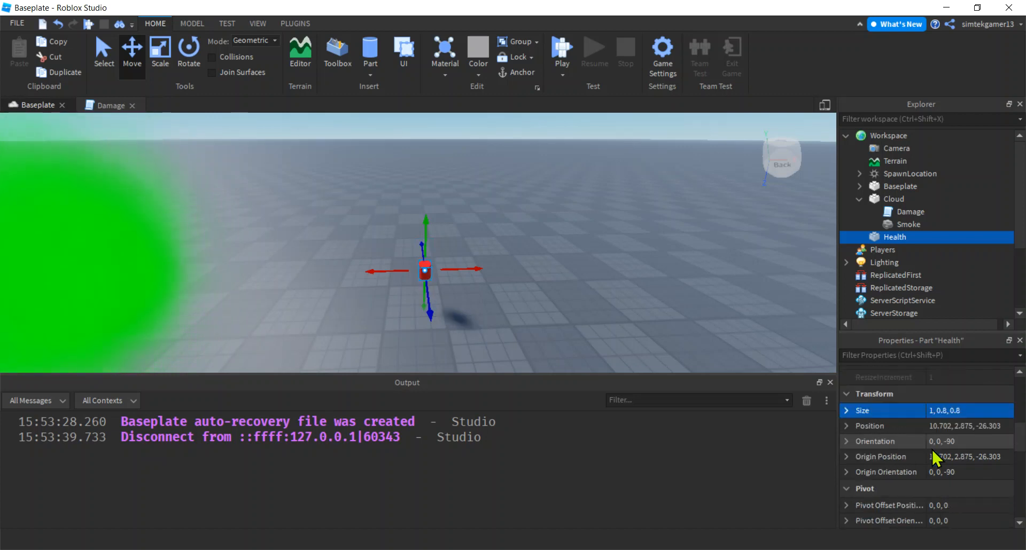
scroll(down, 3)
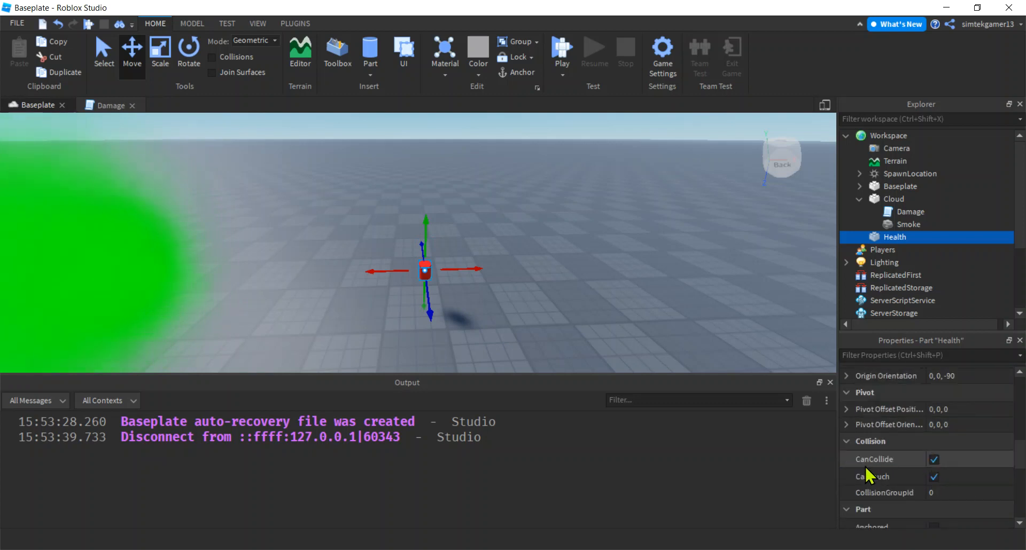
click(933, 459)
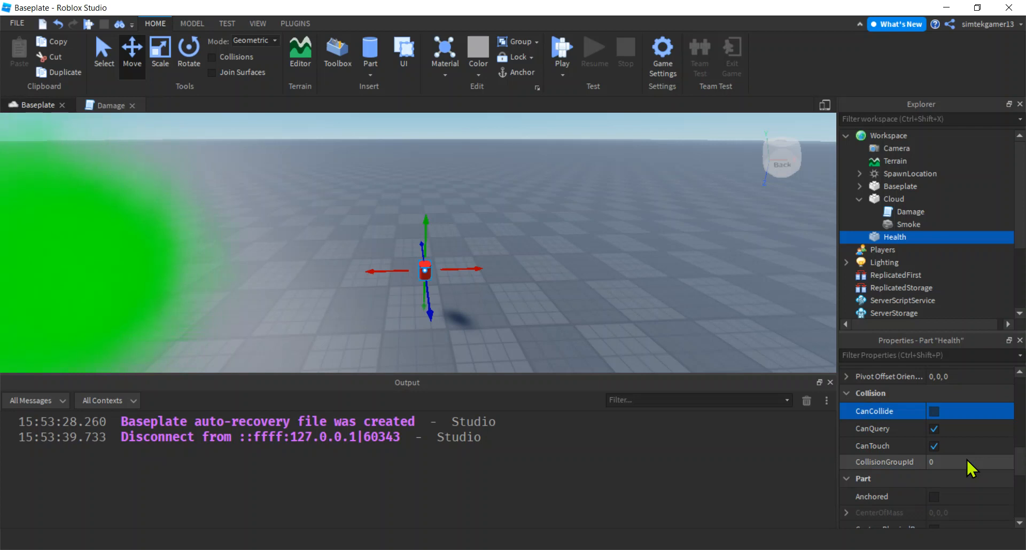
scroll(down, 3)
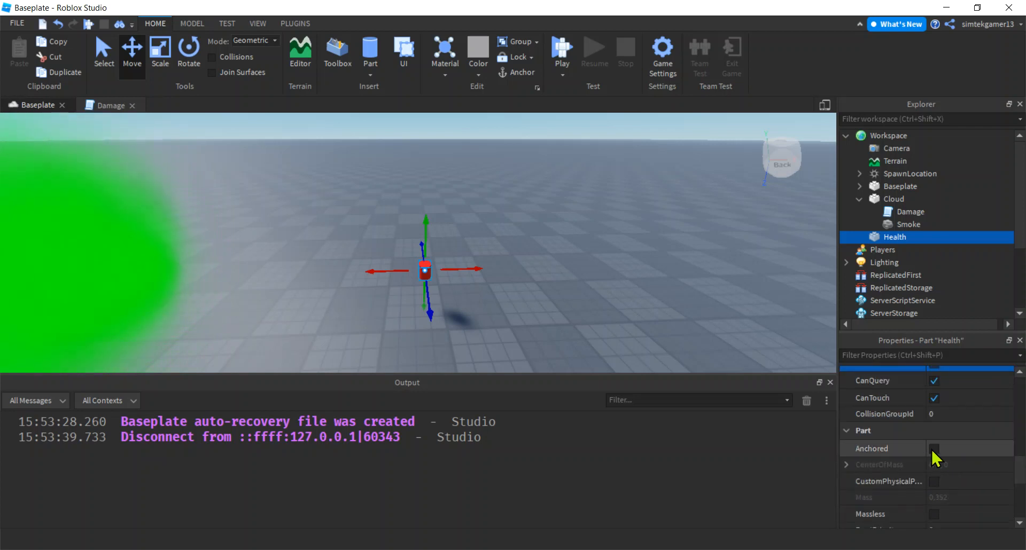
click(934, 448)
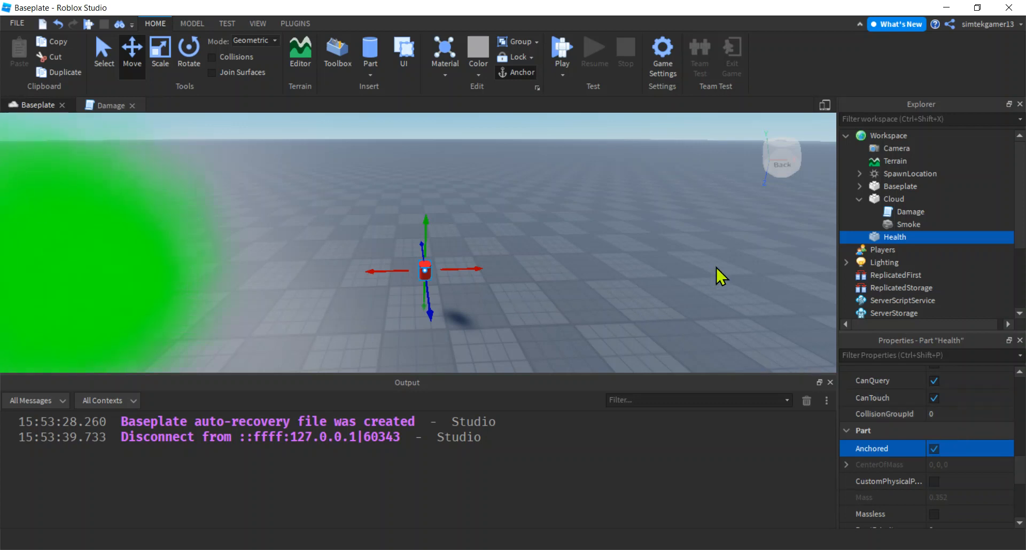
mouse_move(916, 237)
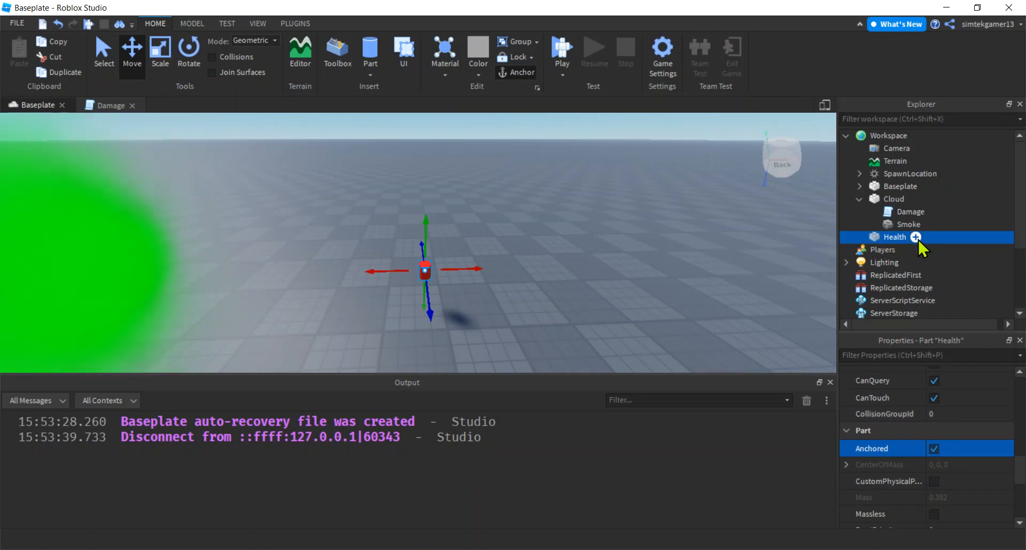
Step: Add a Health script to the part, paste in the Damage script's code, and select TakeDamage(100)
click(915, 237)
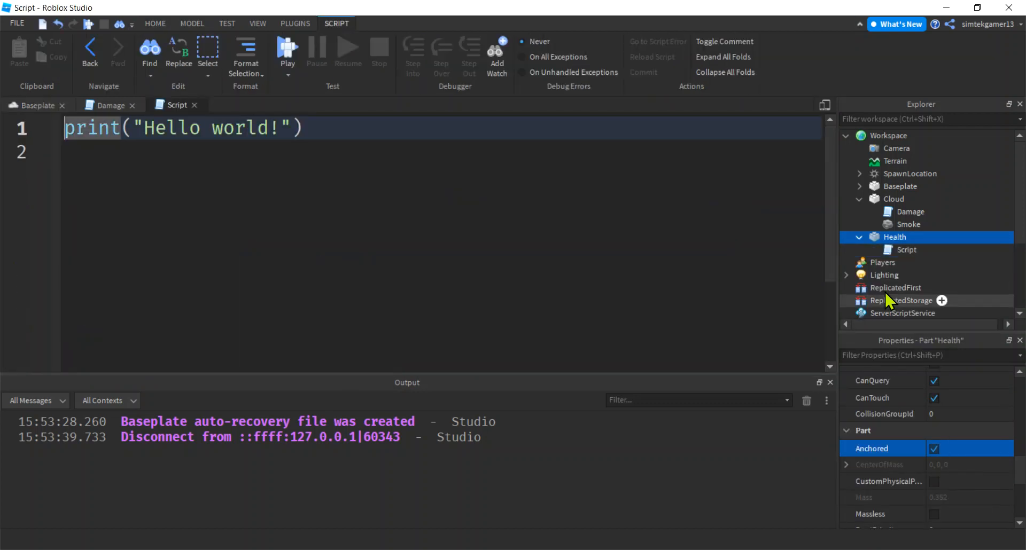
double_click(909, 250)
text(Health)
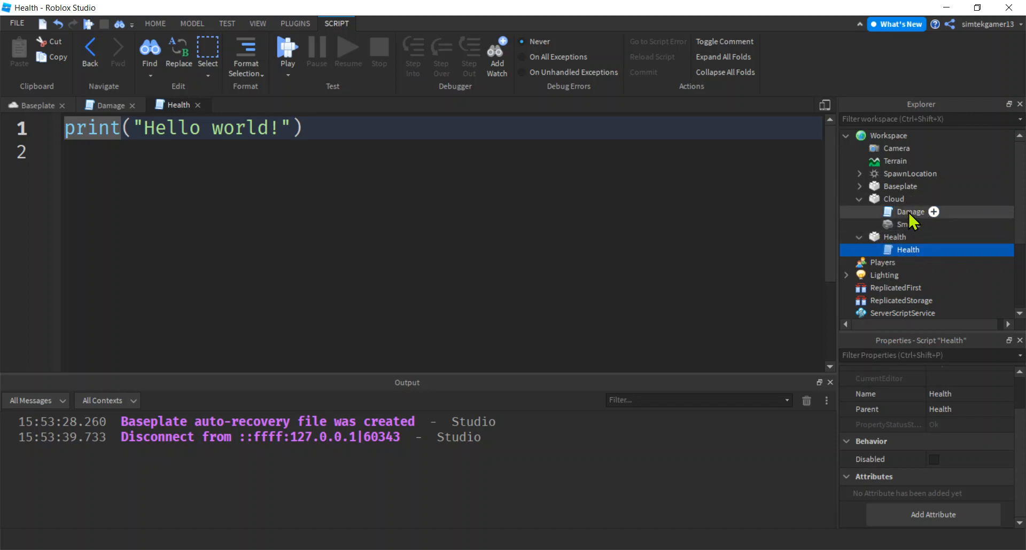
click(110, 105)
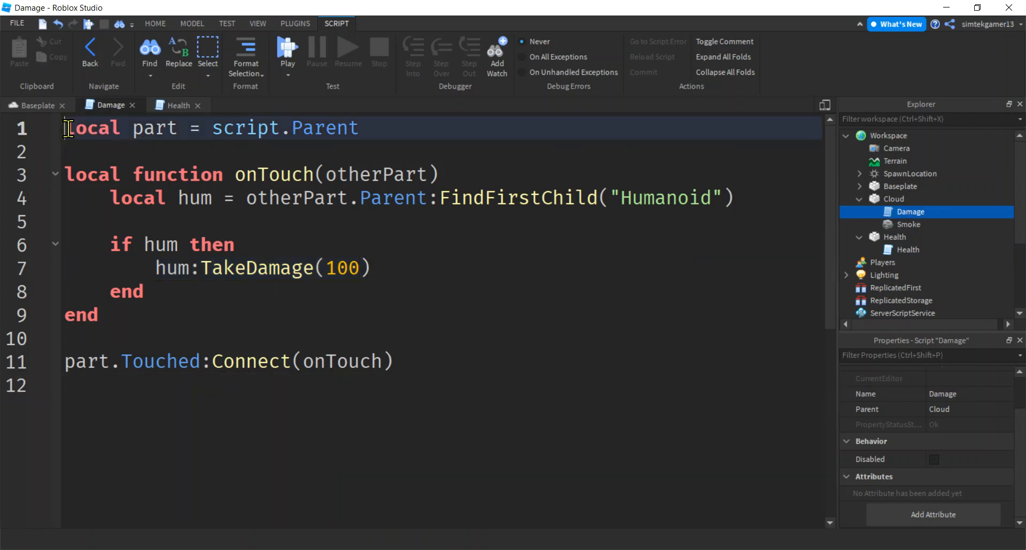
key(ctrl+a)
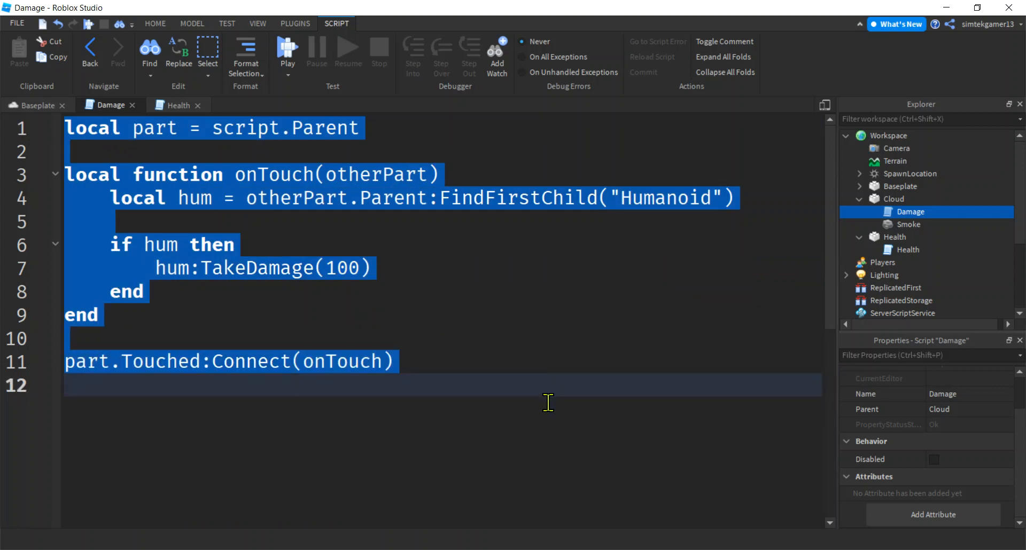
mouse_move(178, 105)
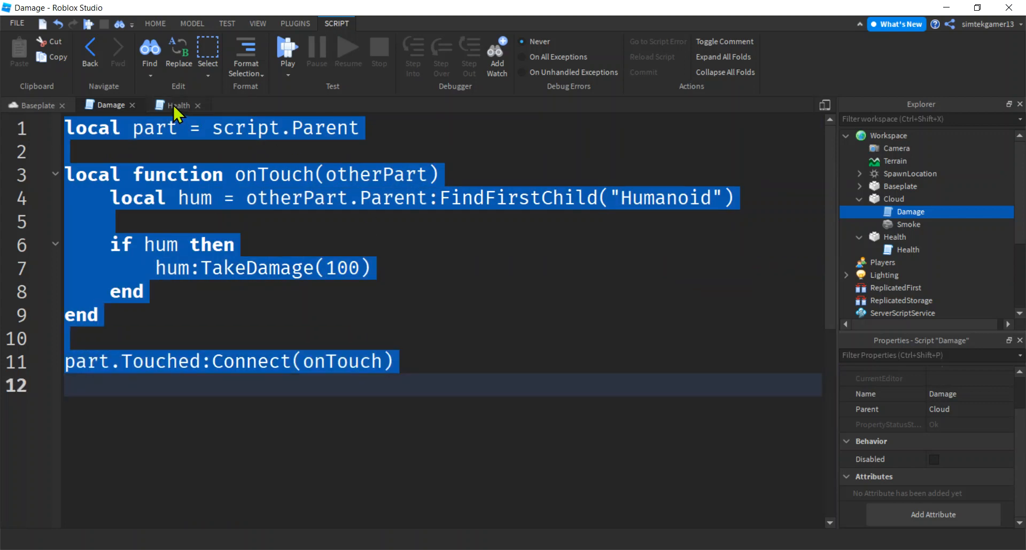
click(178, 105)
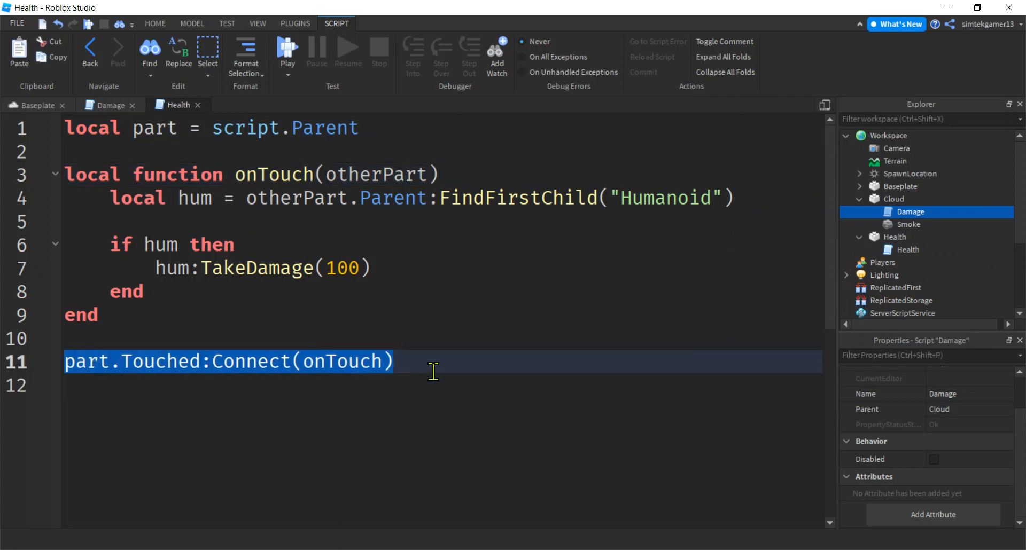
mouse_move(107, 198)
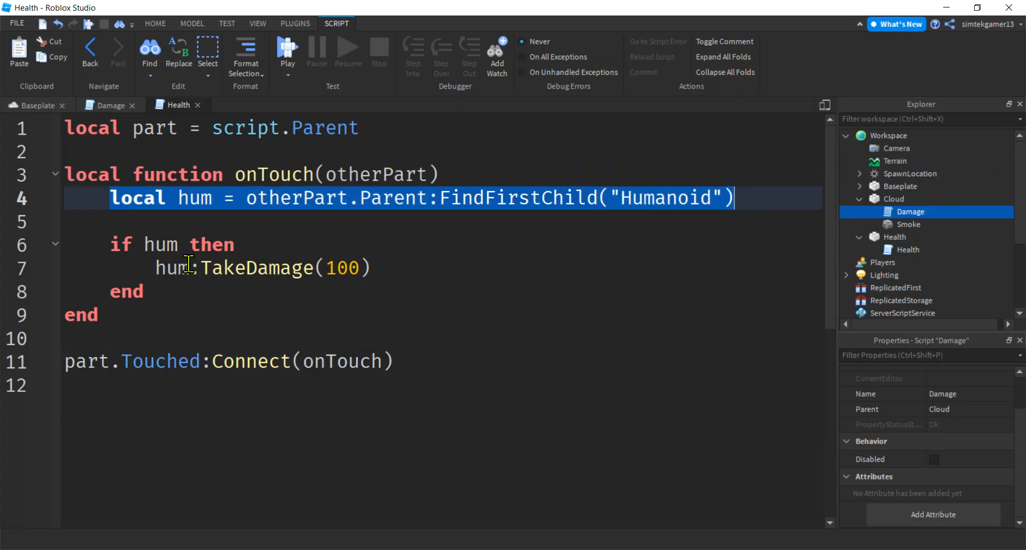
double_click(257, 268)
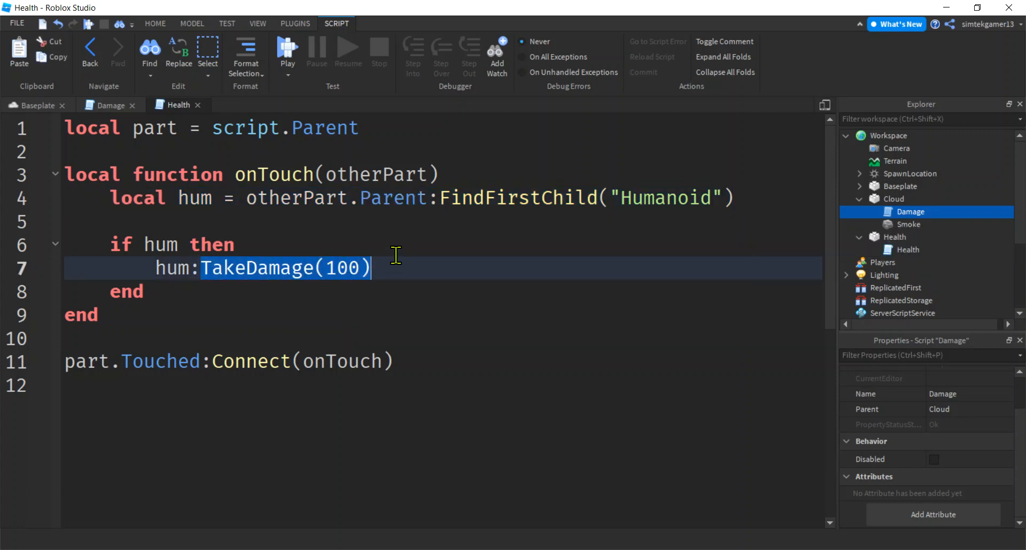
Step: Replace TakeDamage(100) with Health = hum.MaxHealth and add part:Destroy() on the next line
key(Delete)
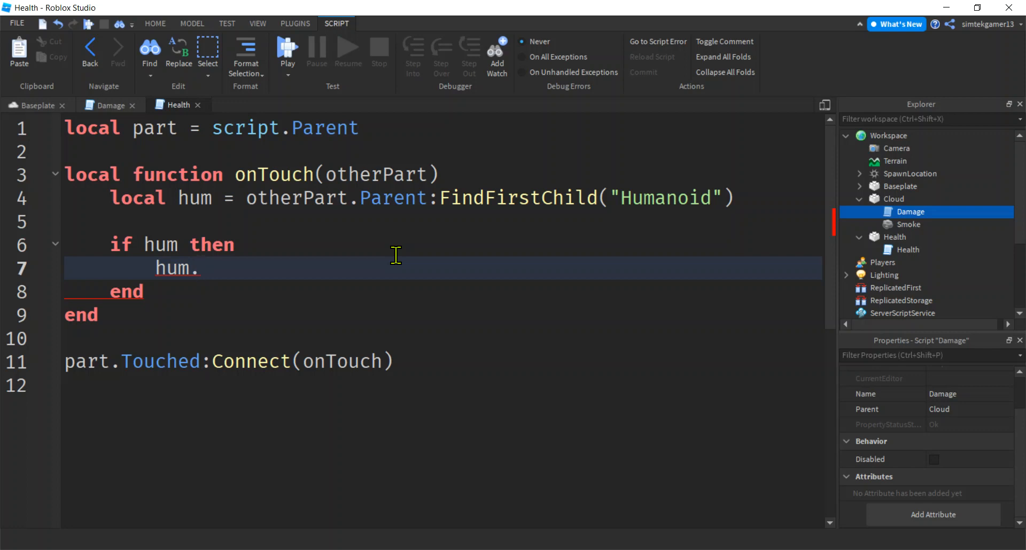
text(H)
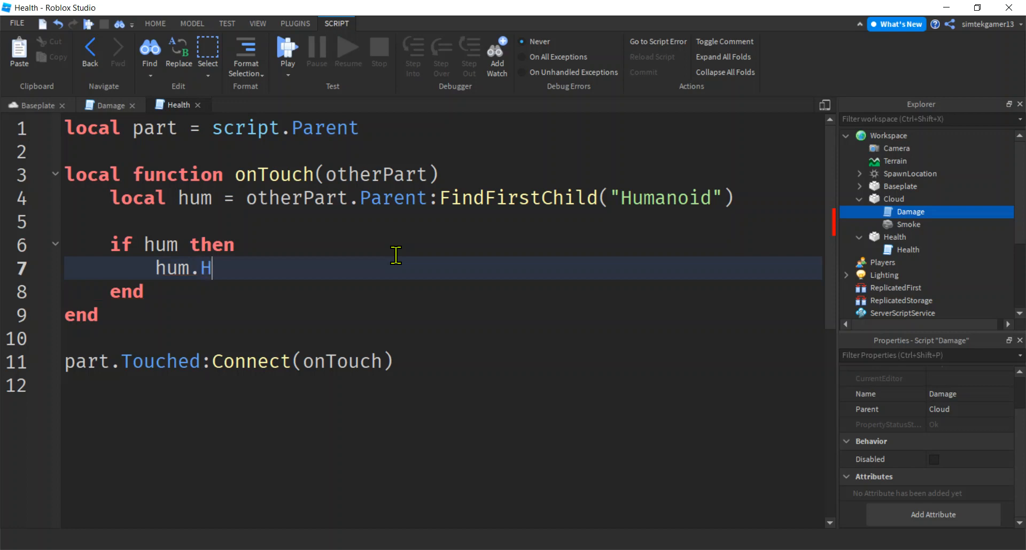
text(ealth =)
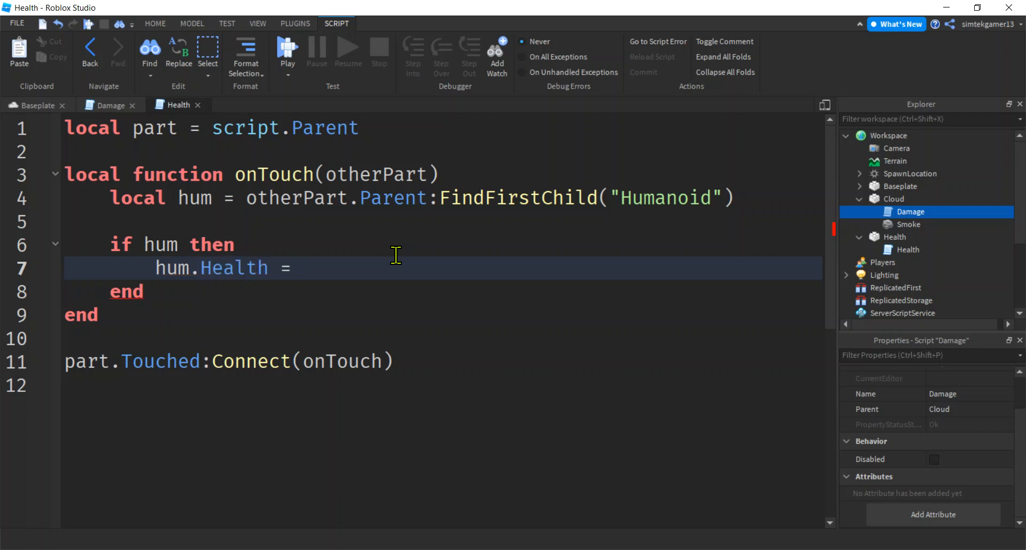
text(hum)
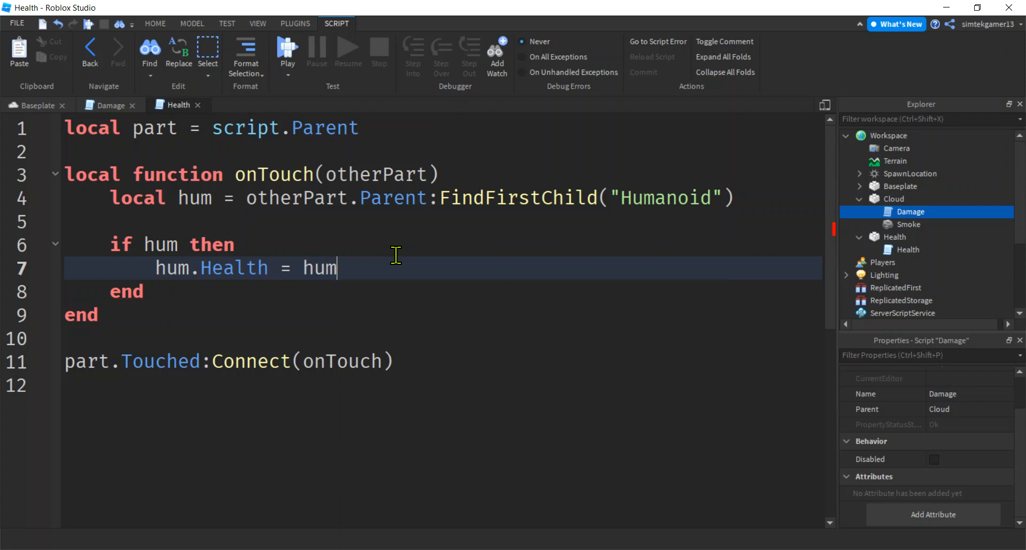
text(.)
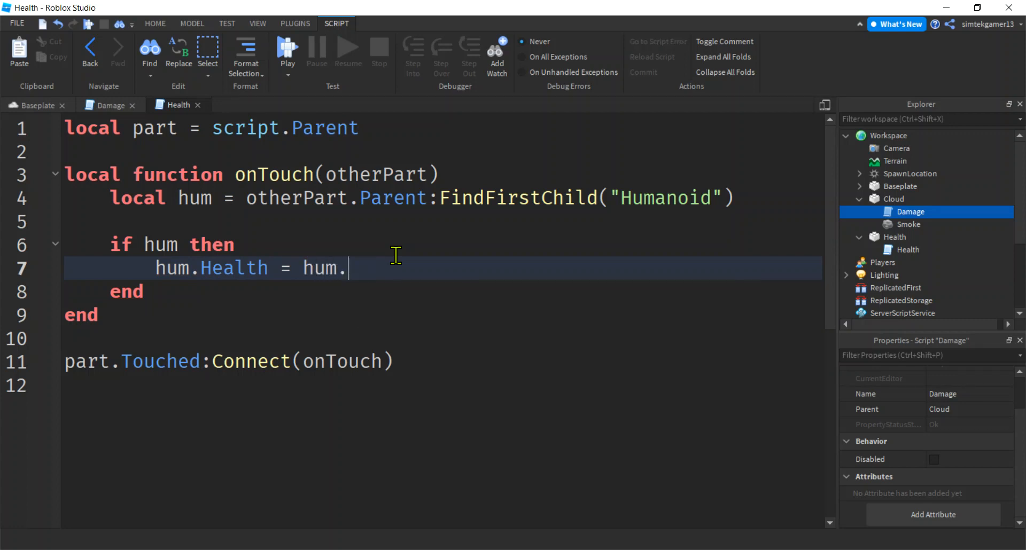
text(Max)
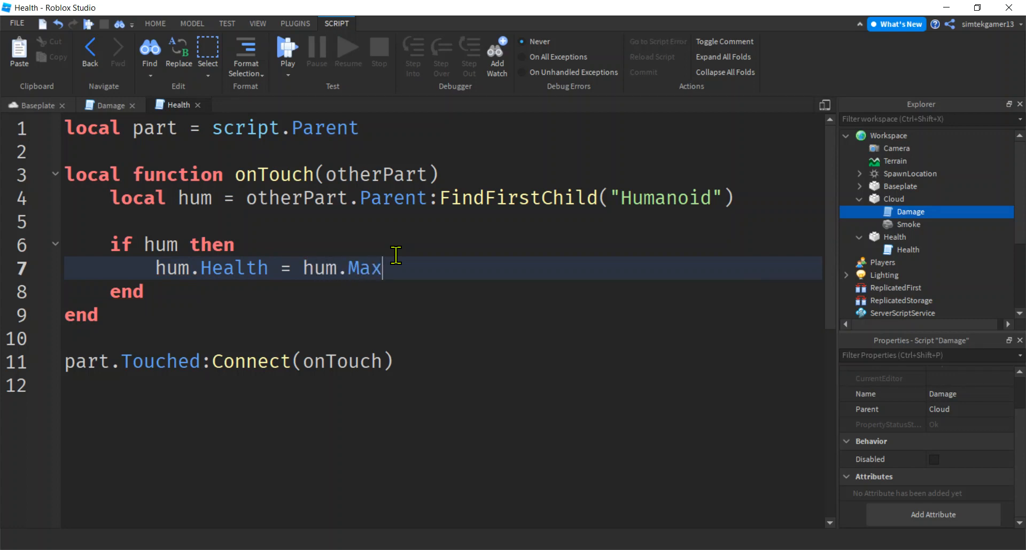
text(Helat)
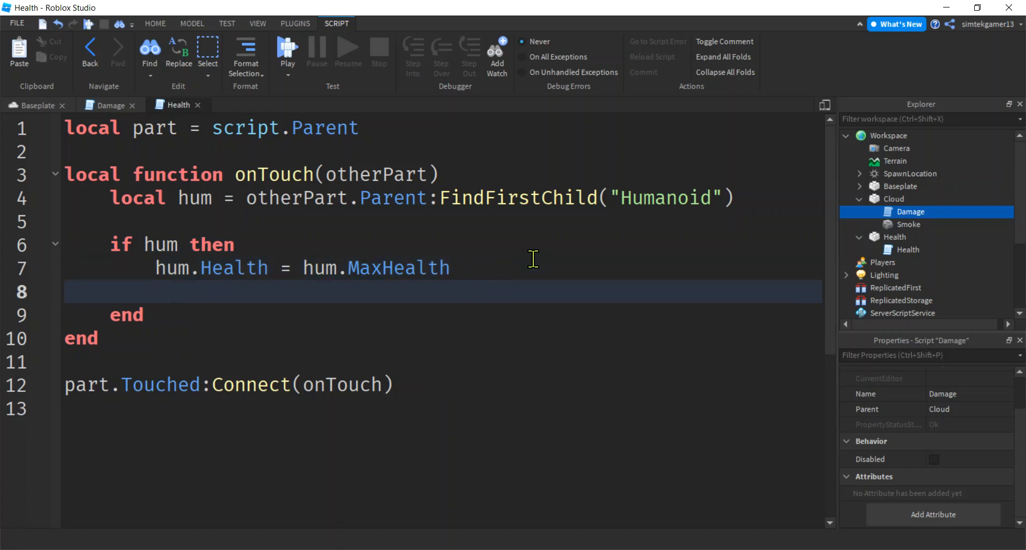
text(par)
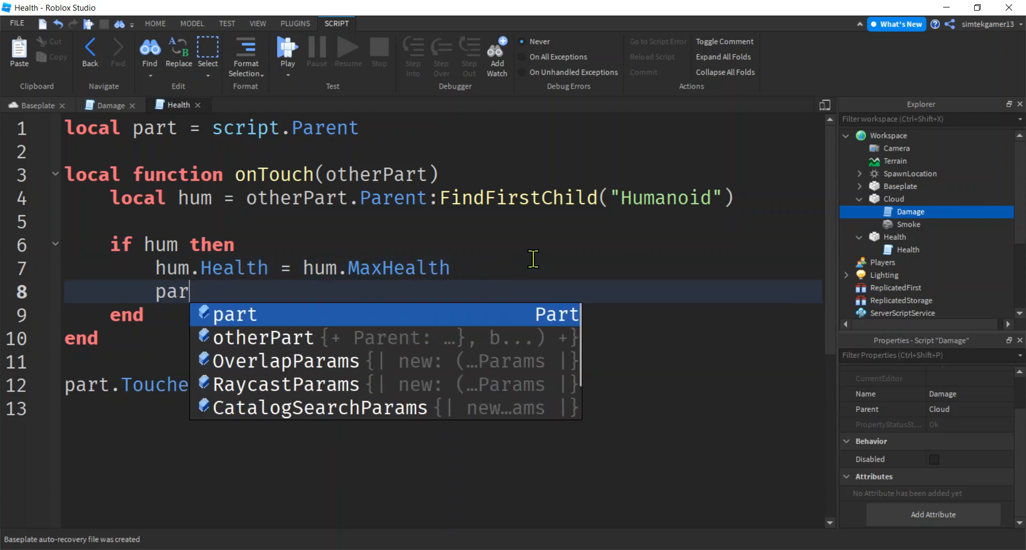
text(t:Destroy())
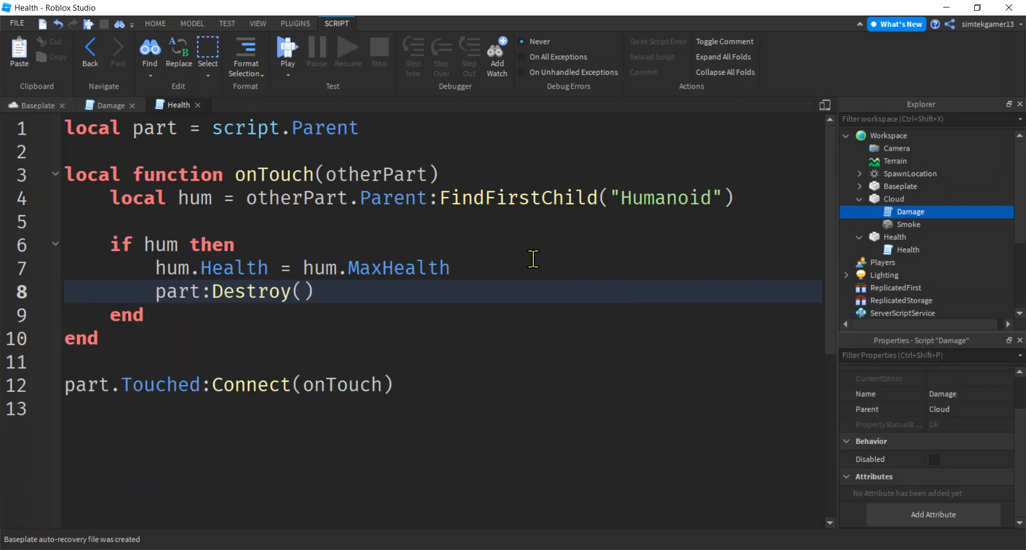
mouse_move(150, 303)
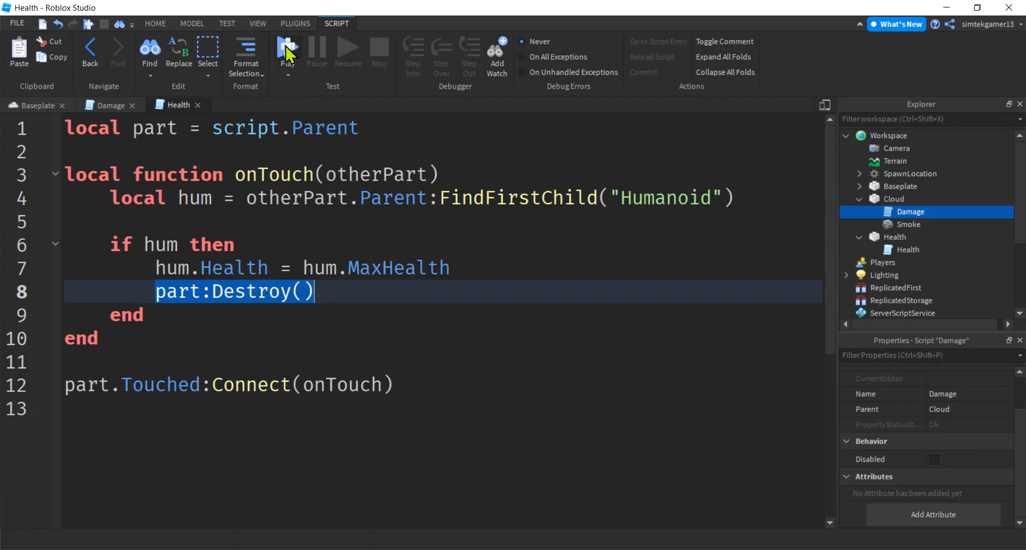
Step: Run a brief play test and stop it
click(286, 49)
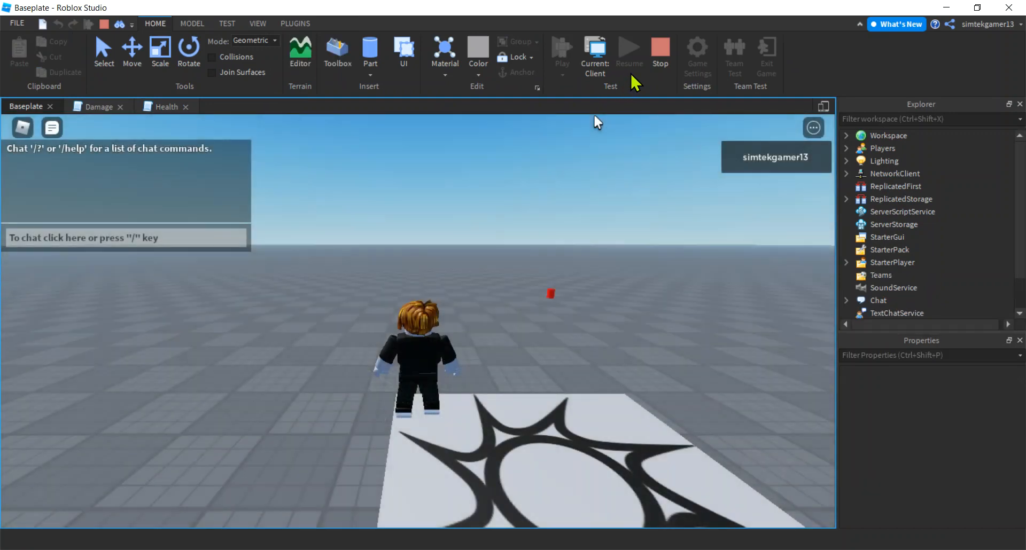
click(178, 105)
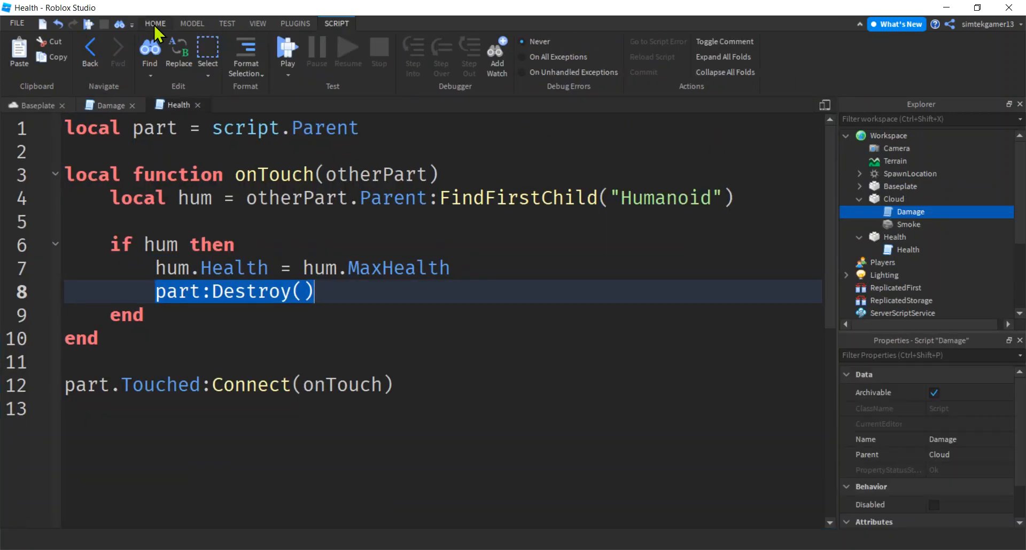
click(155, 24)
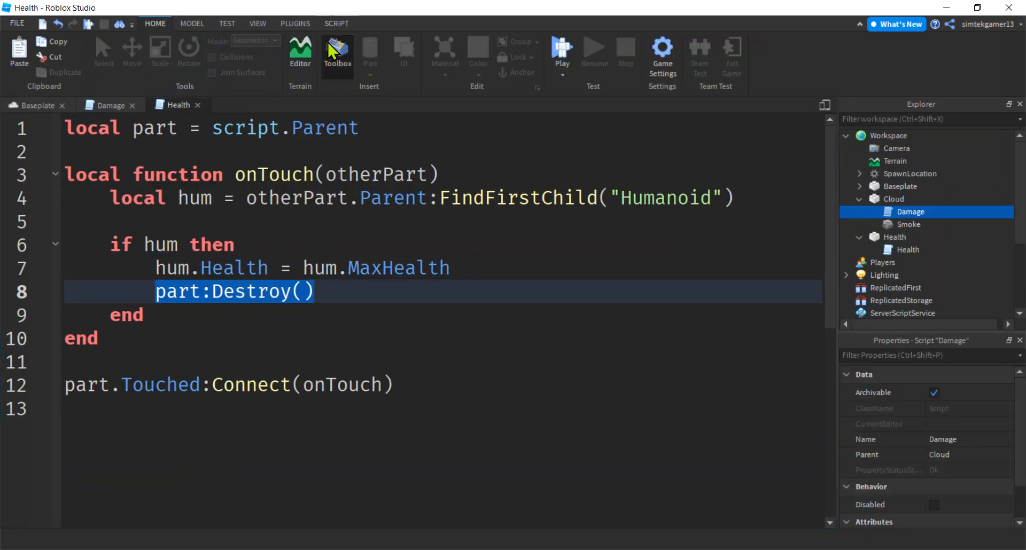
Step: Search the Toolbox for 'drooling zombie' and insert the Drooling Zombie model, dismissing the script warning
click(337, 51)
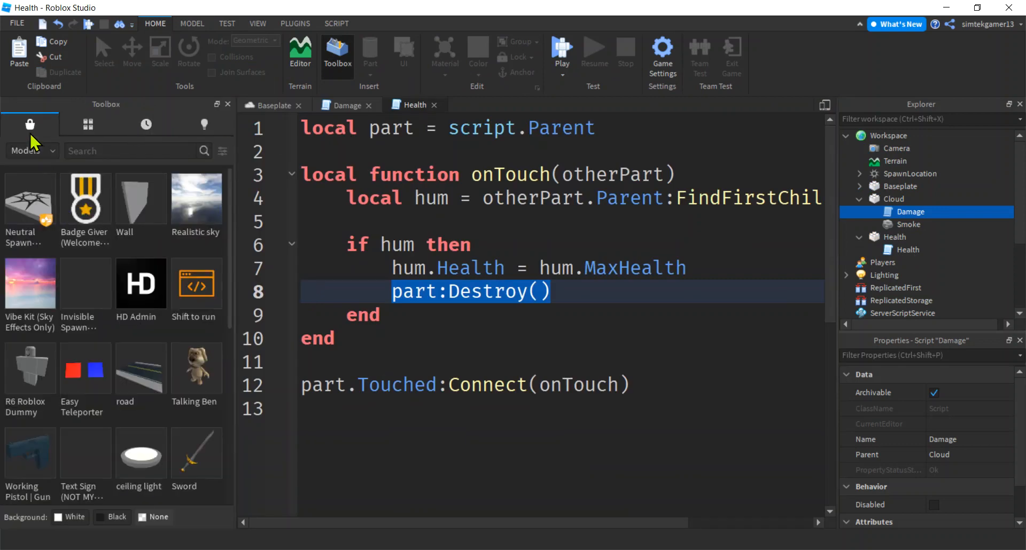
mouse_move(88, 124)
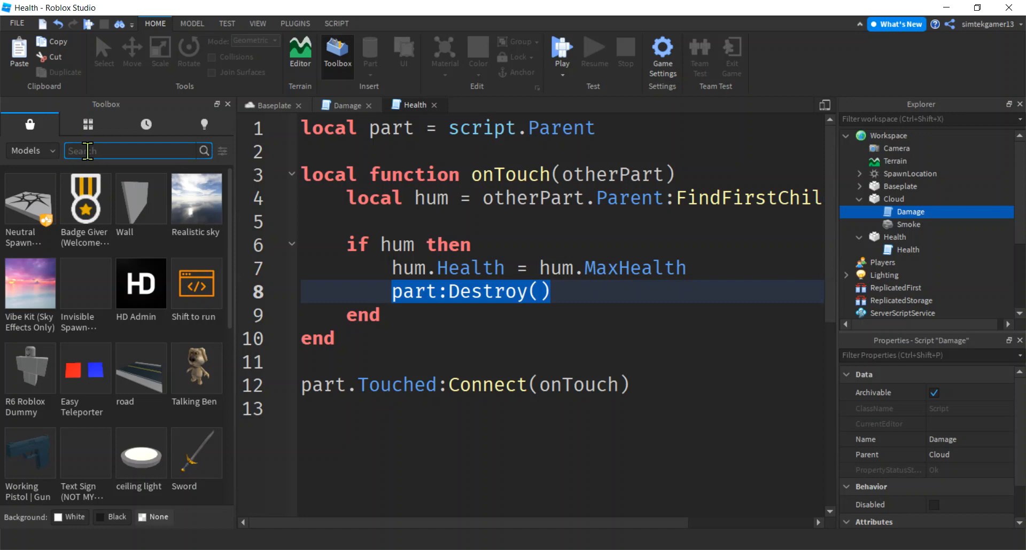
text(dro)
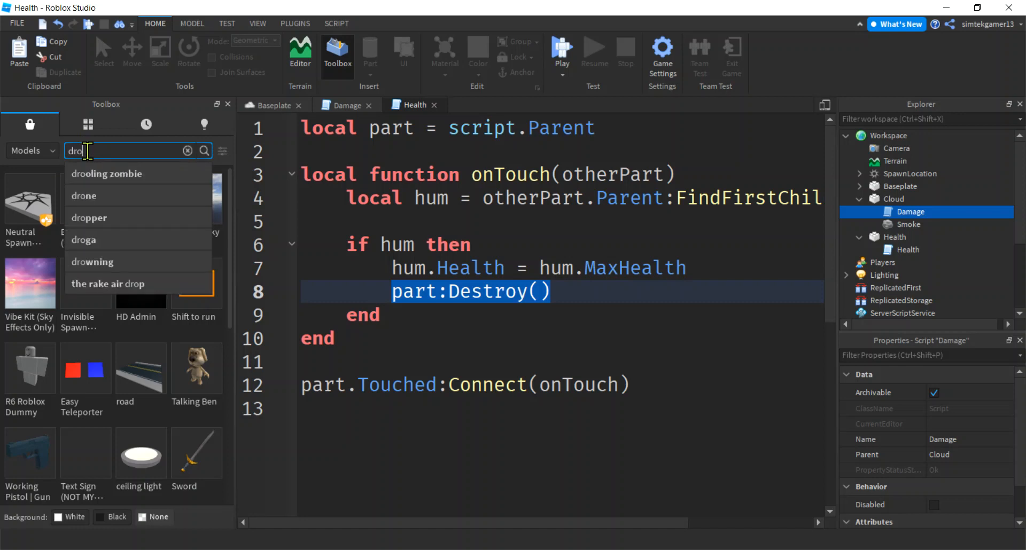
click(108, 173)
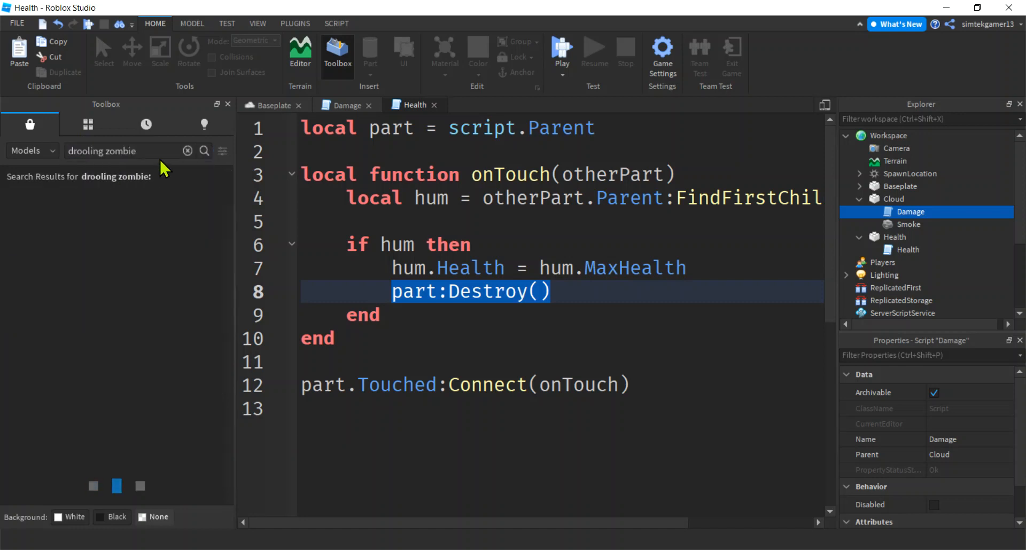
click(273, 106)
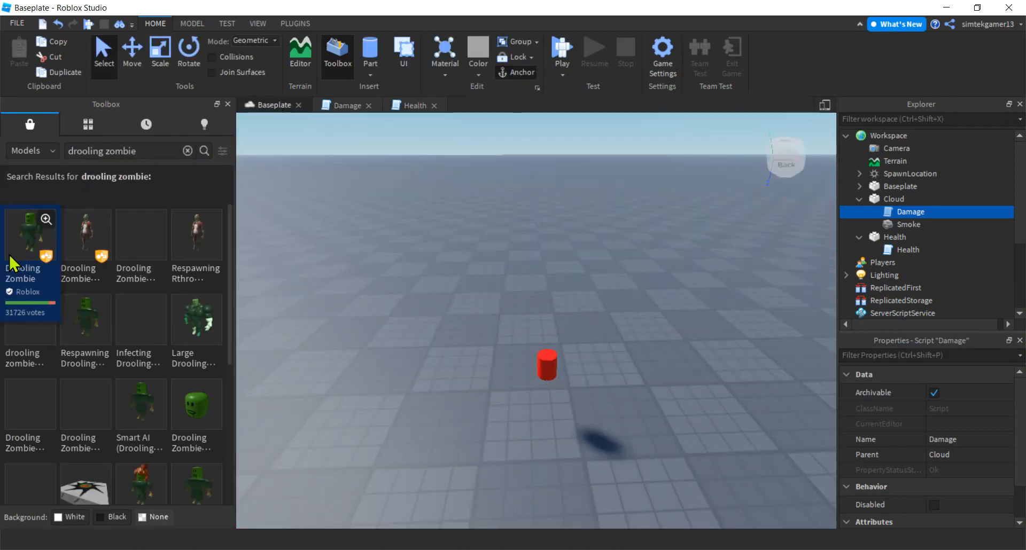
click(29, 233)
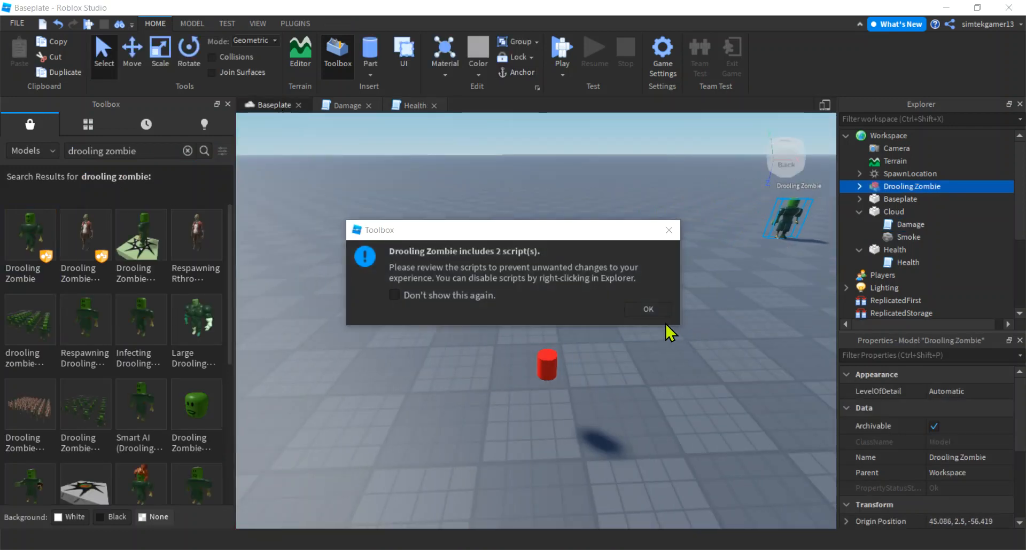
mouse_move(419, 298)
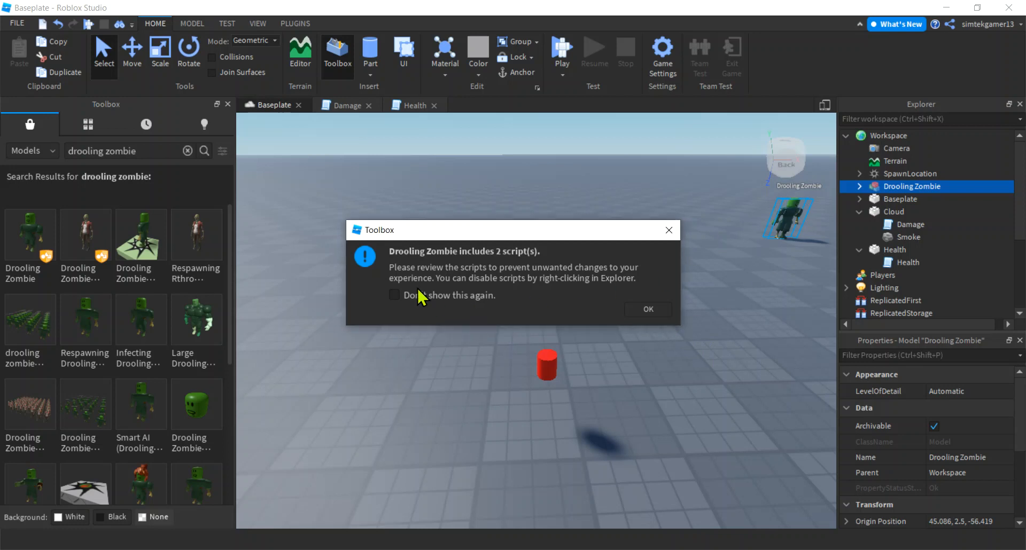
click(647, 308)
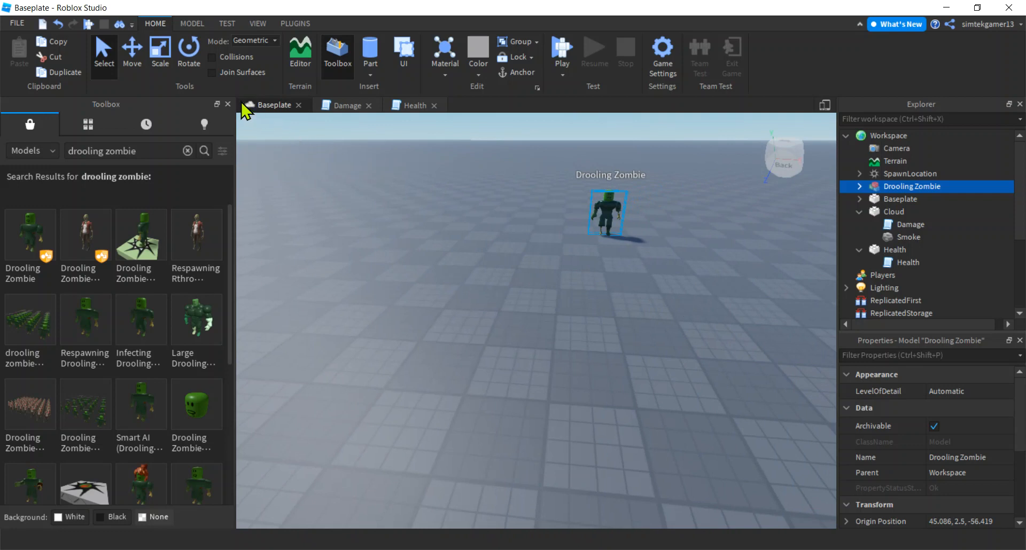
Step: Close the Toolbox, play-test the zombie scene, and show the Output log
click(227, 104)
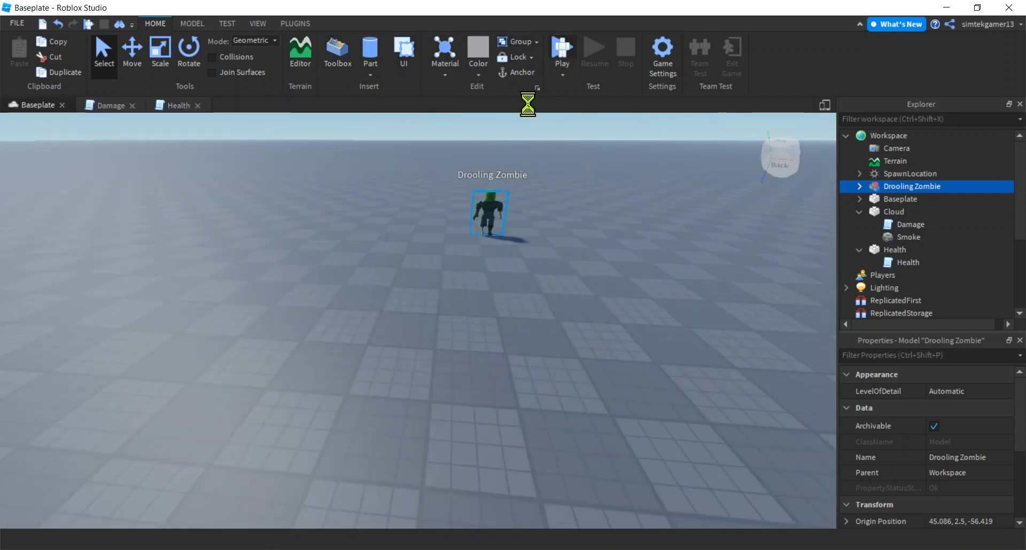
click(561, 53)
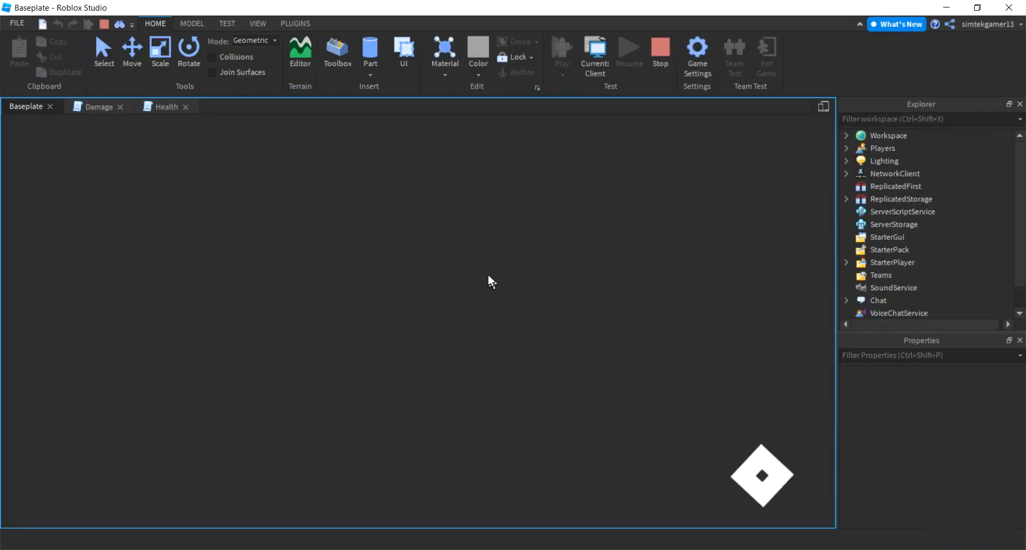
click(561, 51)
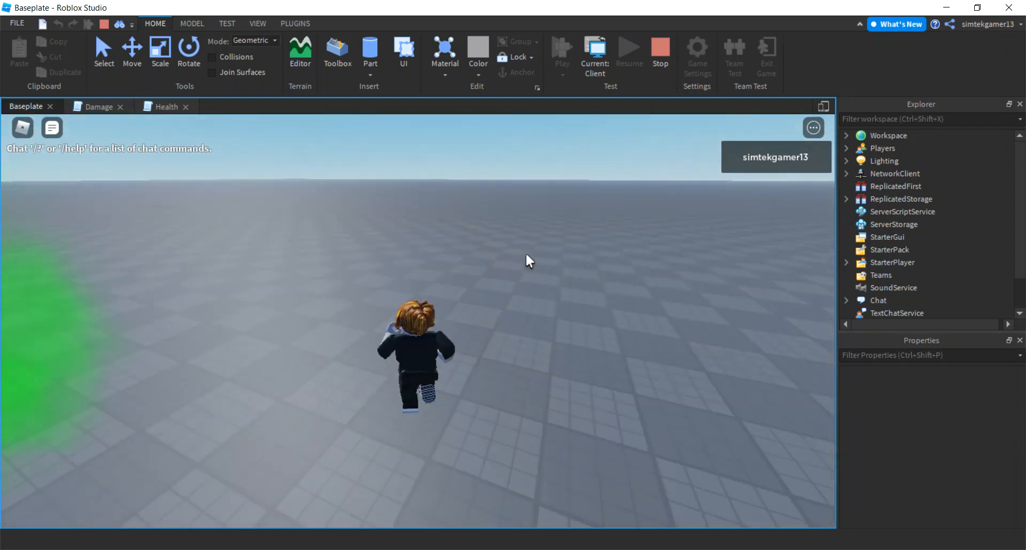
click(257, 23)
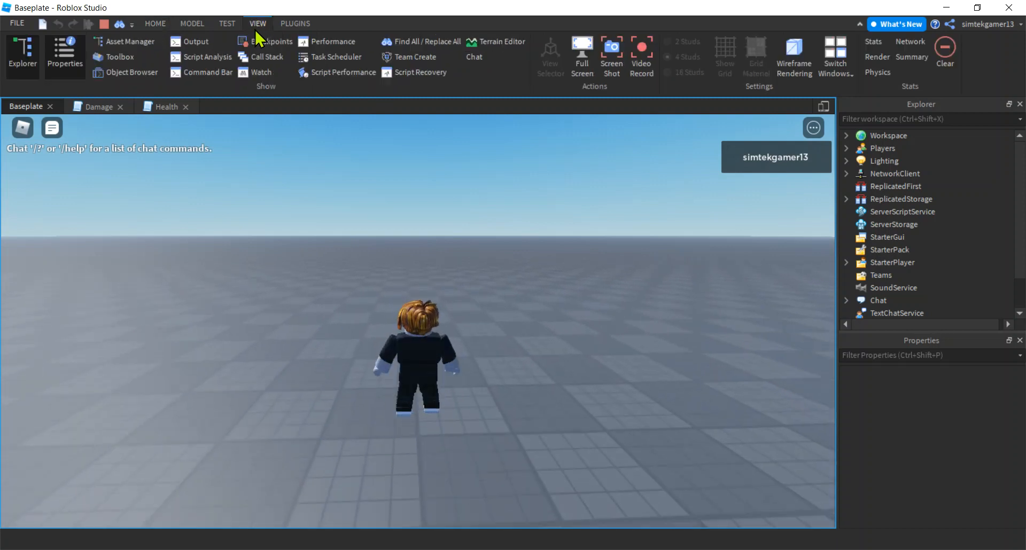
click(195, 41)
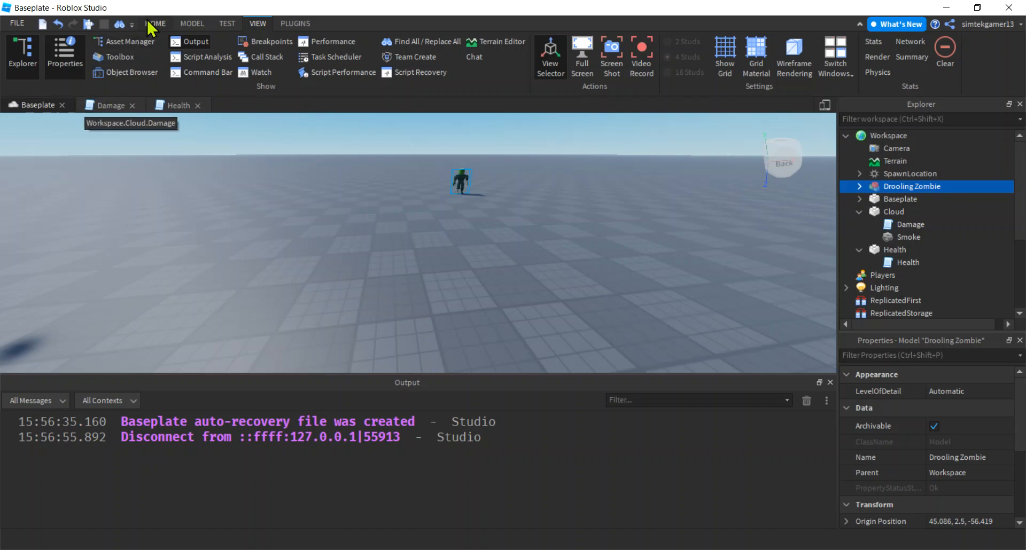
Step: Insert a sphere part with Neon material, size 1, 1, 1, and Anchored on
click(155, 24)
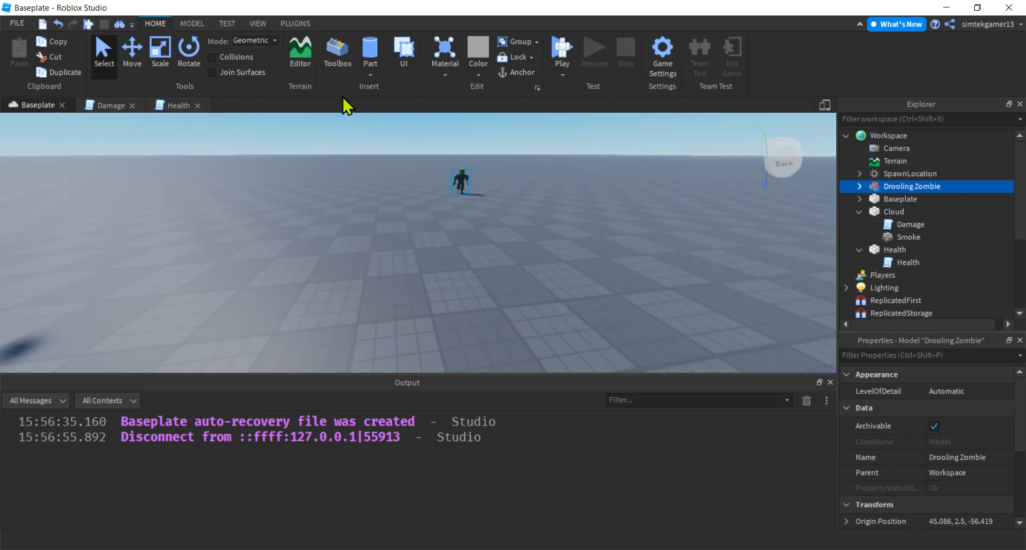
click(370, 62)
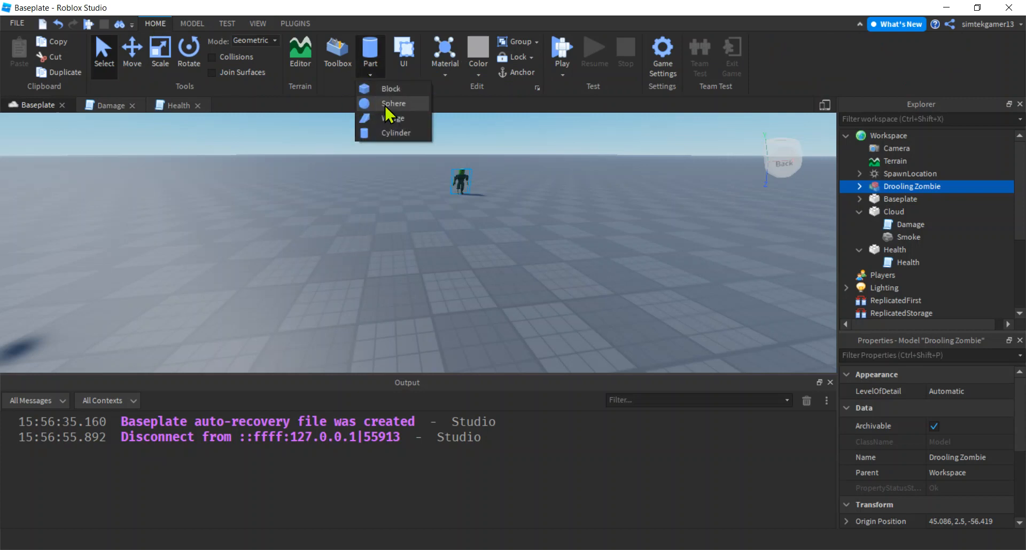
click(394, 104)
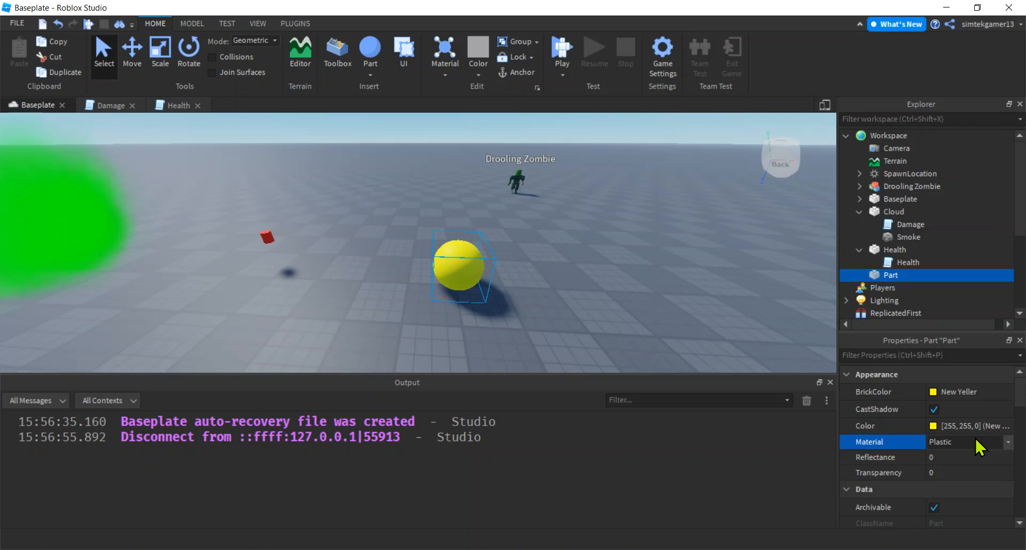
click(968, 442)
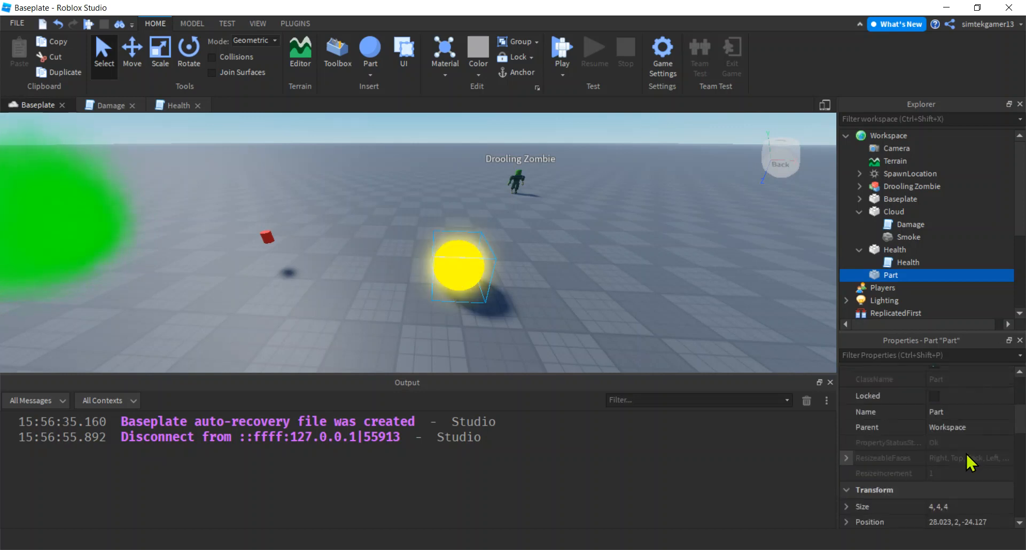
click(970, 458)
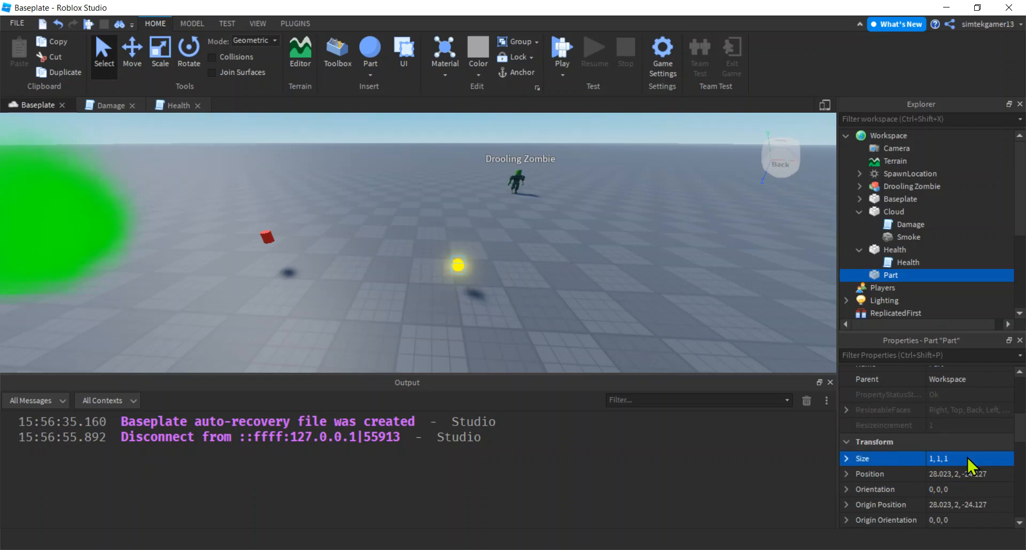
scroll(down, 3)
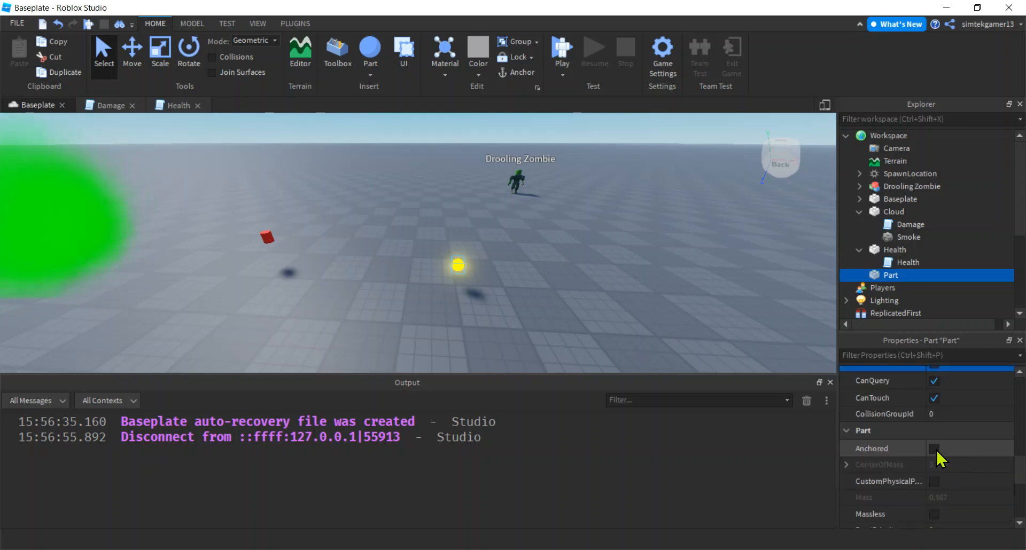
click(934, 448)
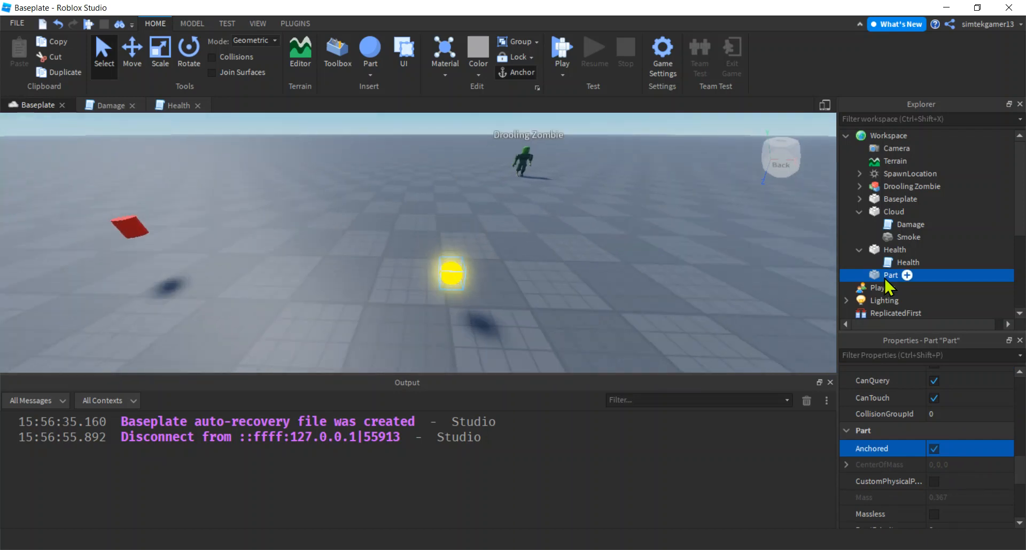
Step: Rename the neon ball part to PowerUp
double_click(890, 275)
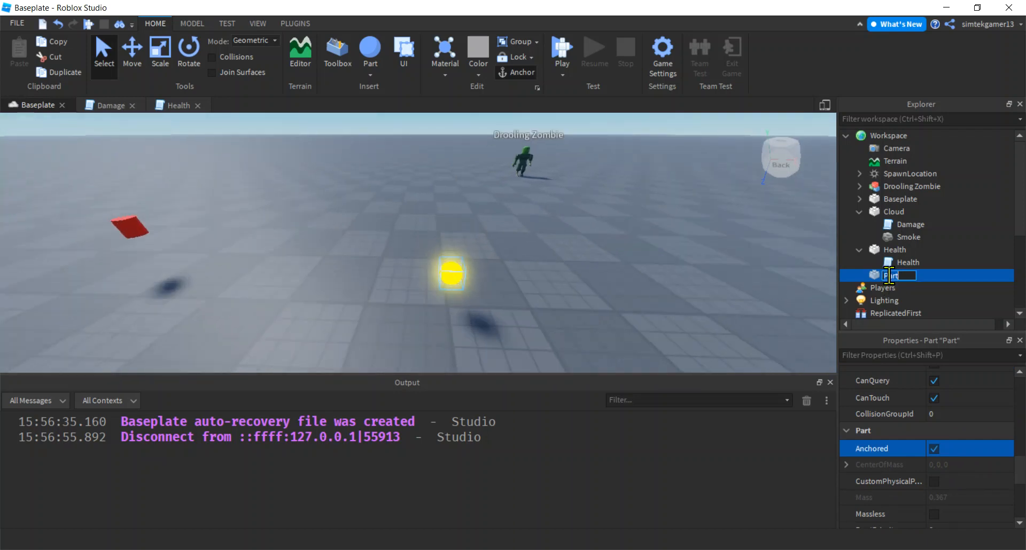
text(PowerUp)
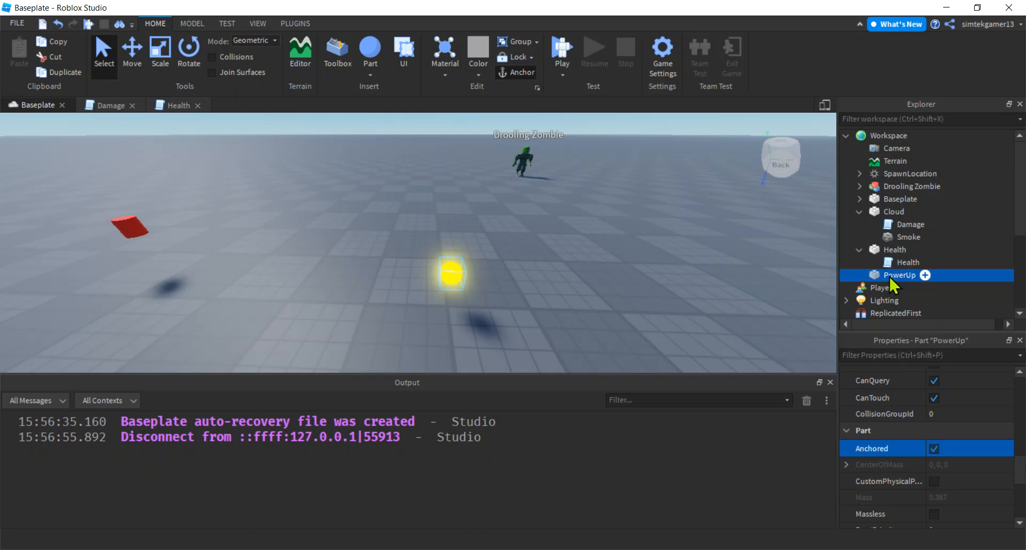
click(924, 274)
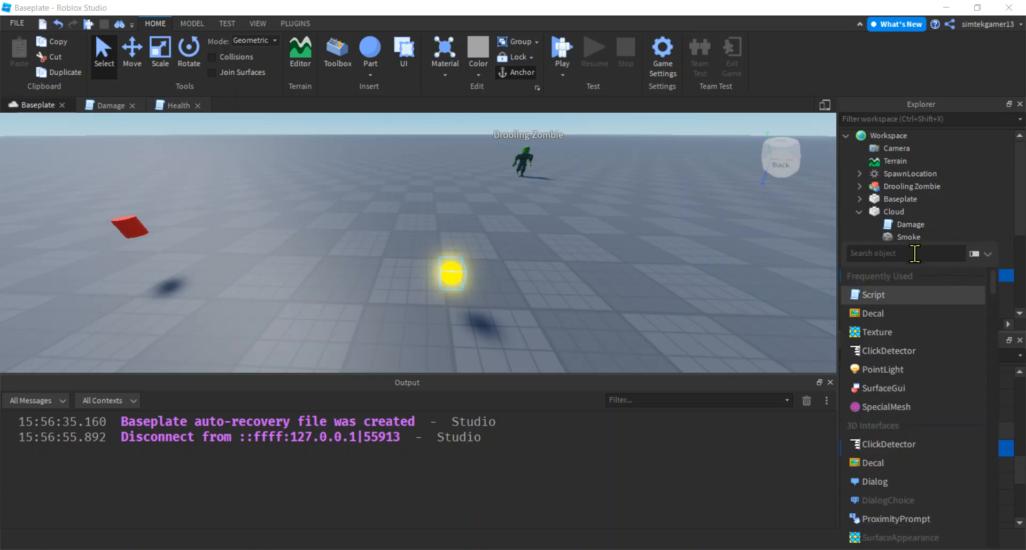
Step: Add a ParticleEmitter to PowerUp with yellow colour and speed 2
text(Part)
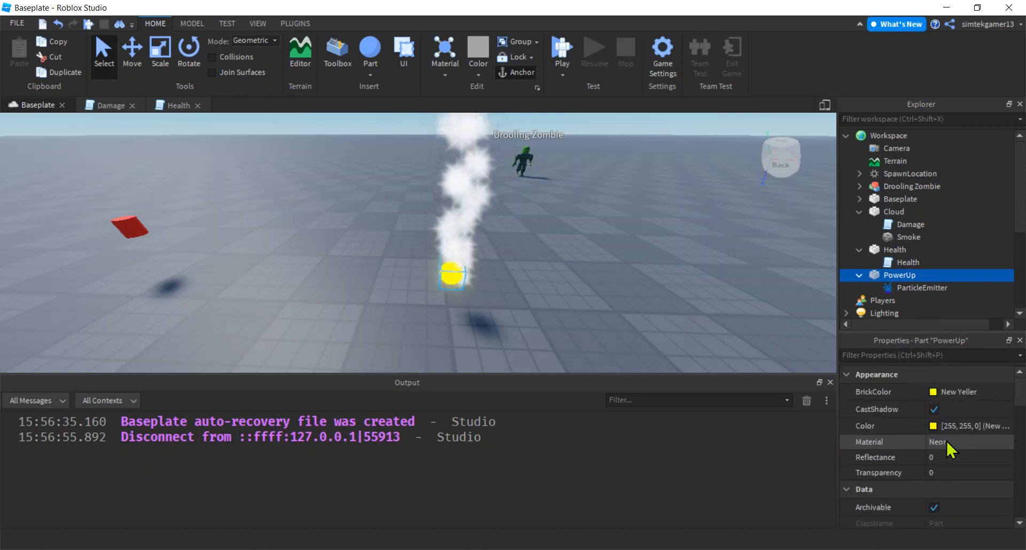
click(923, 288)
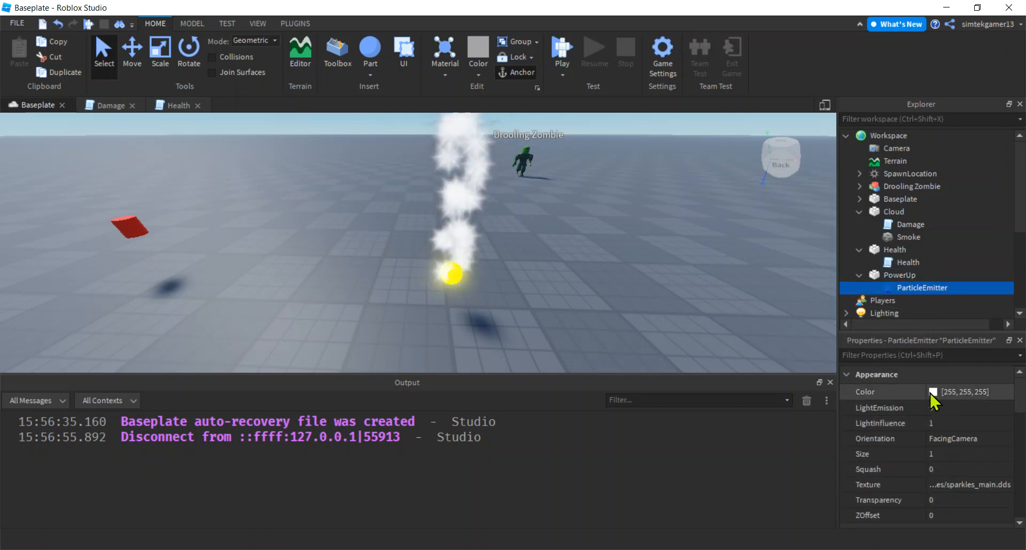
click(962, 391)
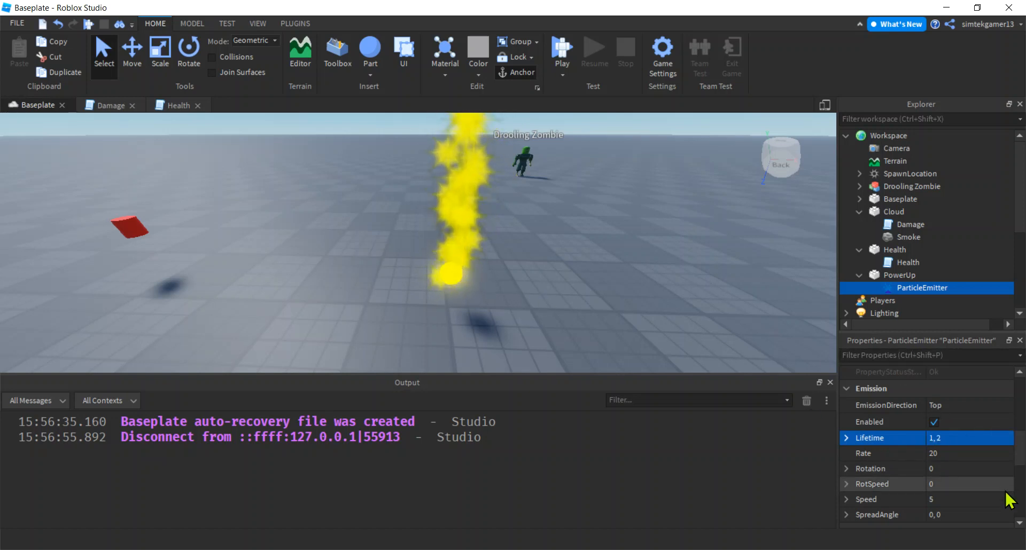
scroll(down, 3)
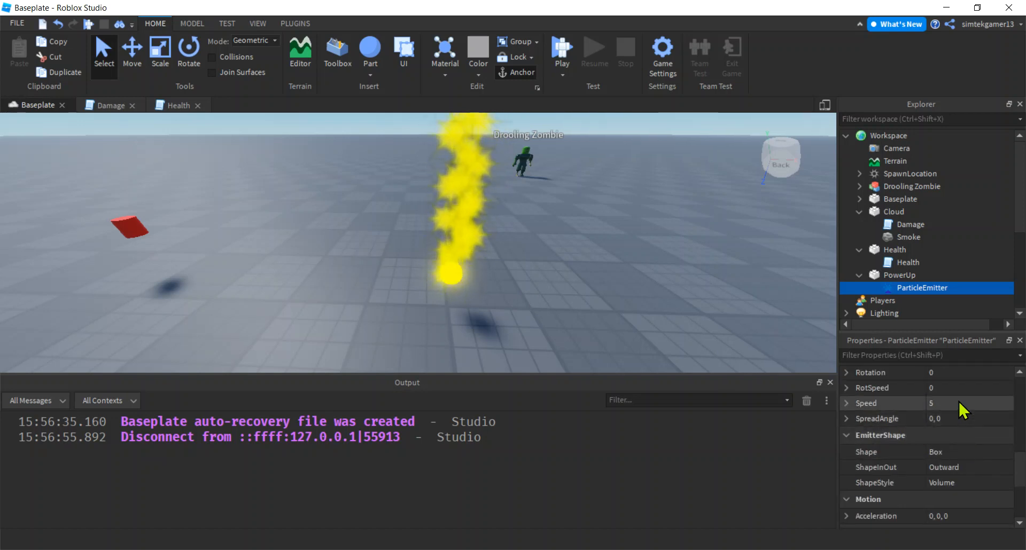
click(962, 403)
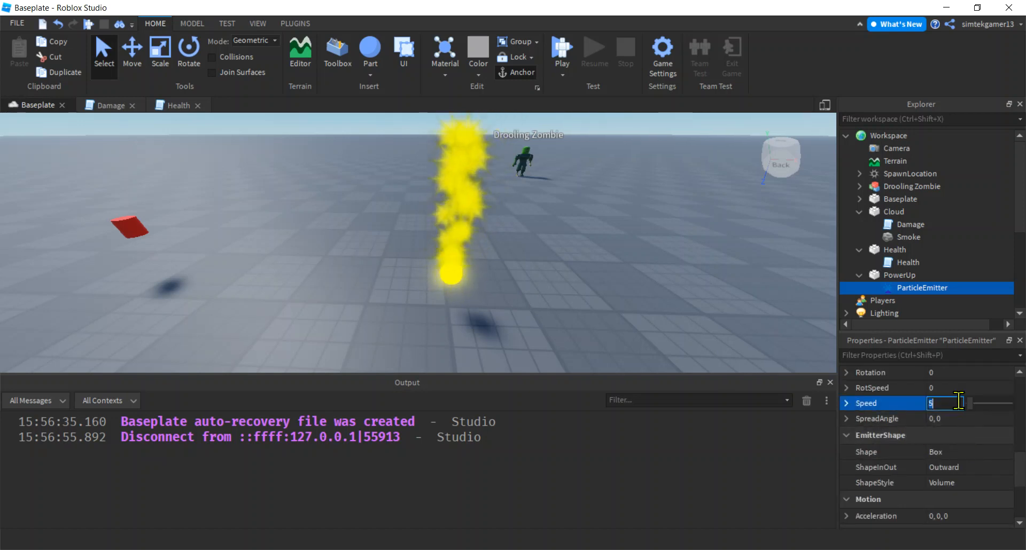
text(2)
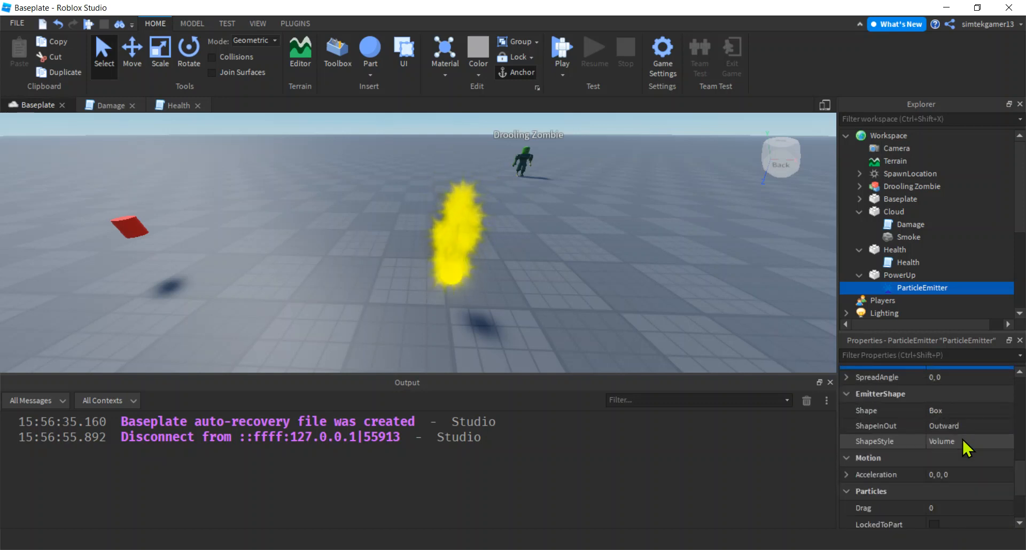
Step: Set the emitter's SpreadAngle to 360, 360 and particle Size to 0.3
scroll(down, 3)
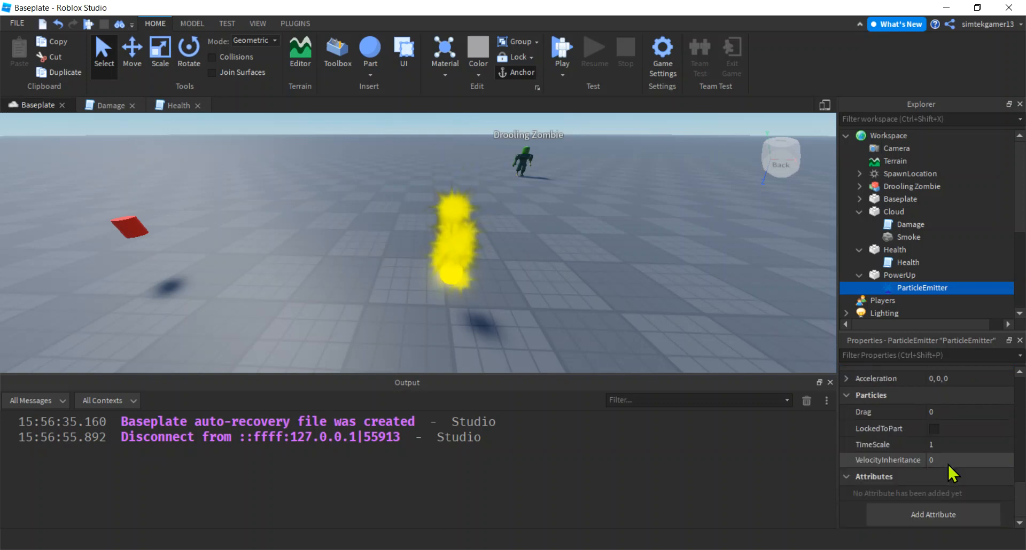
scroll(down, 3)
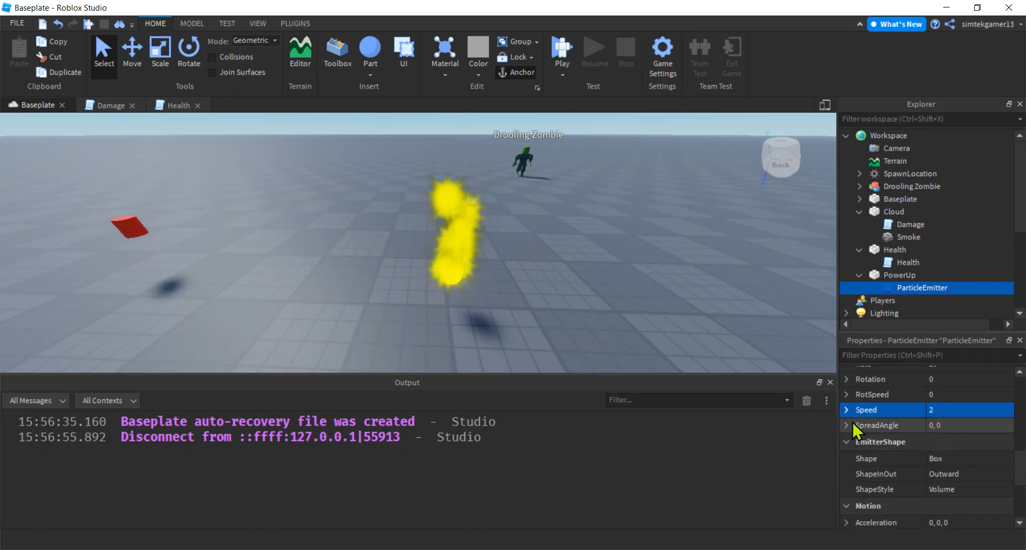
click(846, 426)
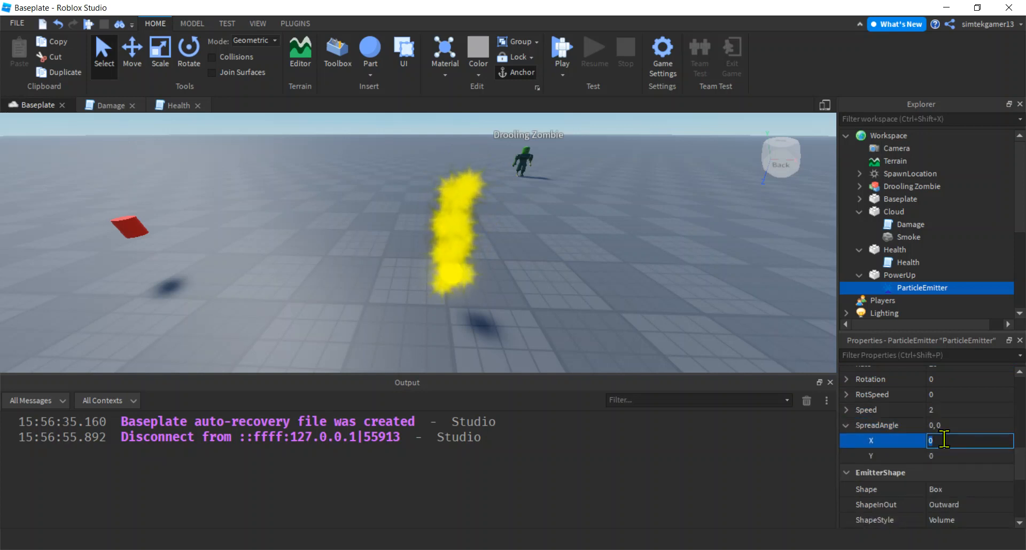
text(360)
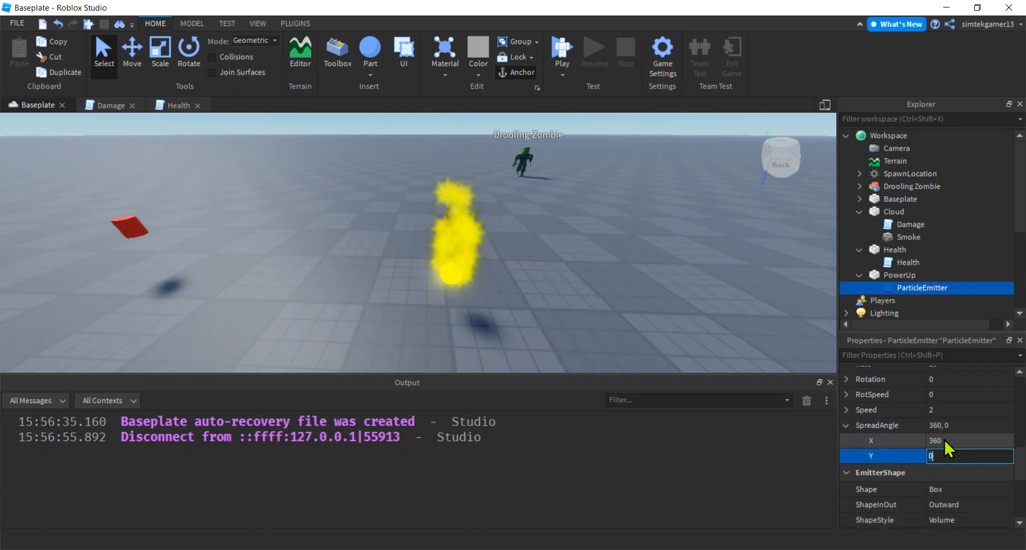
text(3)
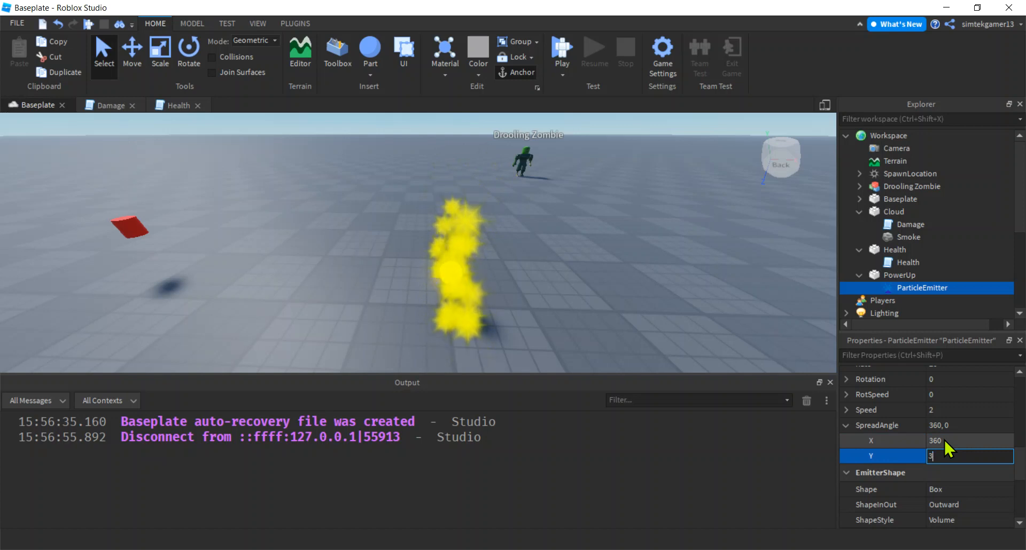
text(360)
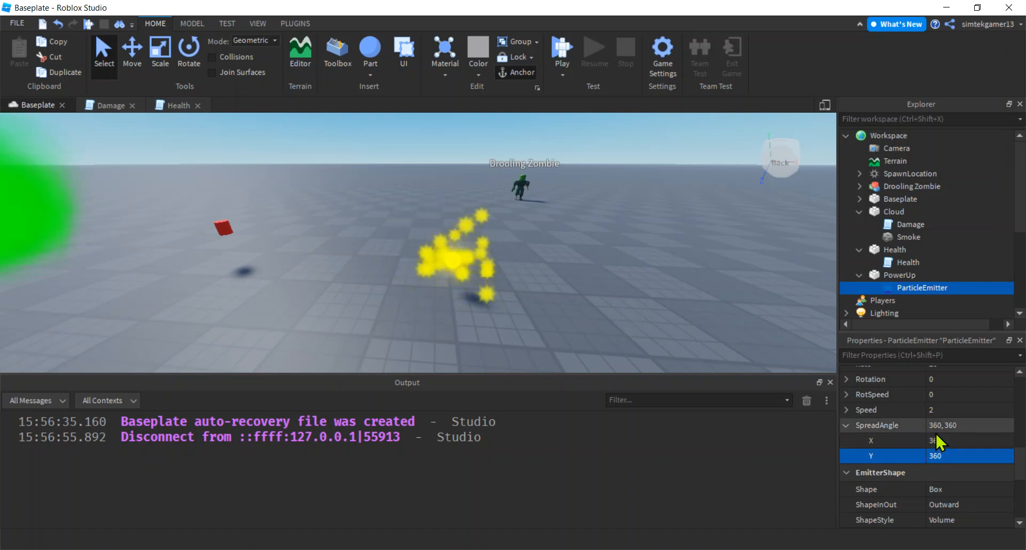
scroll(down, 3)
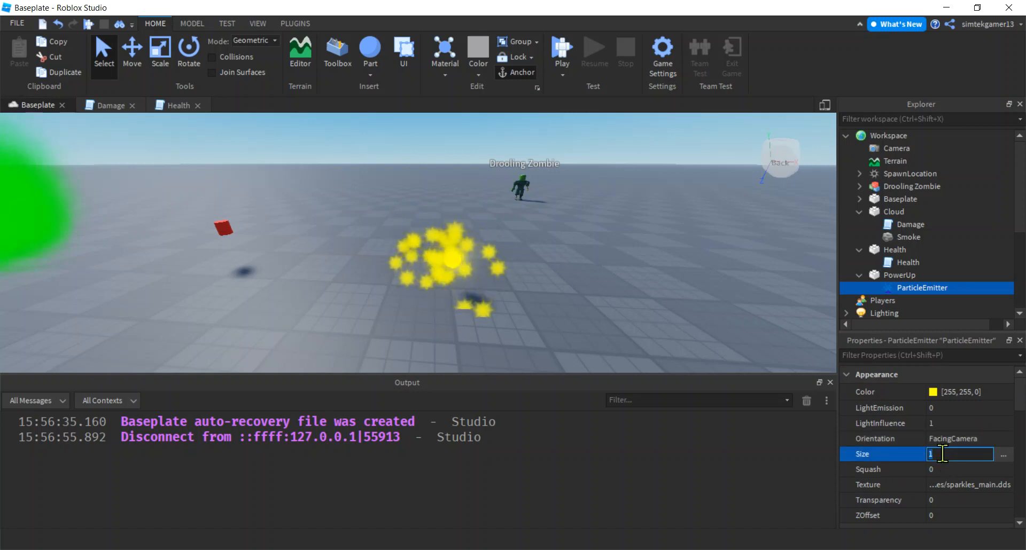
text(0.3)
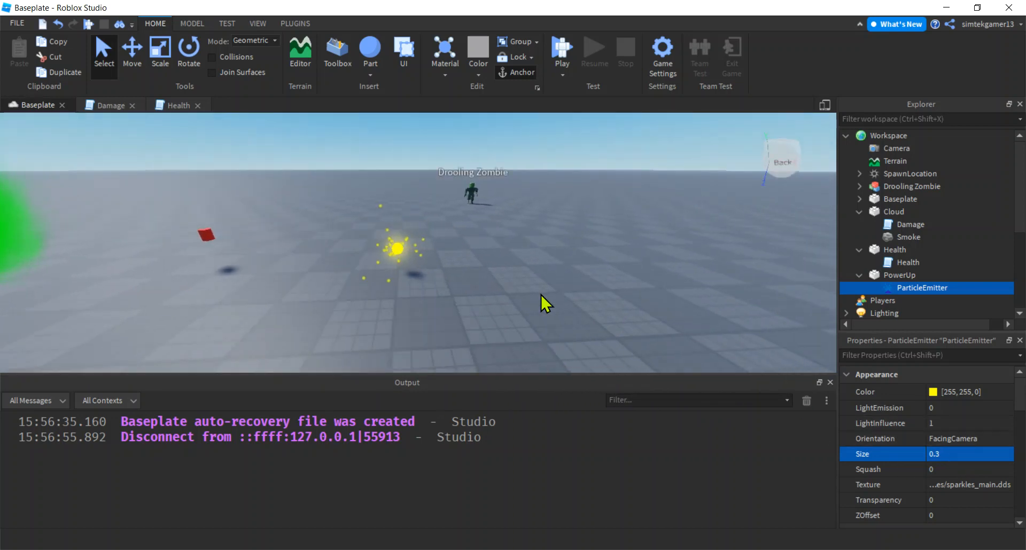
Step: Insert a new script into the PowerUp part and rename it PowerUp
click(901, 275)
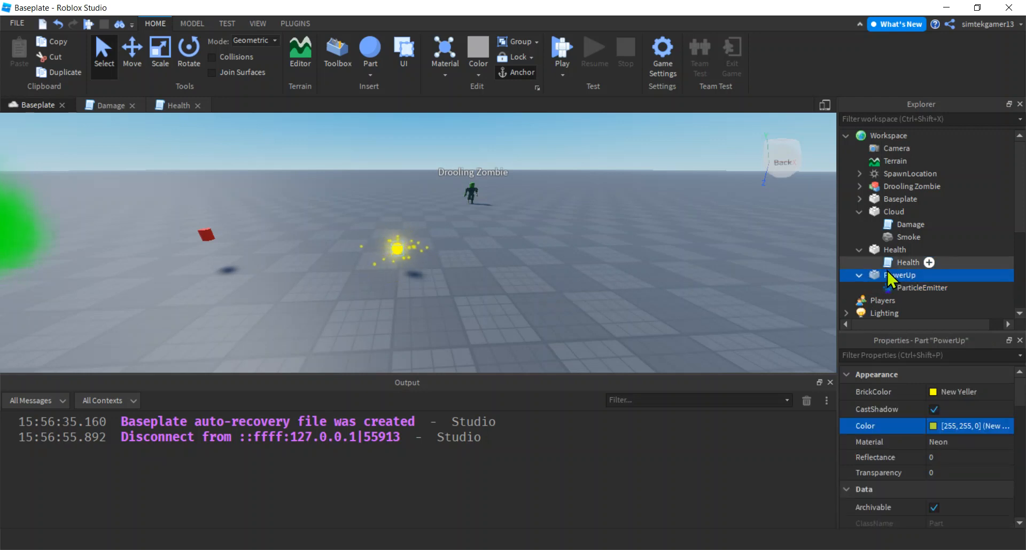
mouse_move(936, 291)
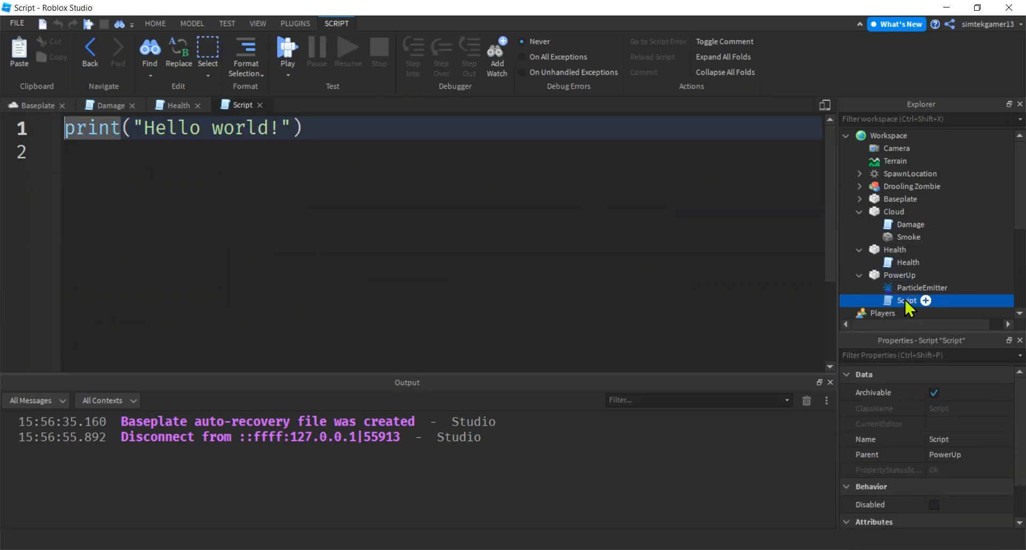
double_click(907, 301)
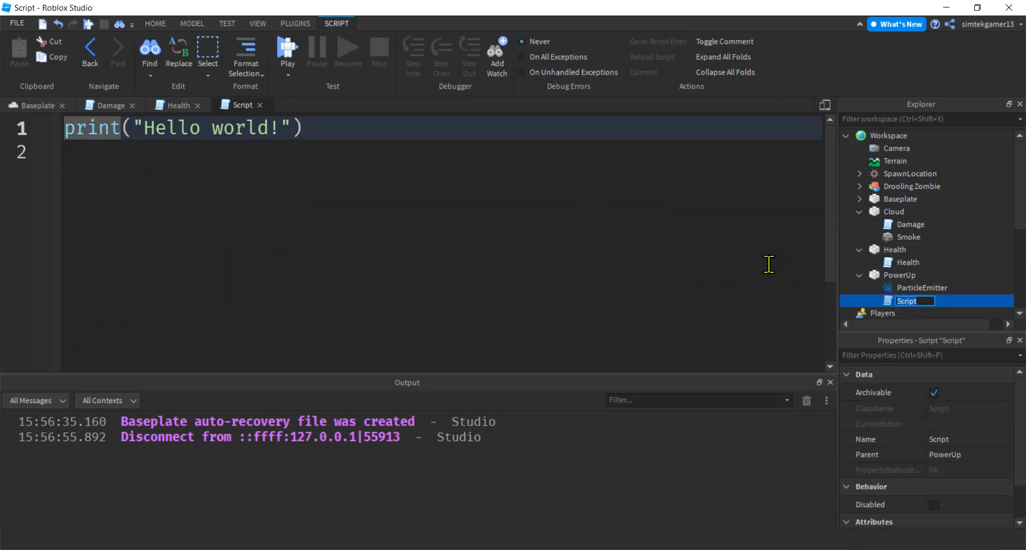
text(PowerUp)
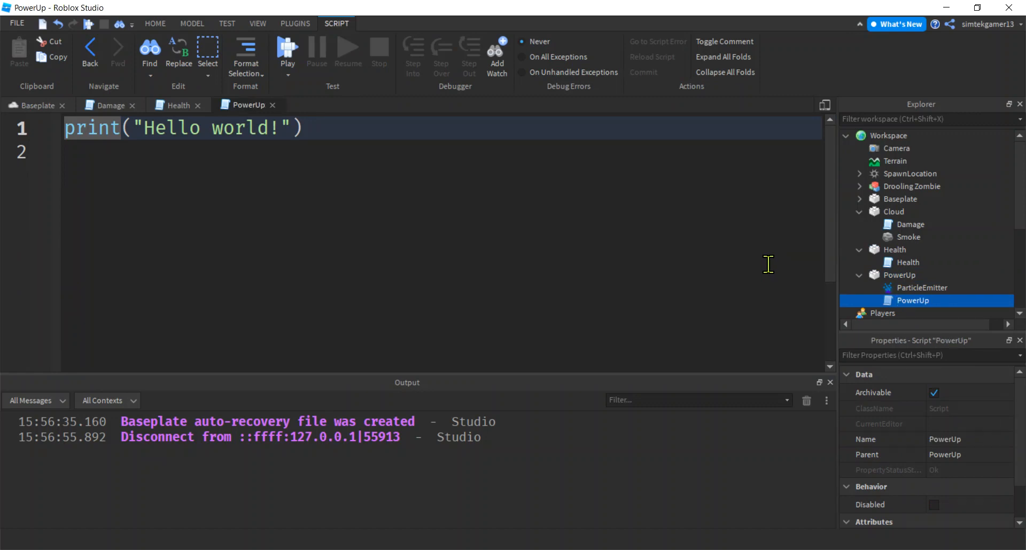
mouse_move(823, 389)
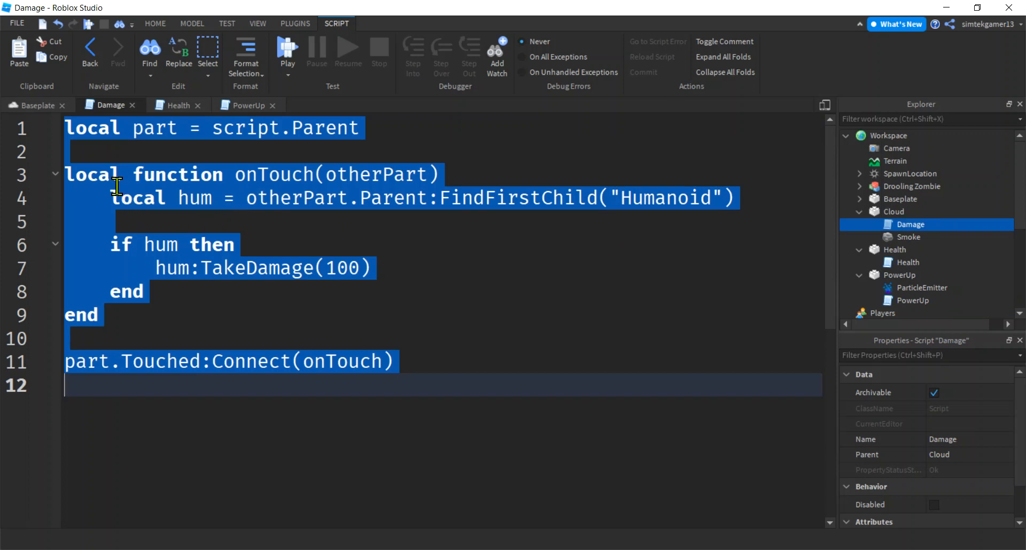
mouse_move(821, 248)
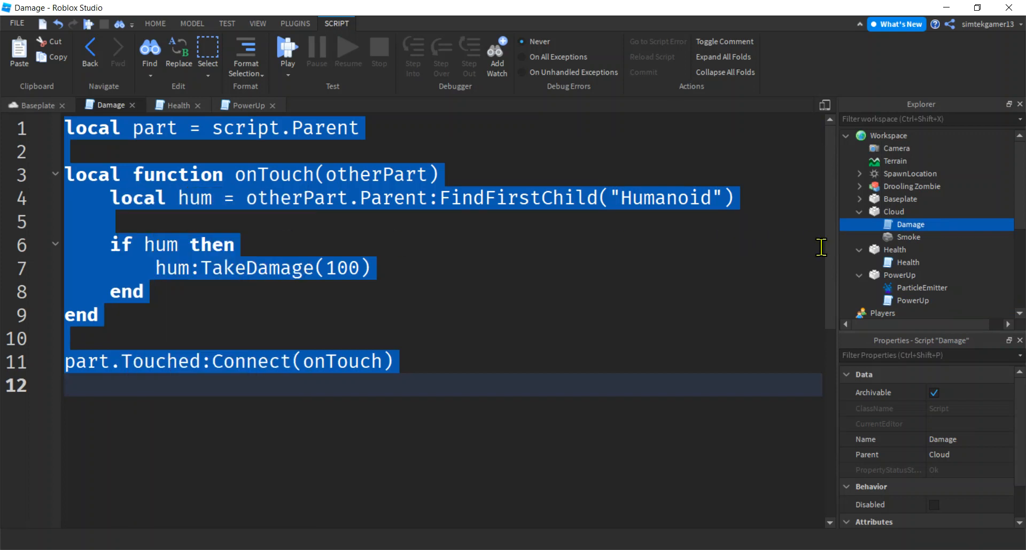
Step: Open the PowerUp script holding the pasted Damage touch code and start a new line
click(912, 301)
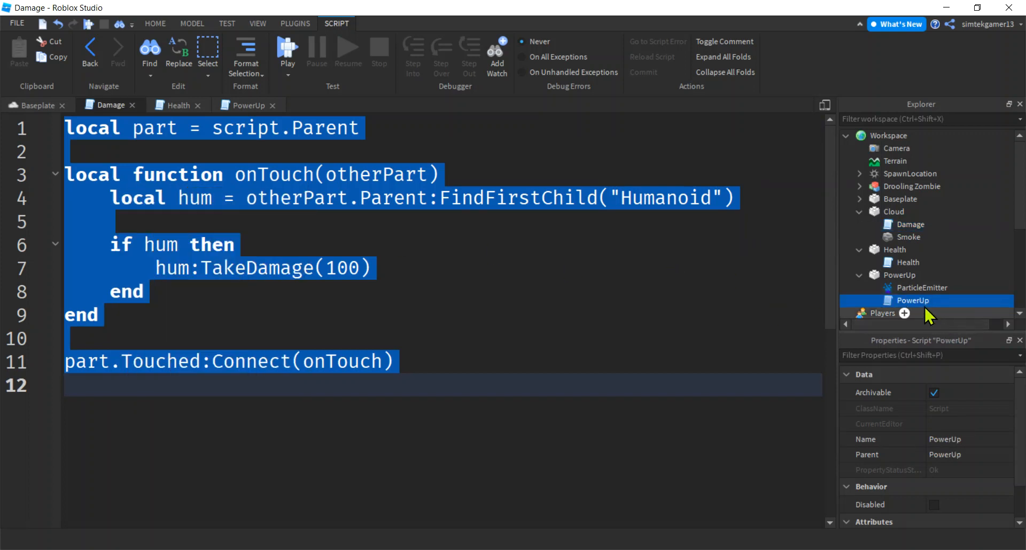
click(247, 105)
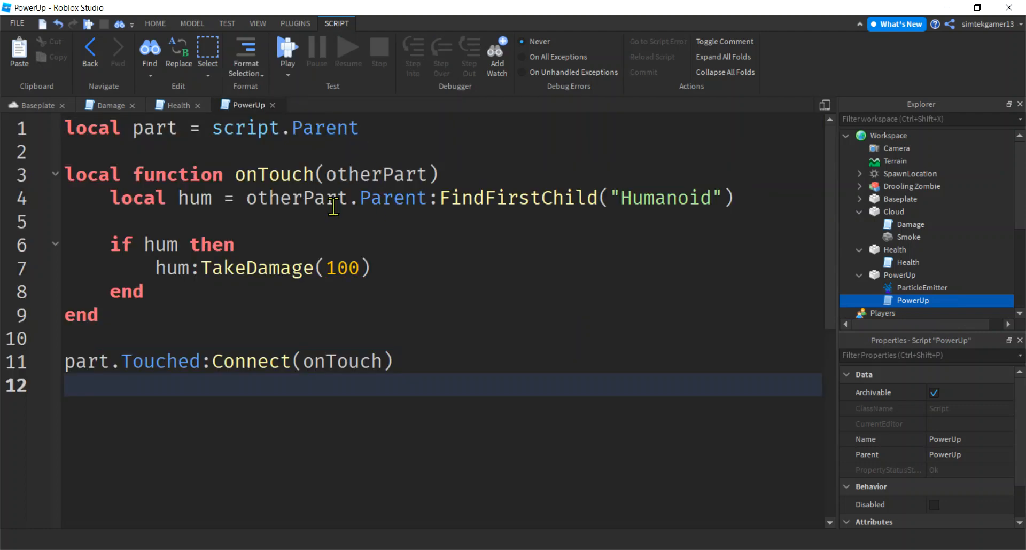
click(370, 128)
text(local)
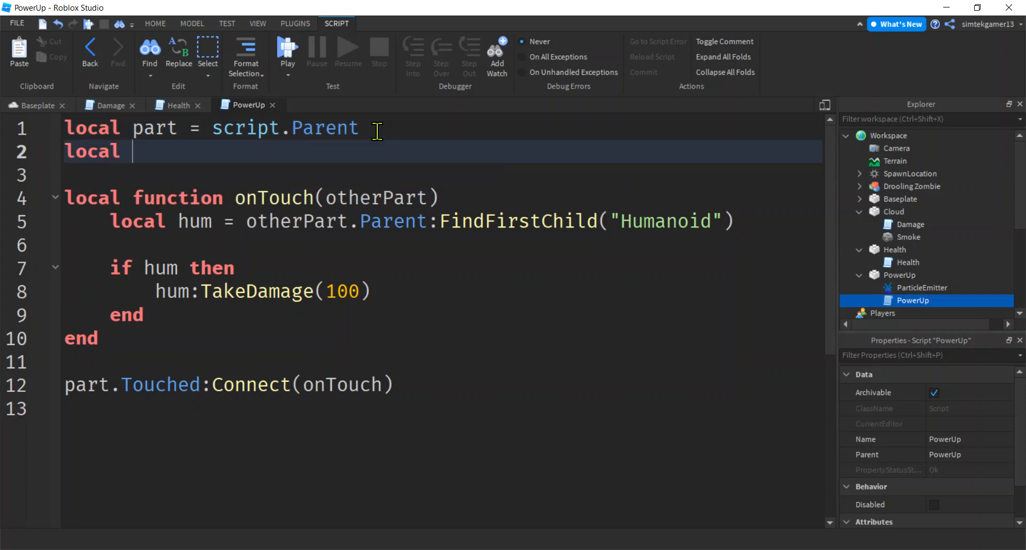
Step: Declare canTouch = true at the top of the PowerUp script
text(canTouch)
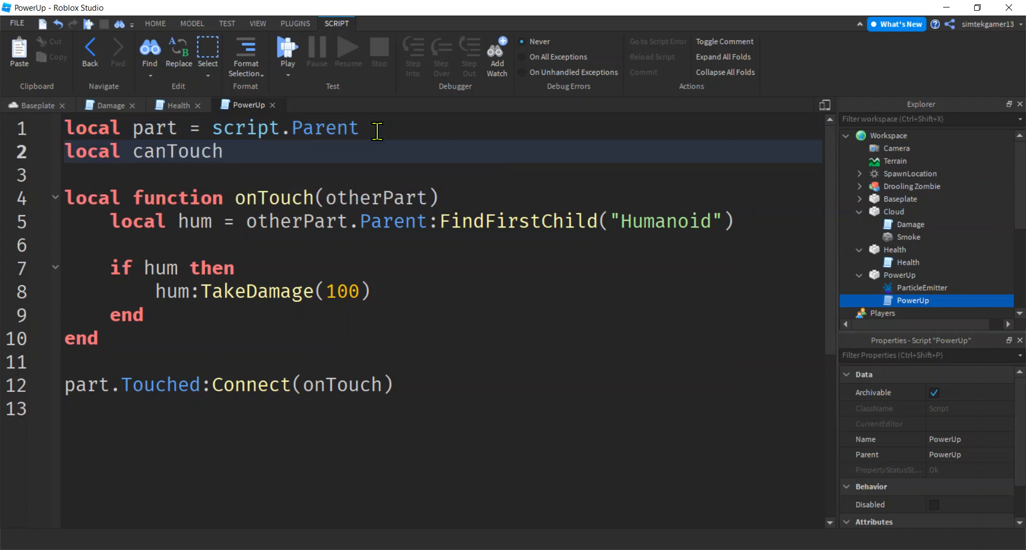
text(= true)
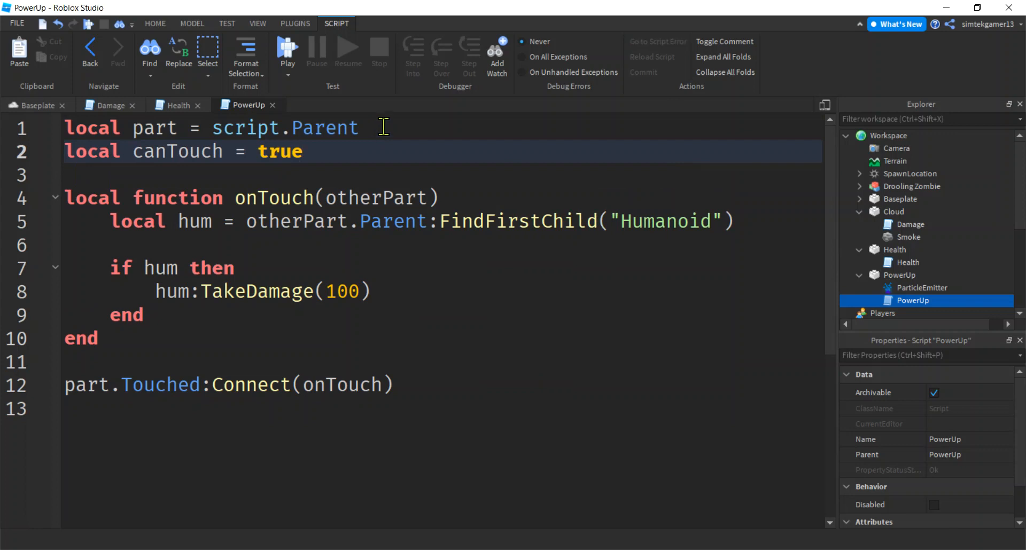
double_click(176, 151)
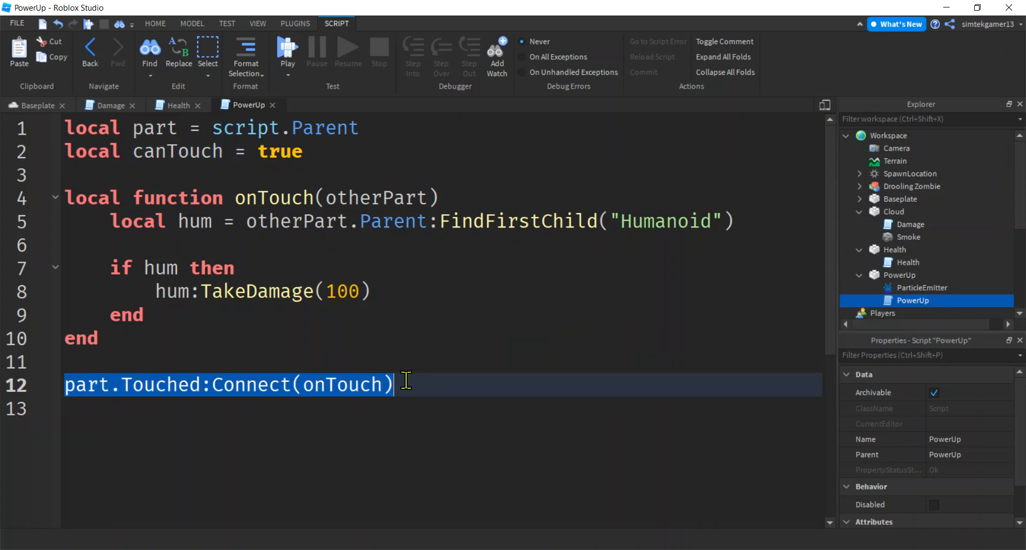
Step: Add 'and canTouch' to the if condition and set canTouch = false inside it
double_click(340, 385)
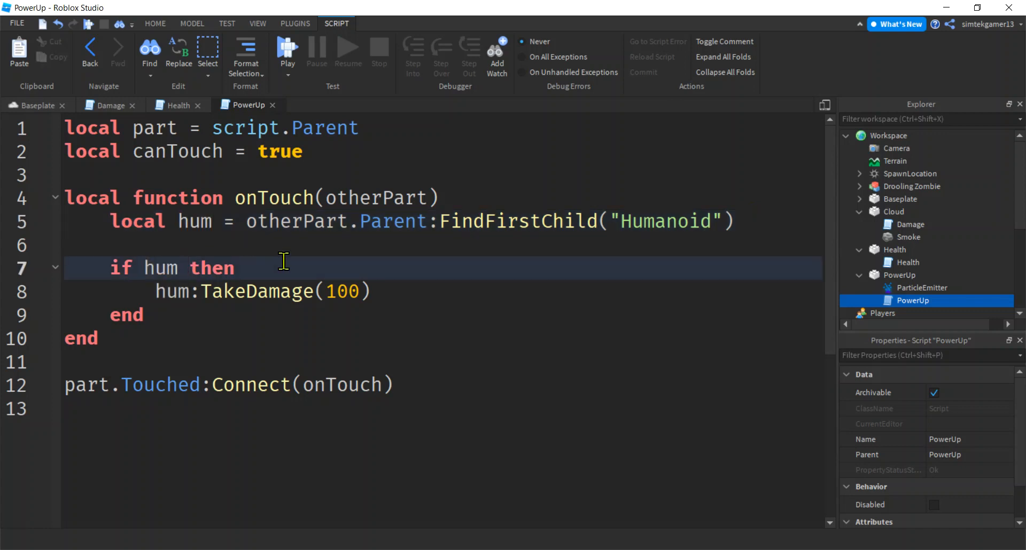
text(and)
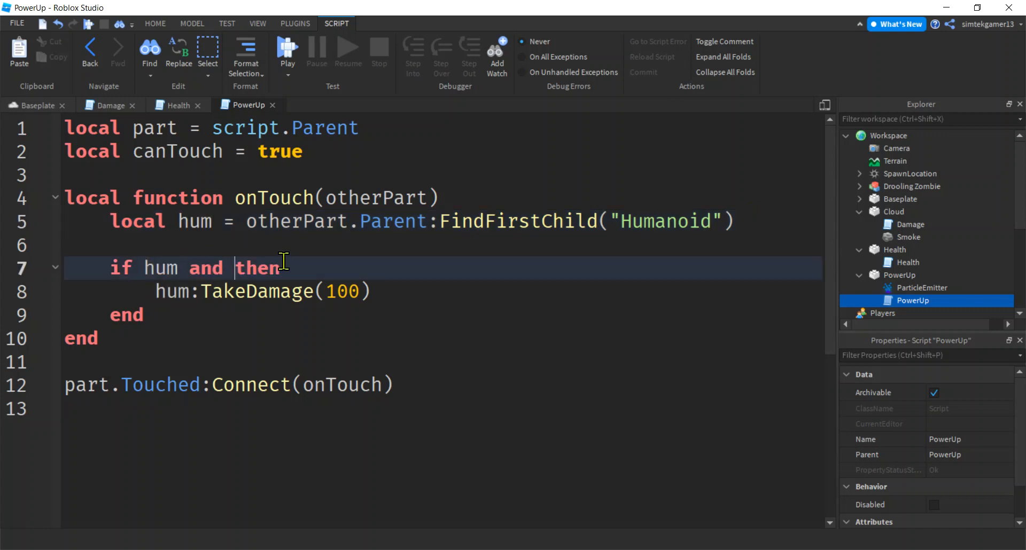
text(canTouch)
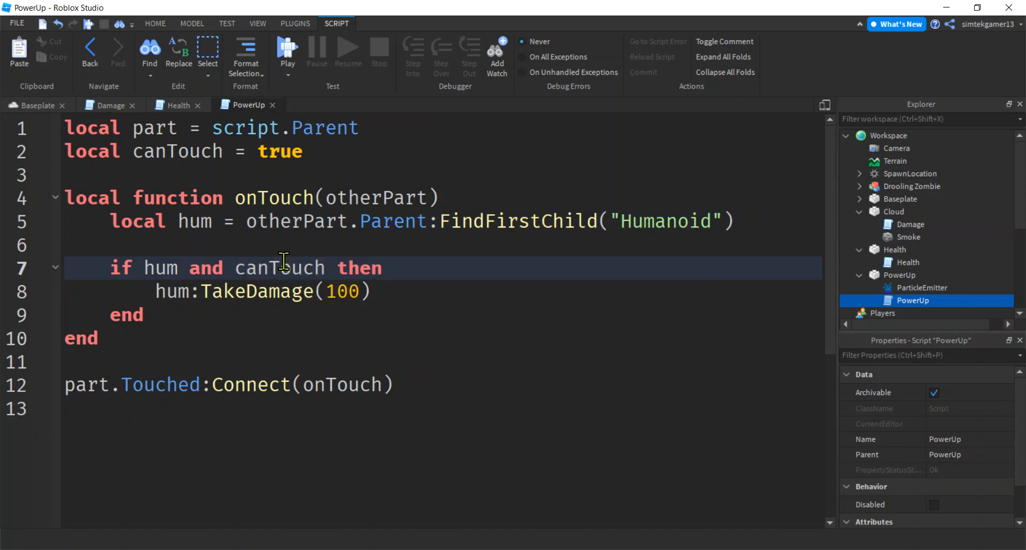
mouse_move(402, 269)
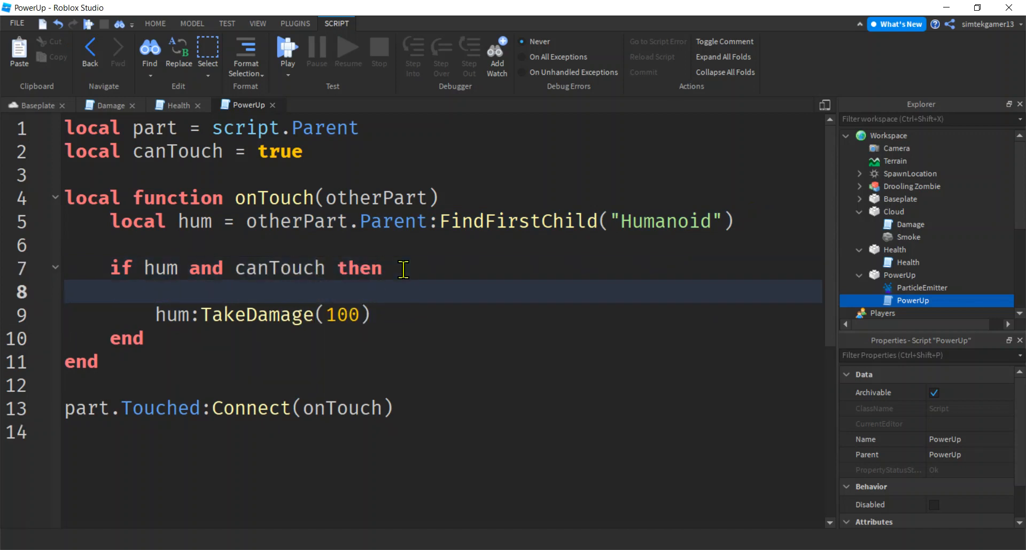
text(canTouch)
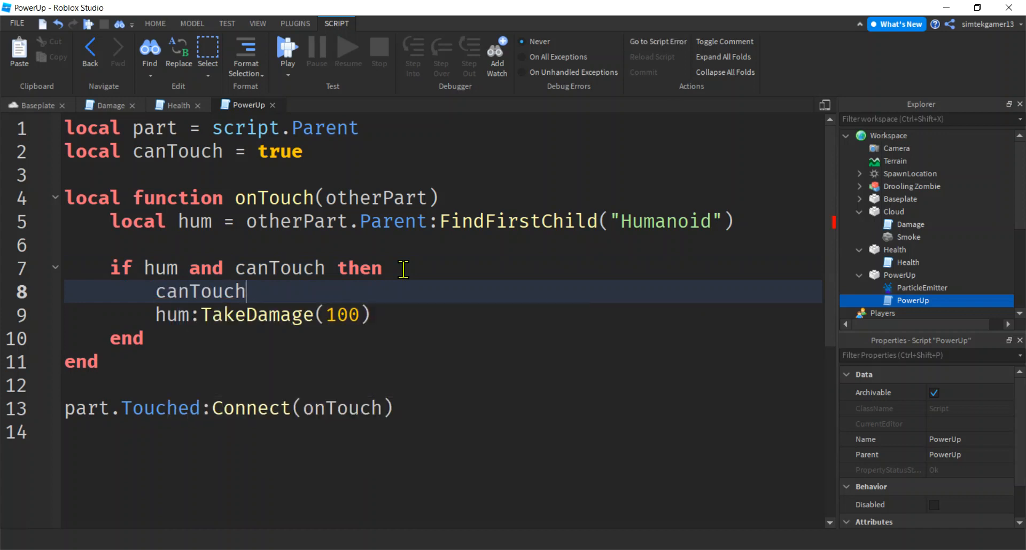
text(= false)
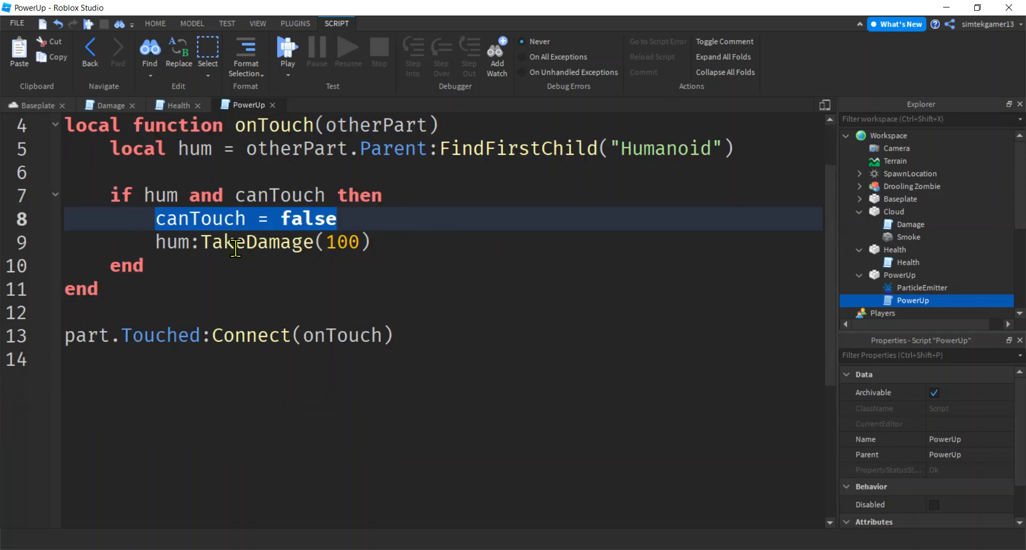
click(411, 242)
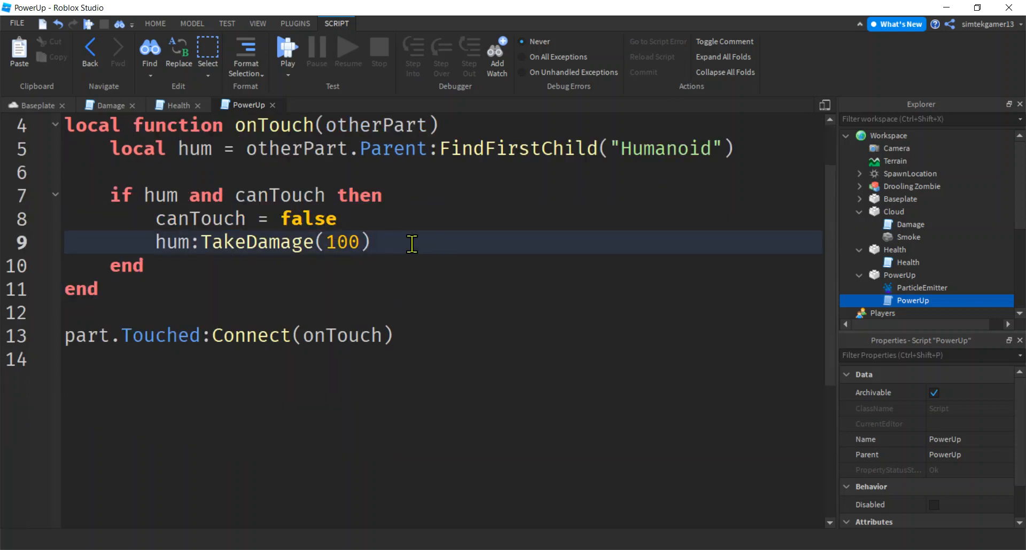
mouse_move(217, 253)
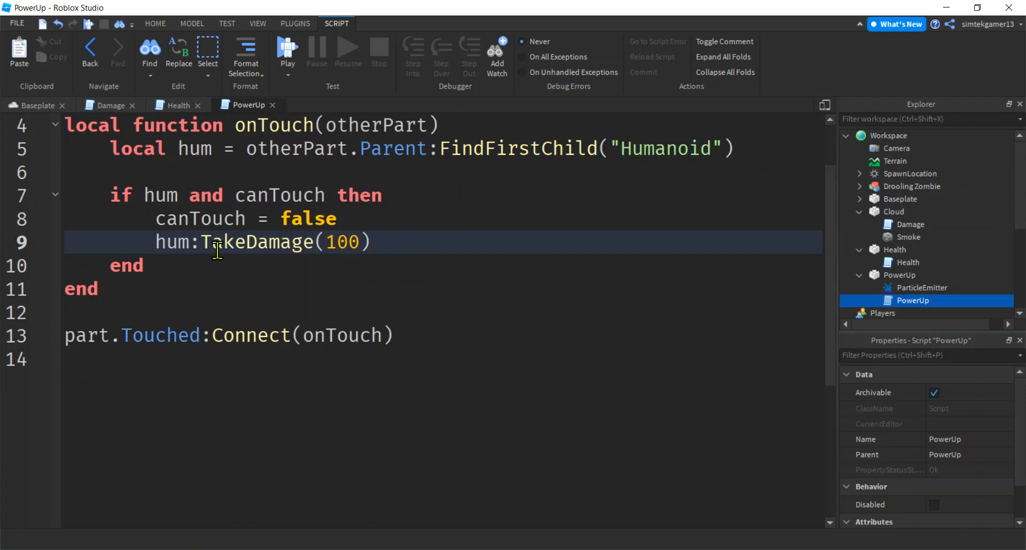
drag(216, 242, 396, 242)
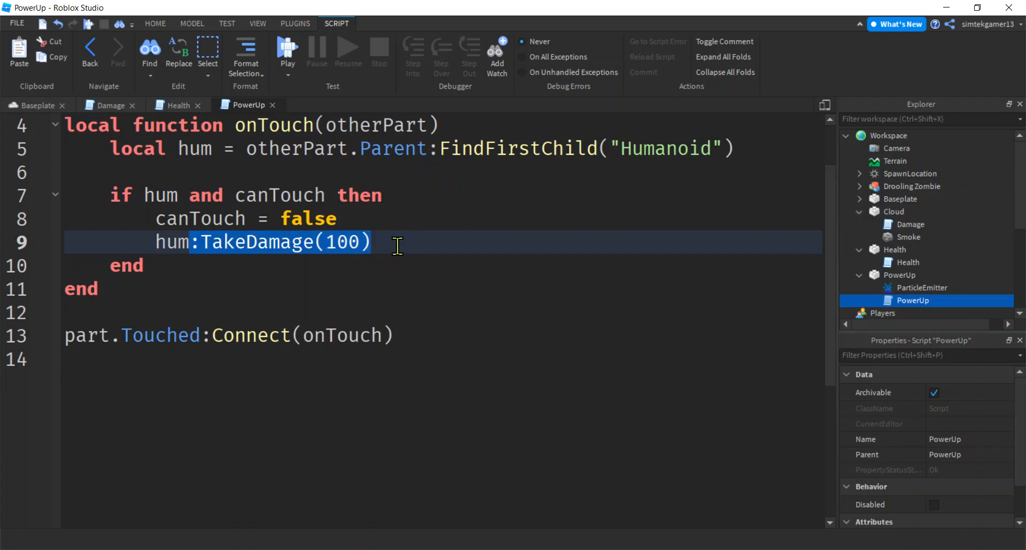
Step: Replace the TakeDamage call with hum.WalkSpeed = 50 and hum.JumpPower = 150
key(Delete)
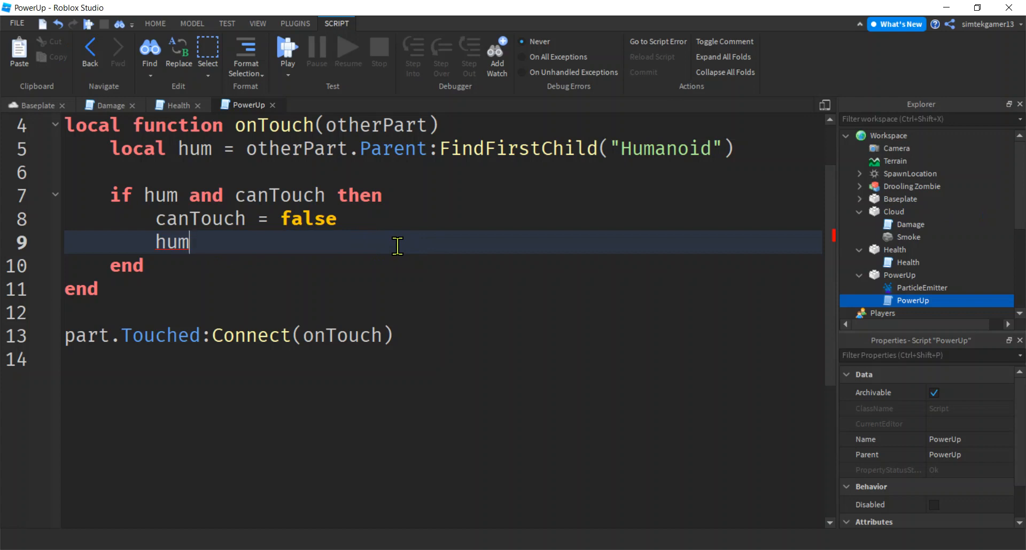
text(.WalkSp)
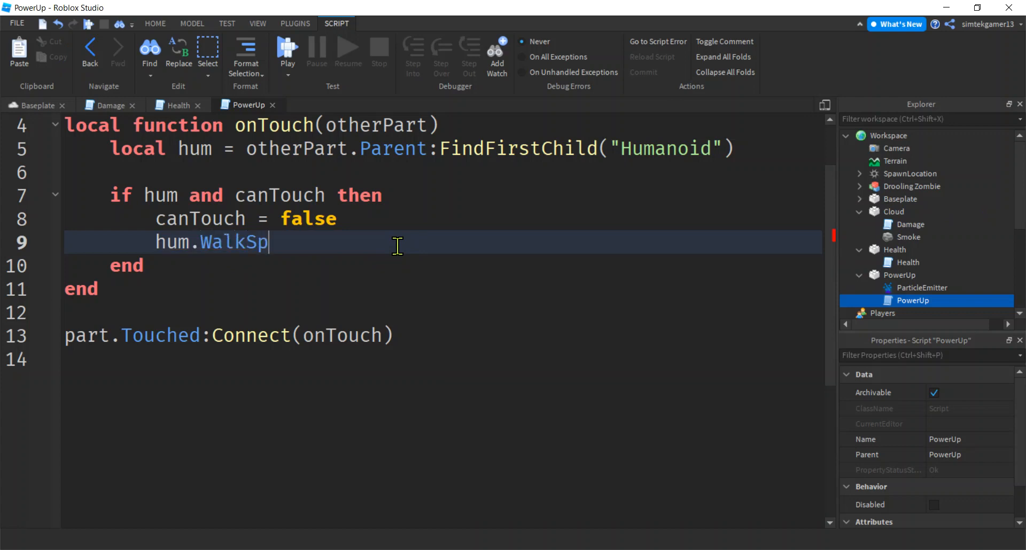
text(eed =)
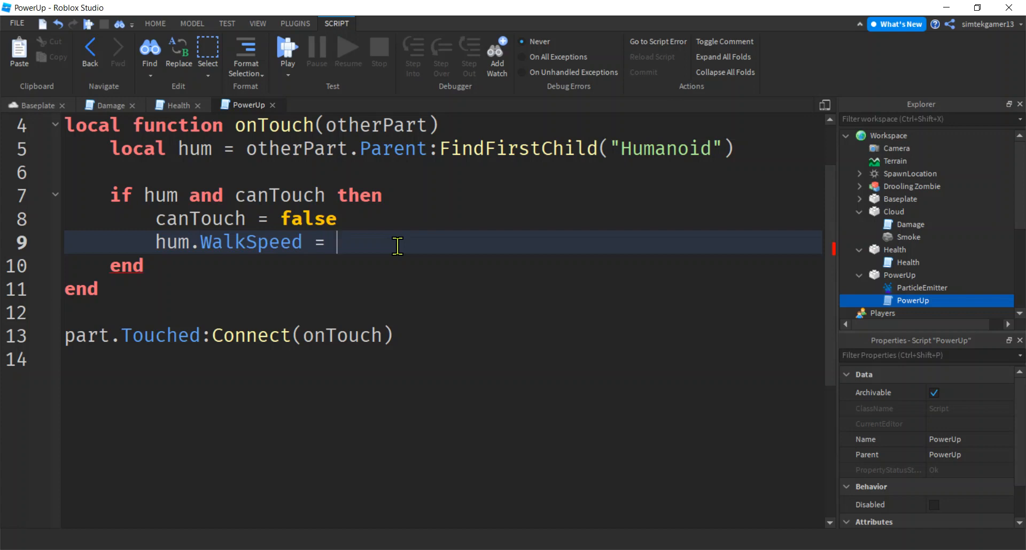
text(50)
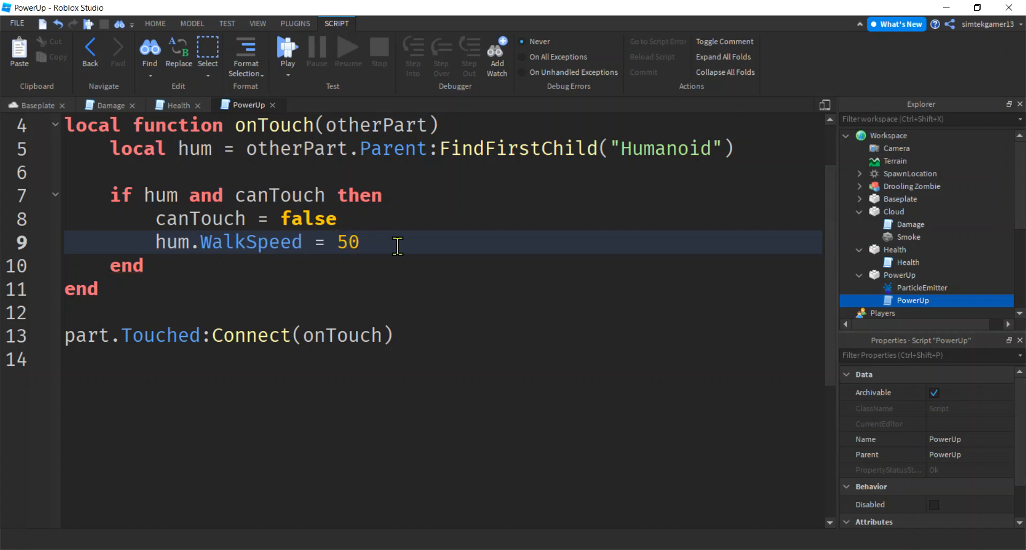
text(hum.)
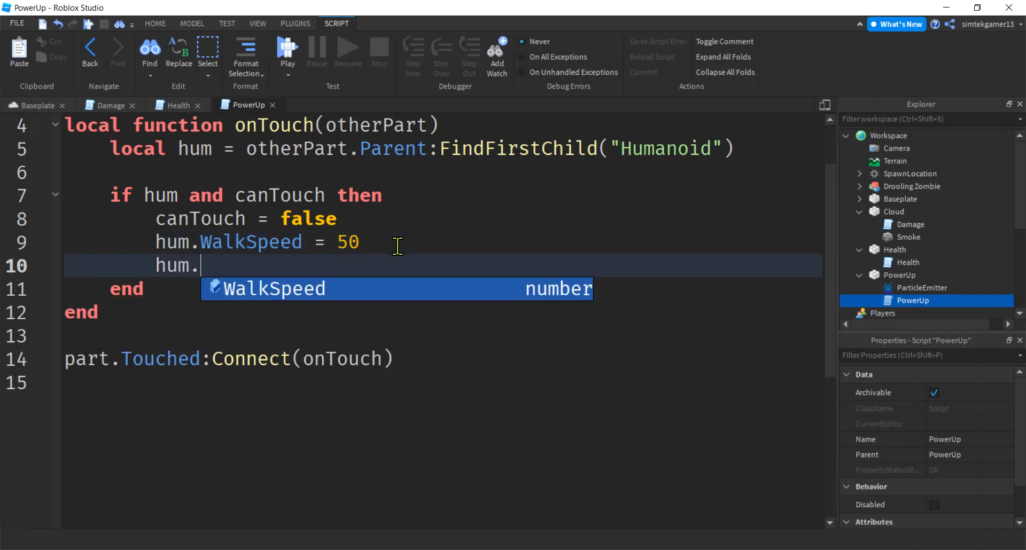
text(Jump)
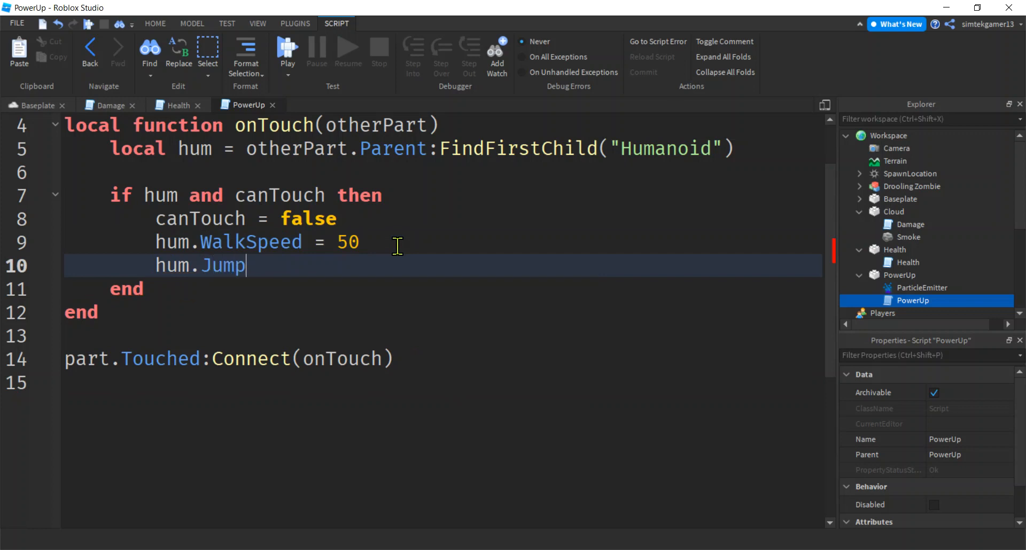
text(Power =)
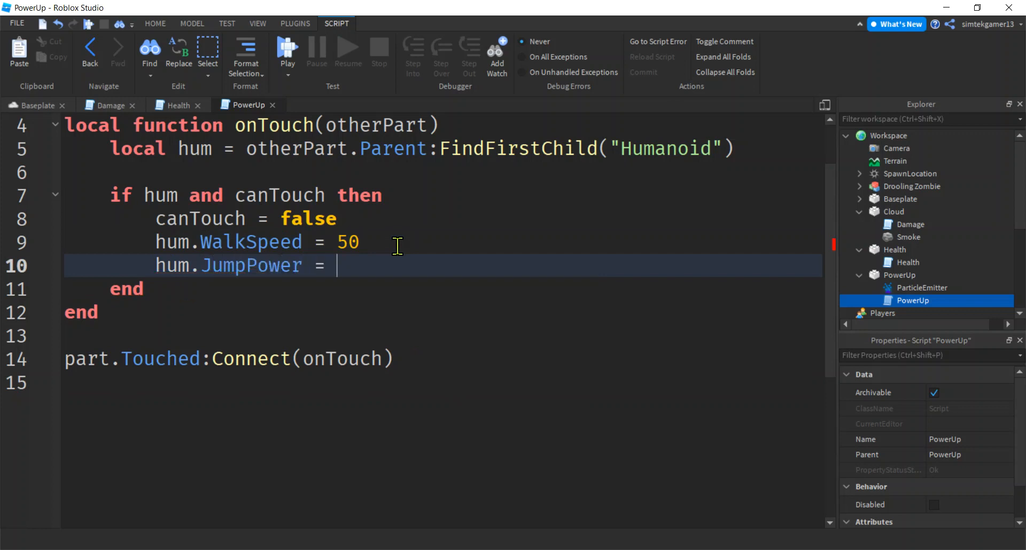
text(150)
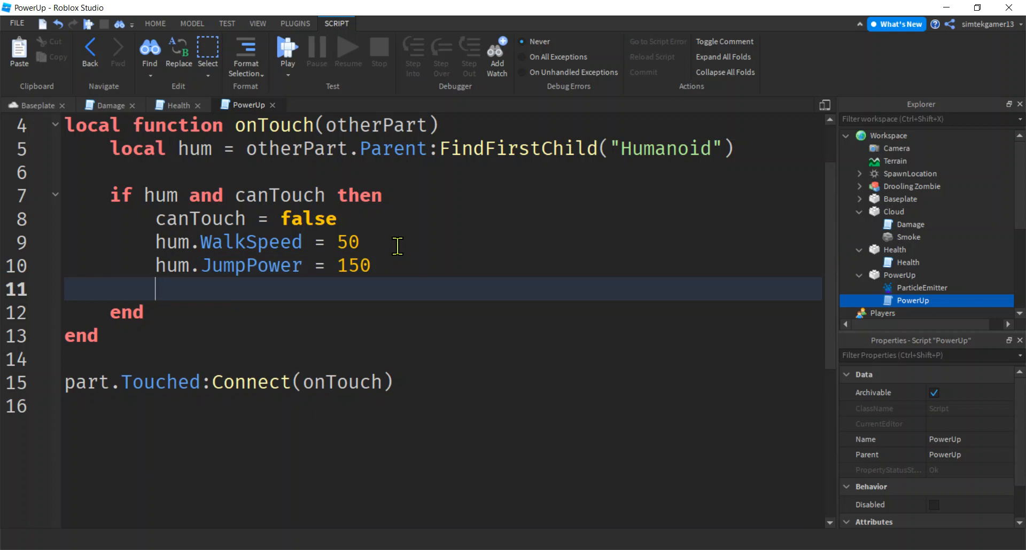
Step: Add hum.UseJumpPower = true below the JumpPower line
text(hum.)
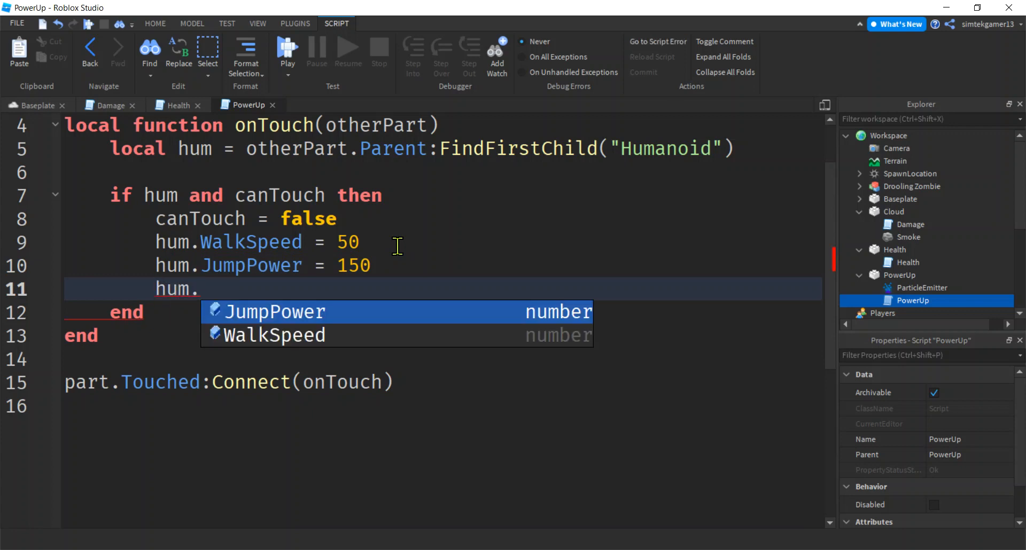
text(UseJ)
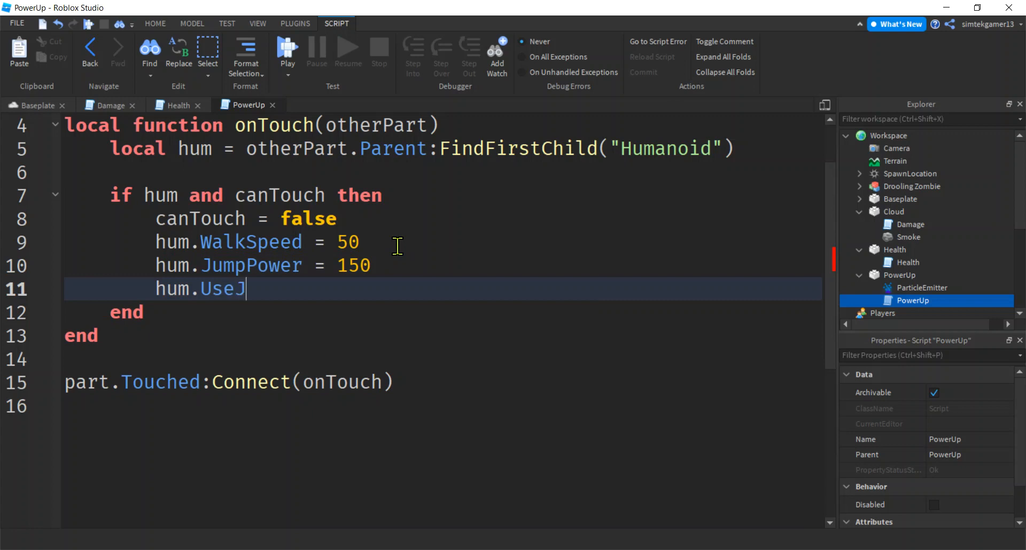
text(umpPower)
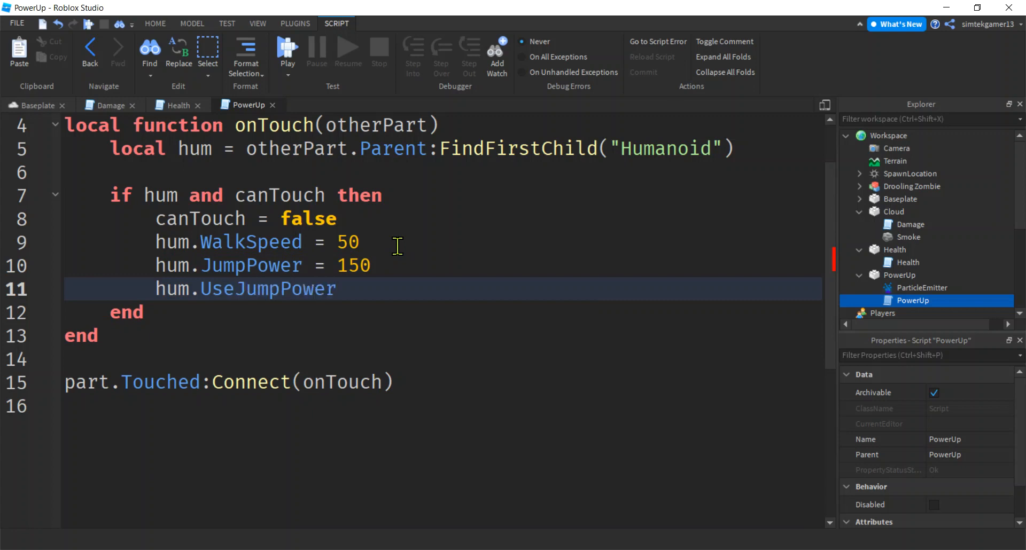
text(= true)
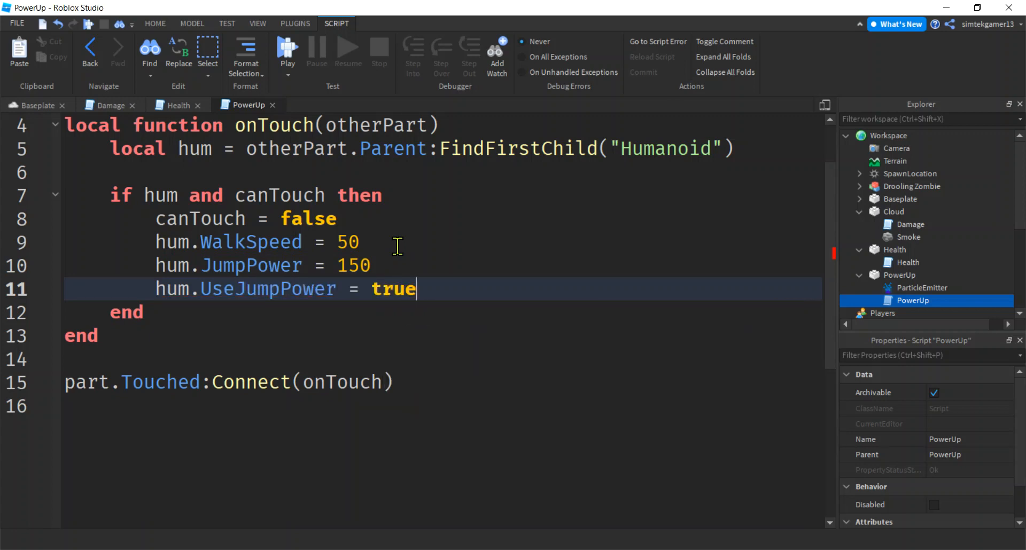
double_click(267, 288)
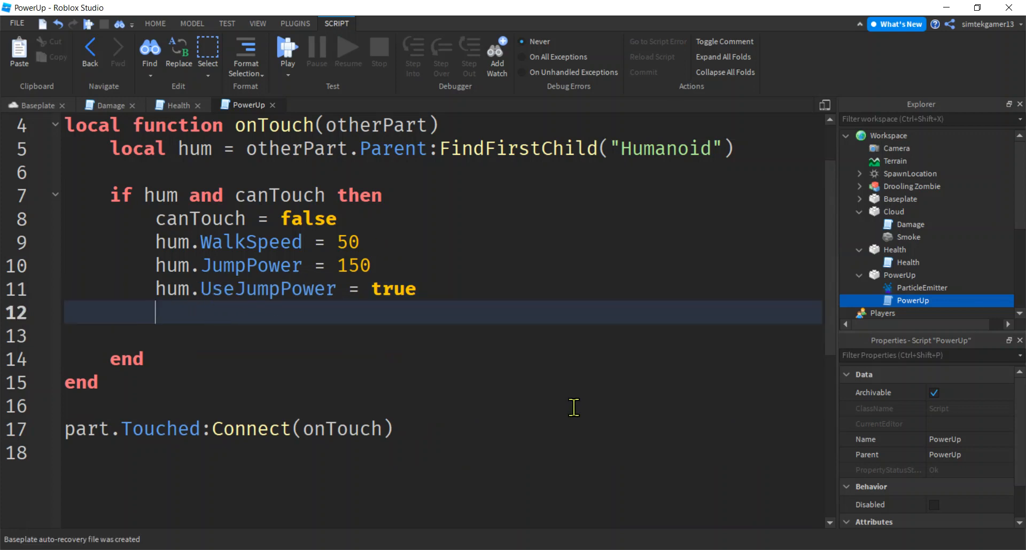
Step: Add wait(10), then reset canTouch to true, WalkSpeed to 16 and JumpPower to 50
text(wait())
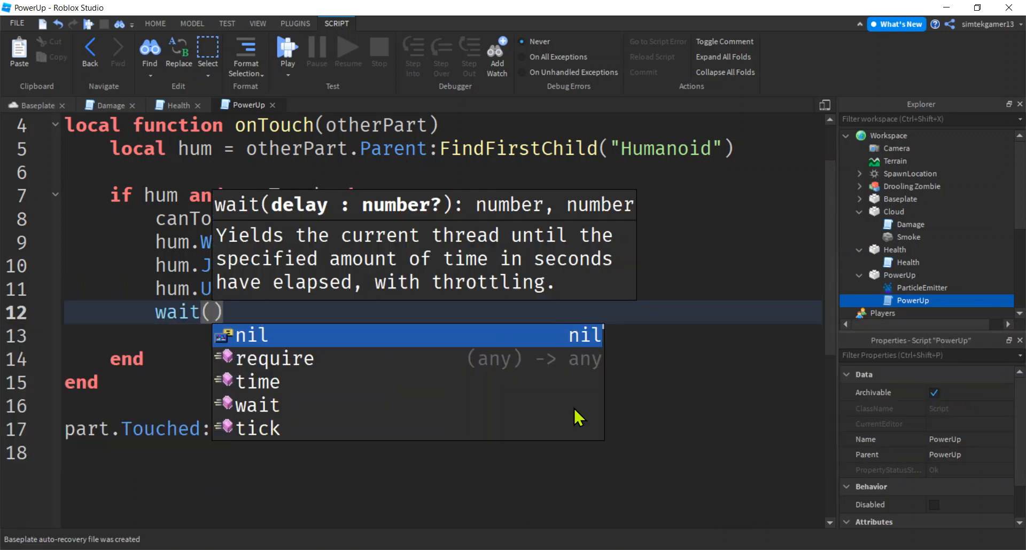
text(10)
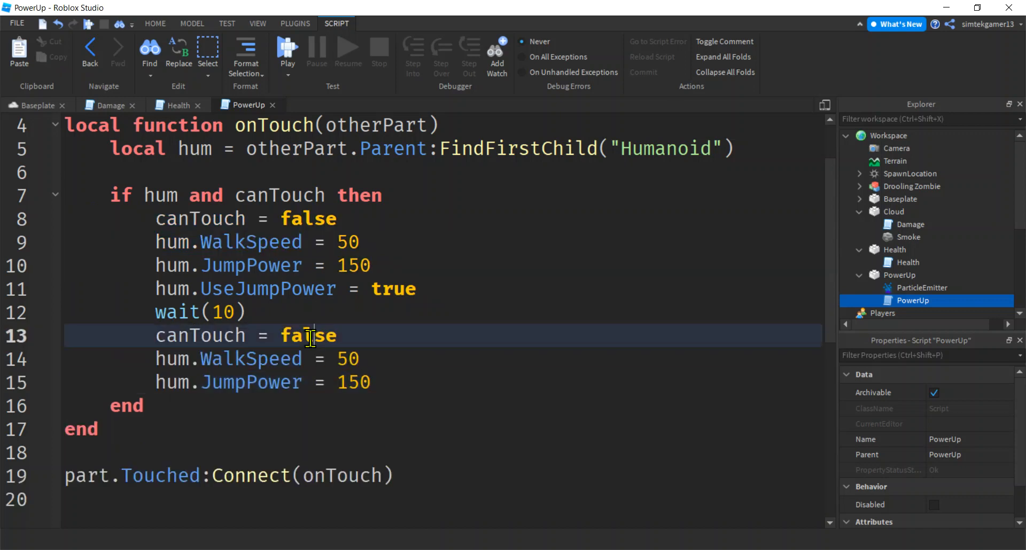
text(true)
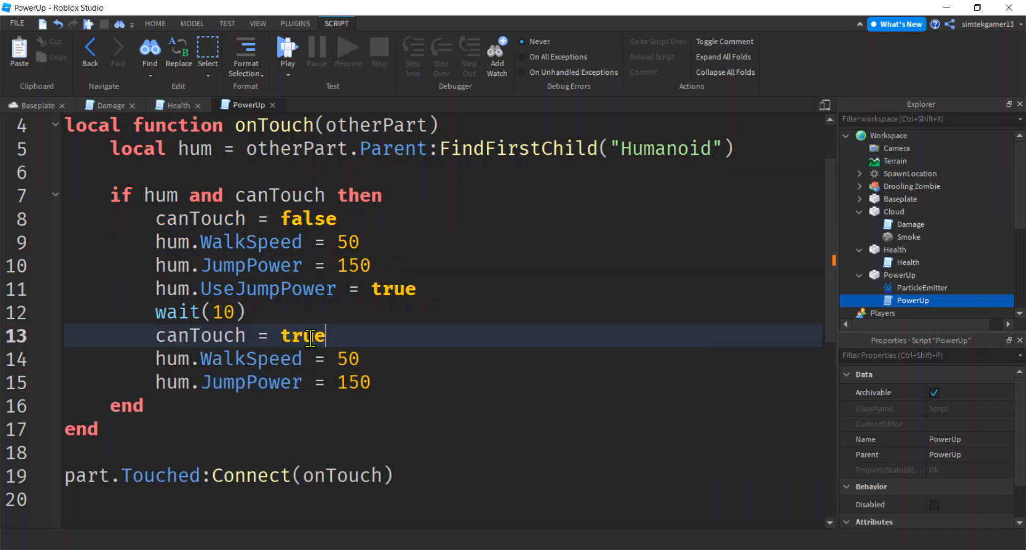
double_click(199, 335)
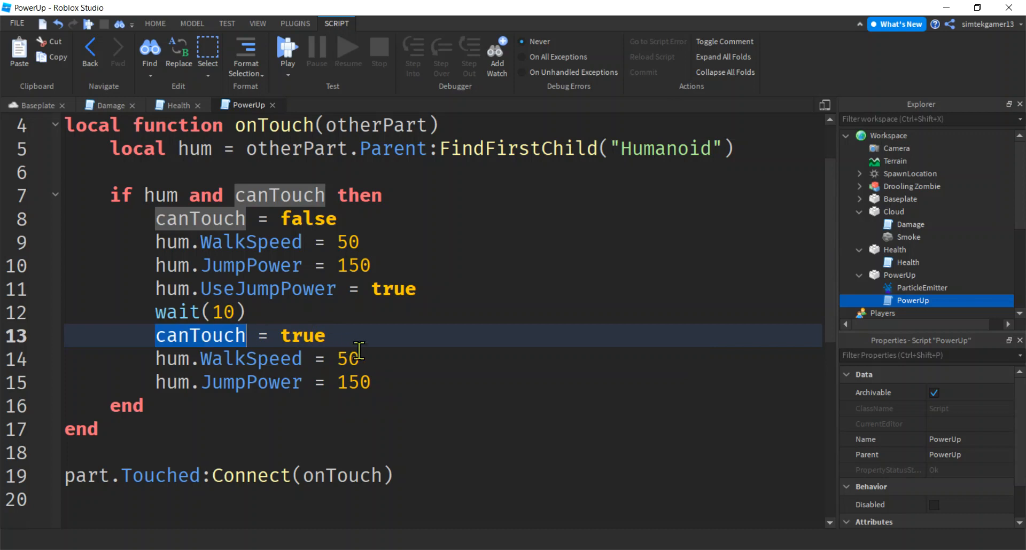
double_click(348, 359)
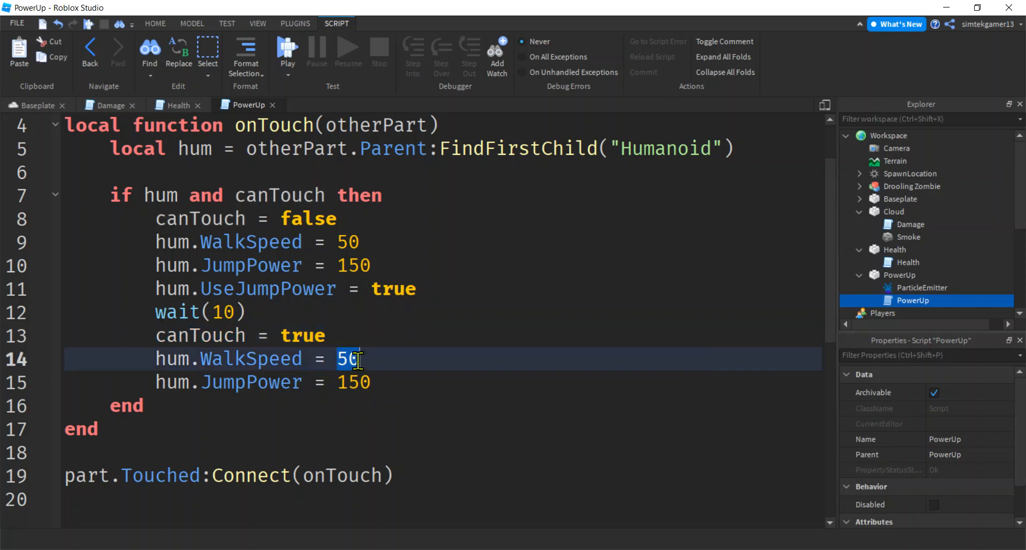
text(16)
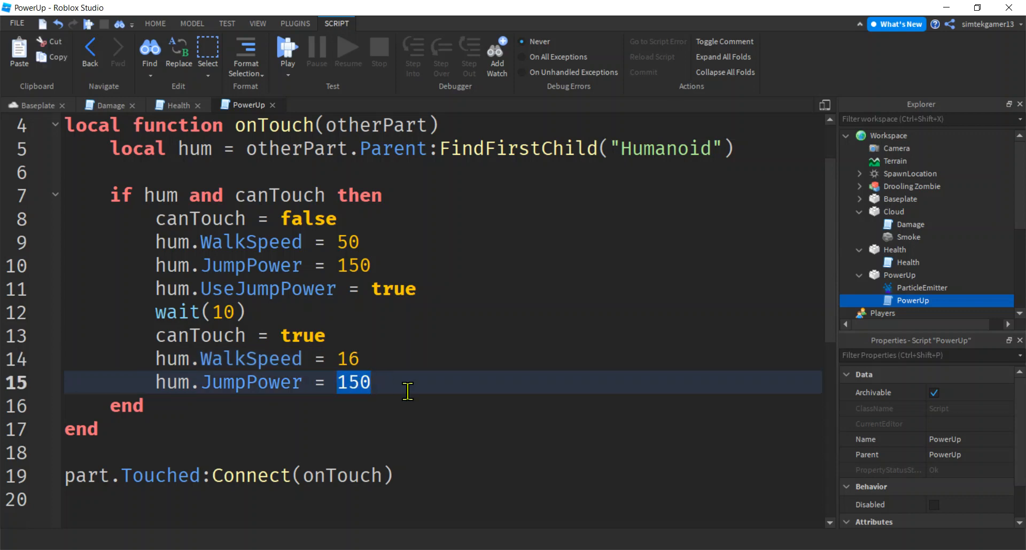
text(50)
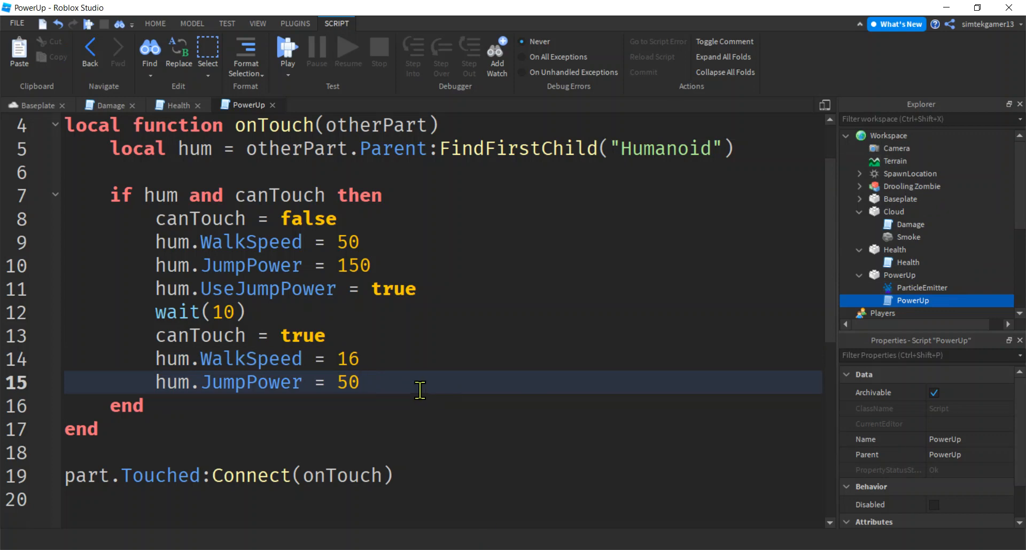
click(419, 289)
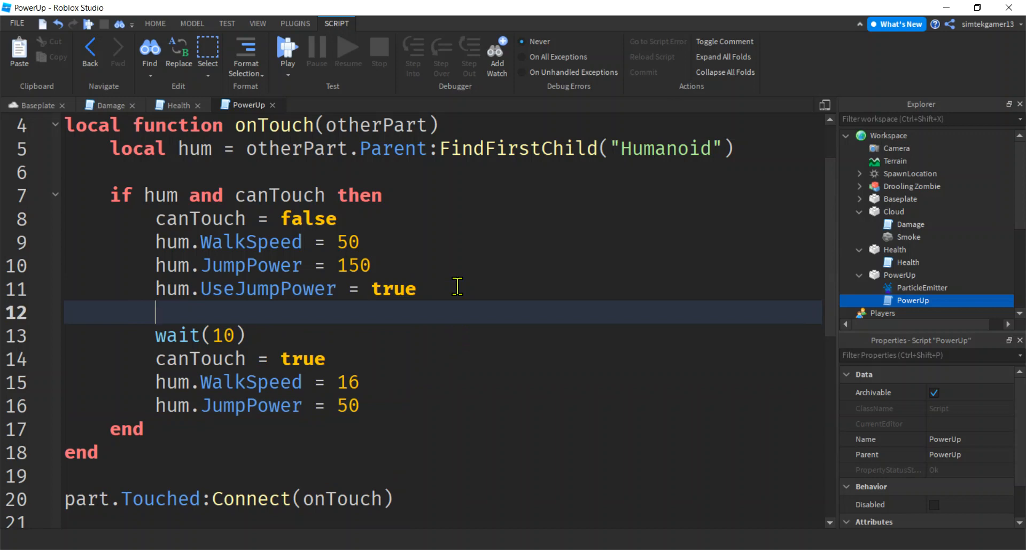
Step: Set part.Transparency = 1 on touch and back to 0 after the wait
text(part.Transparency =)
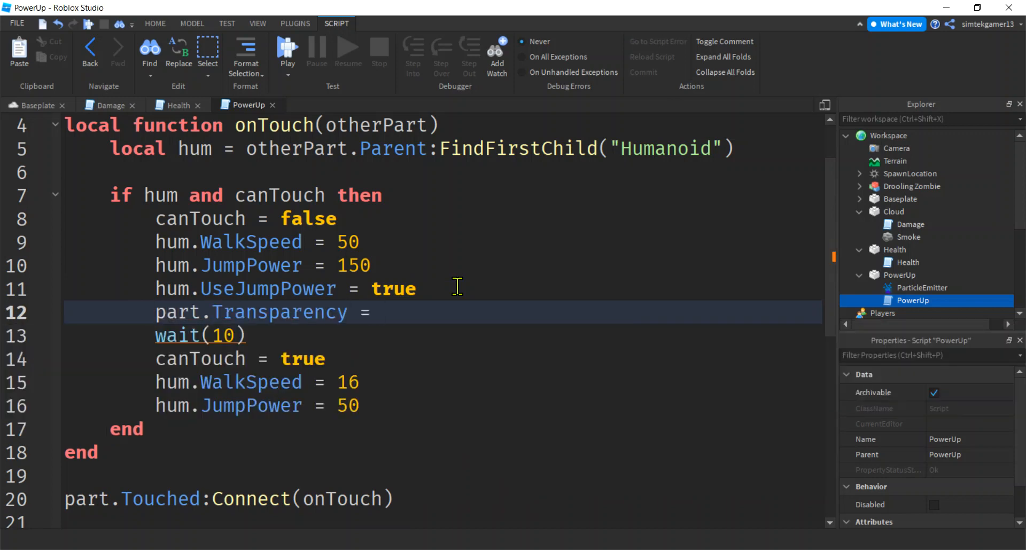
text(1)
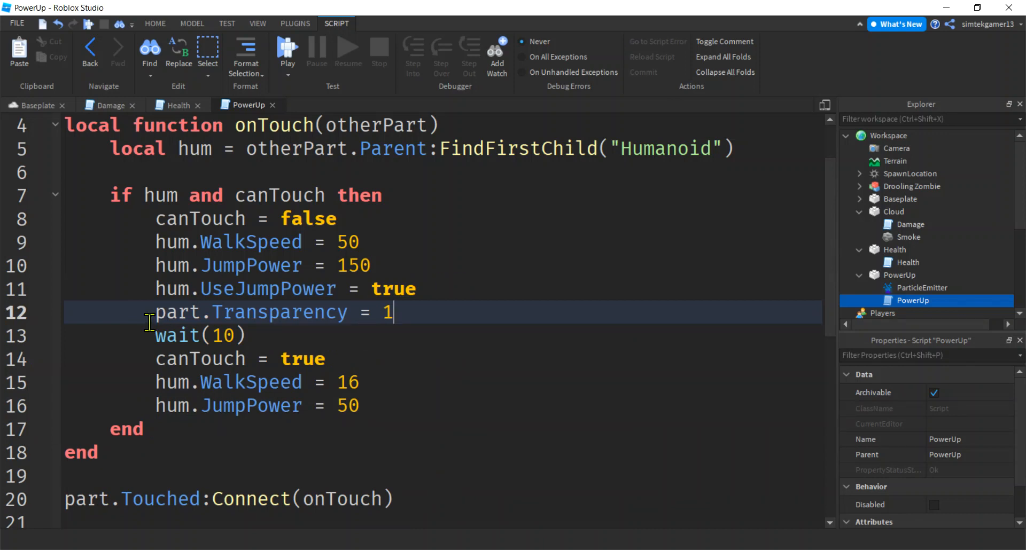
triple_click(262, 312)
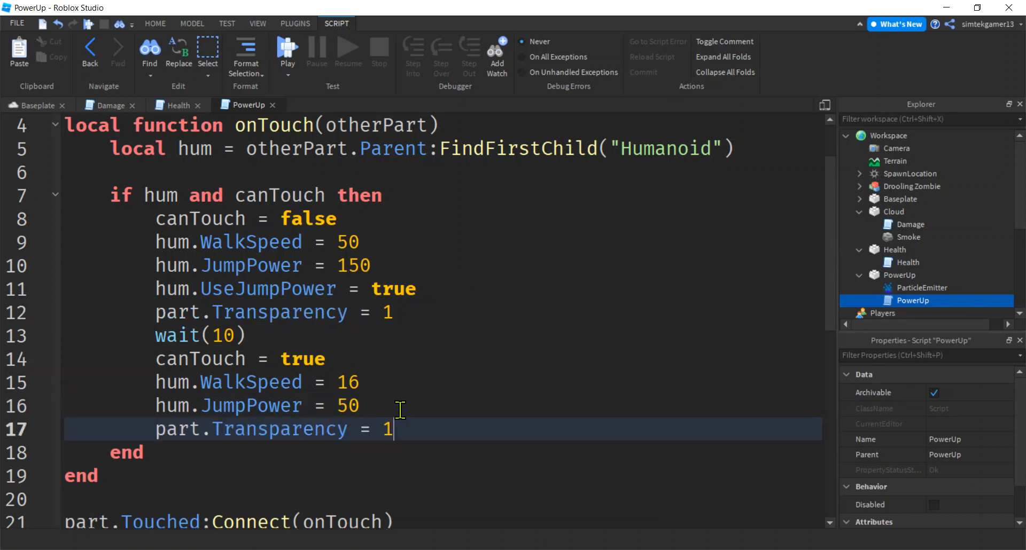
text(0)
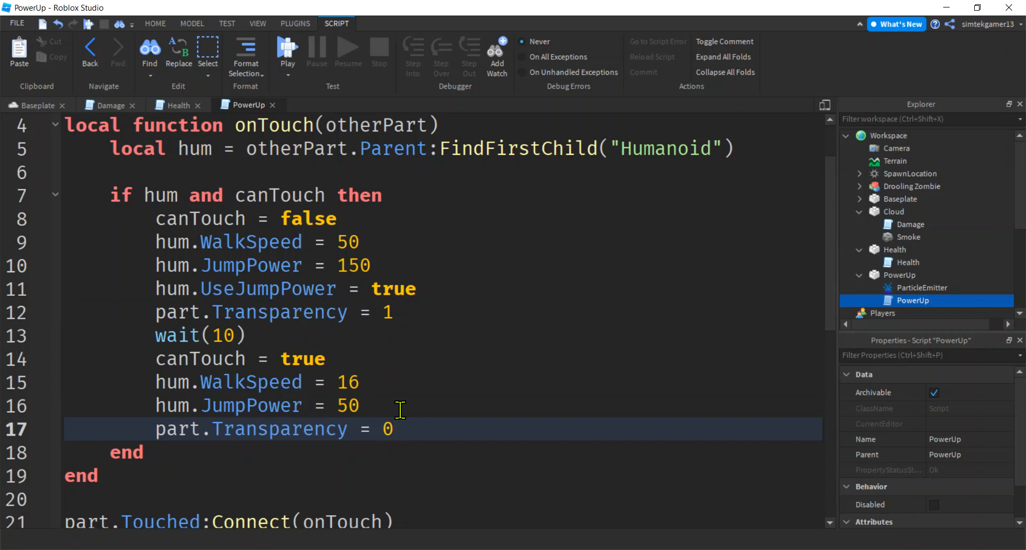
double_click(386, 429)
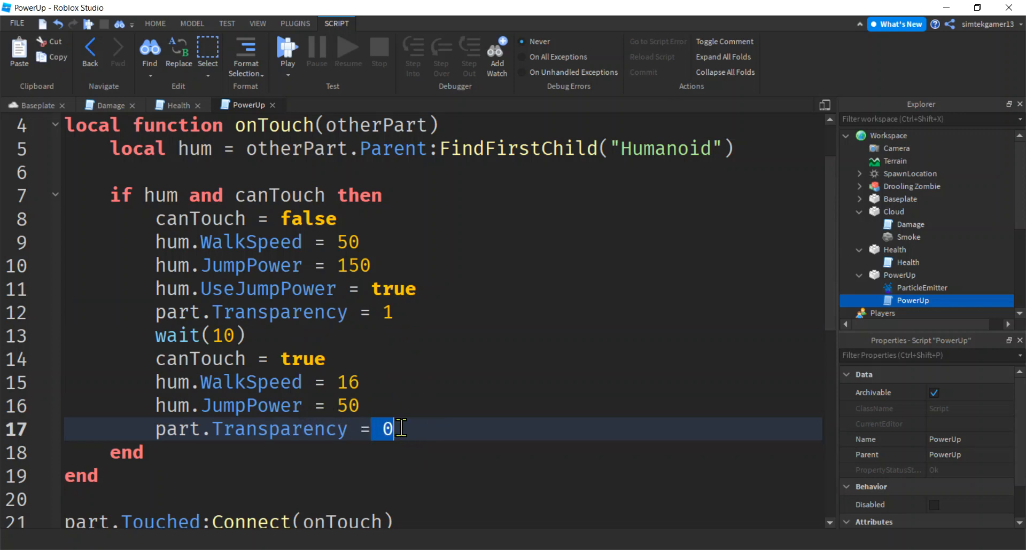
mouse_move(410, 320)
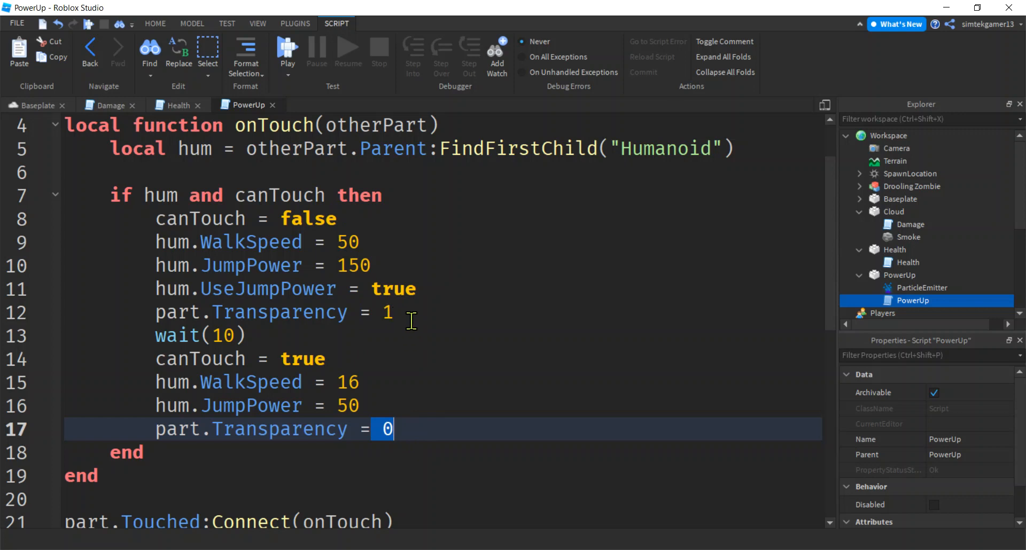
mouse_move(630, 210)
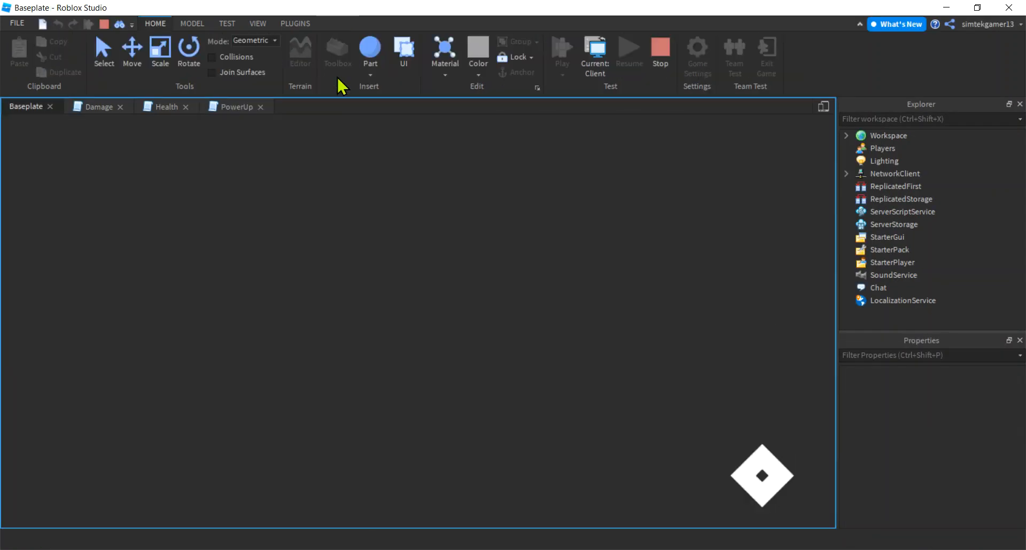
Step: Start a play test of the game
click(560, 47)
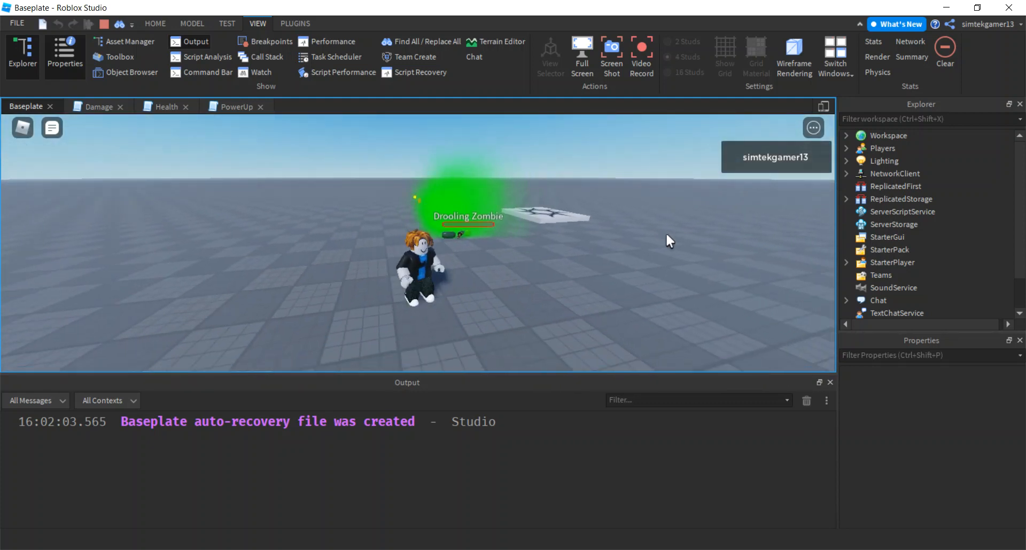
Step: Check the character Humanoid's WalkSpeed 50, JumpPower 150 and UseJumpPower, then stop the test
click(845, 136)
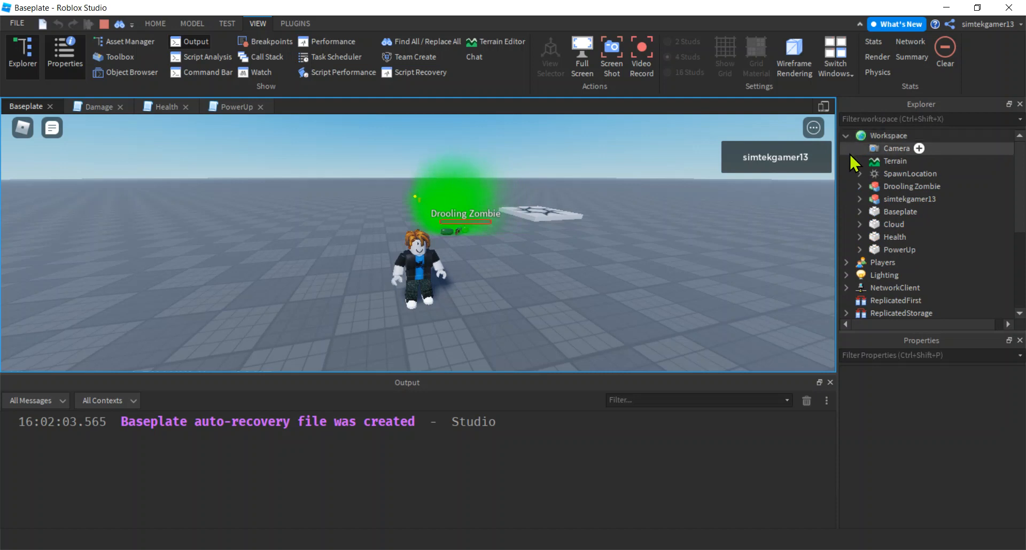
click(859, 199)
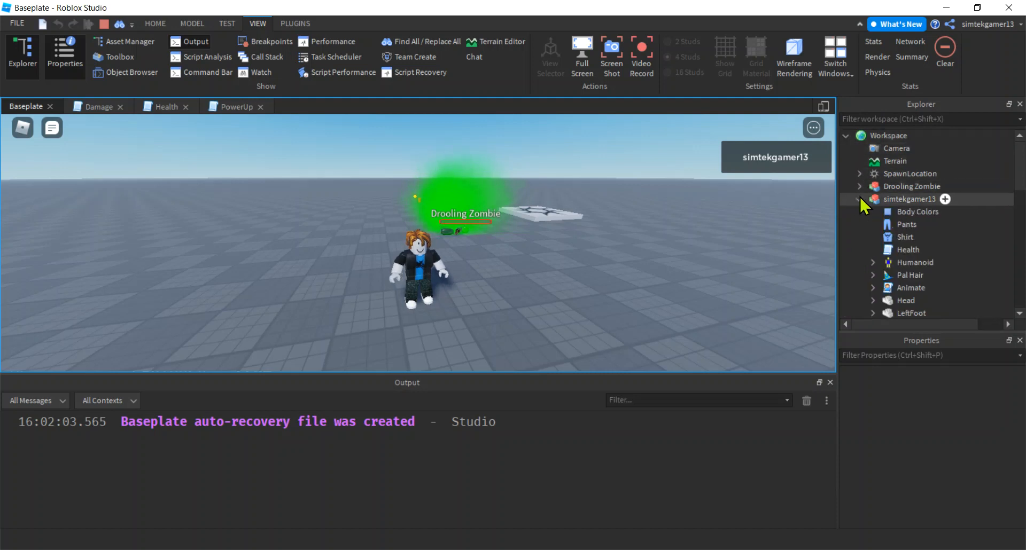
scroll(down, 3)
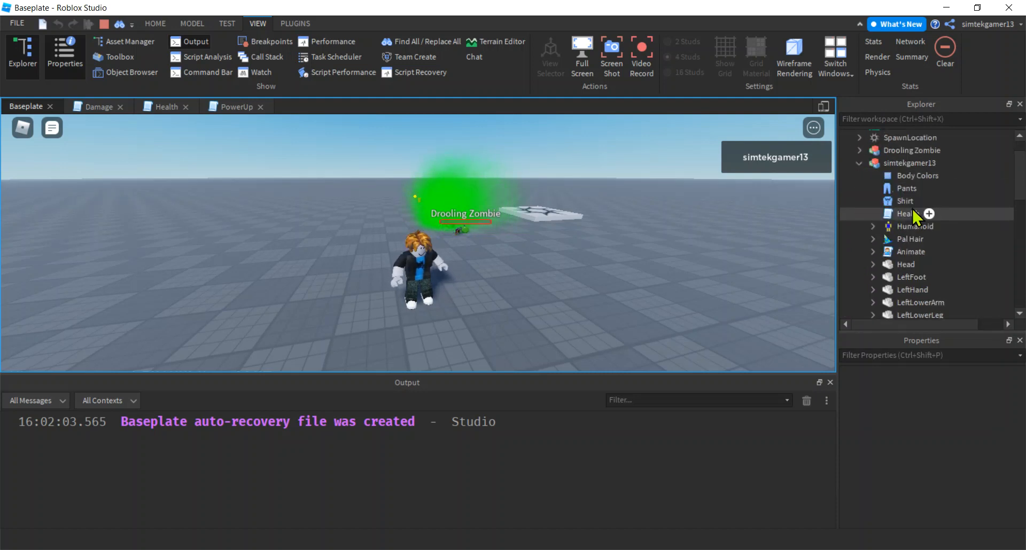
click(916, 226)
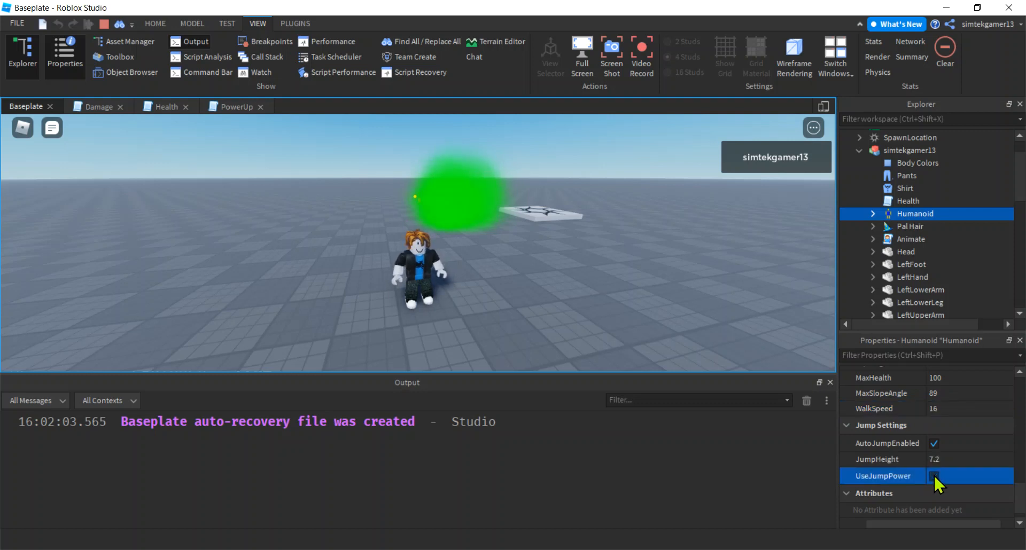
click(935, 475)
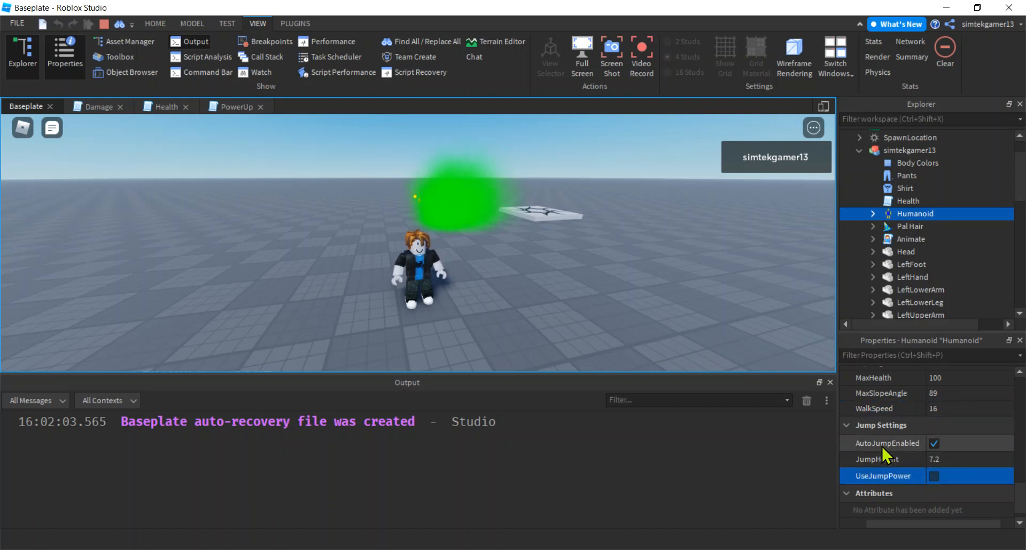
click(933, 476)
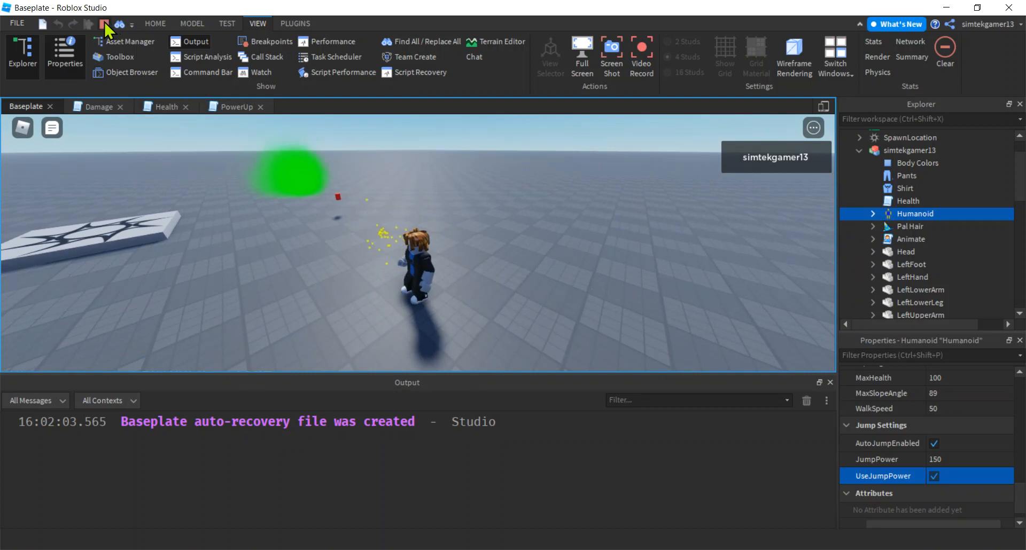
click(235, 106)
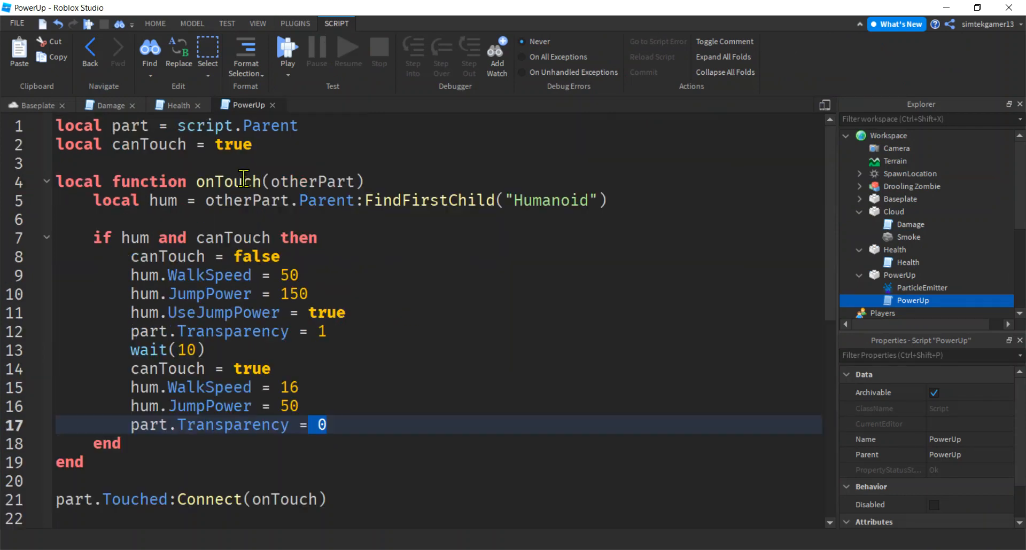
Step: Declare local particles = part.ParticleEmitter on line 2 of the PowerUp script
click(299, 126)
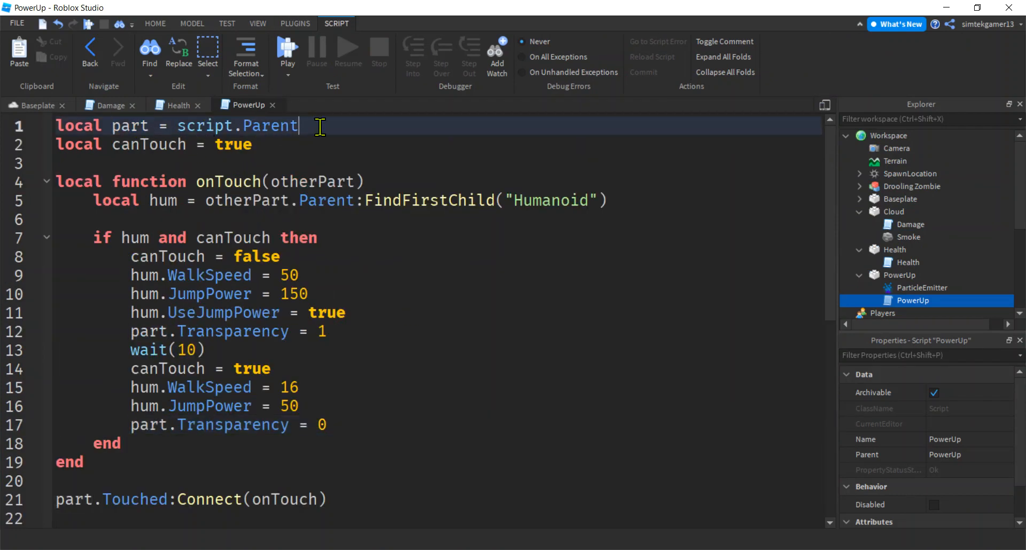
text(local)
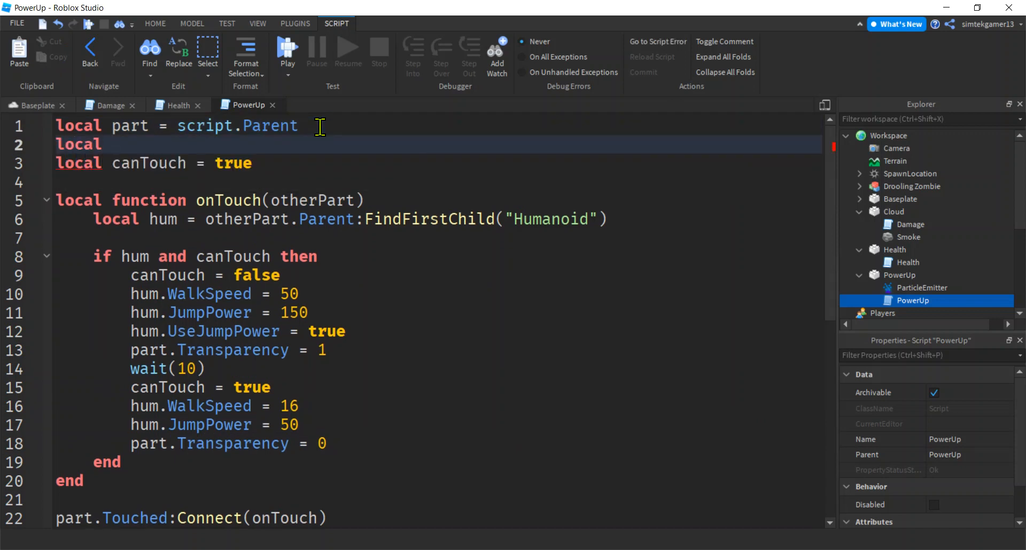
text(particles = s)
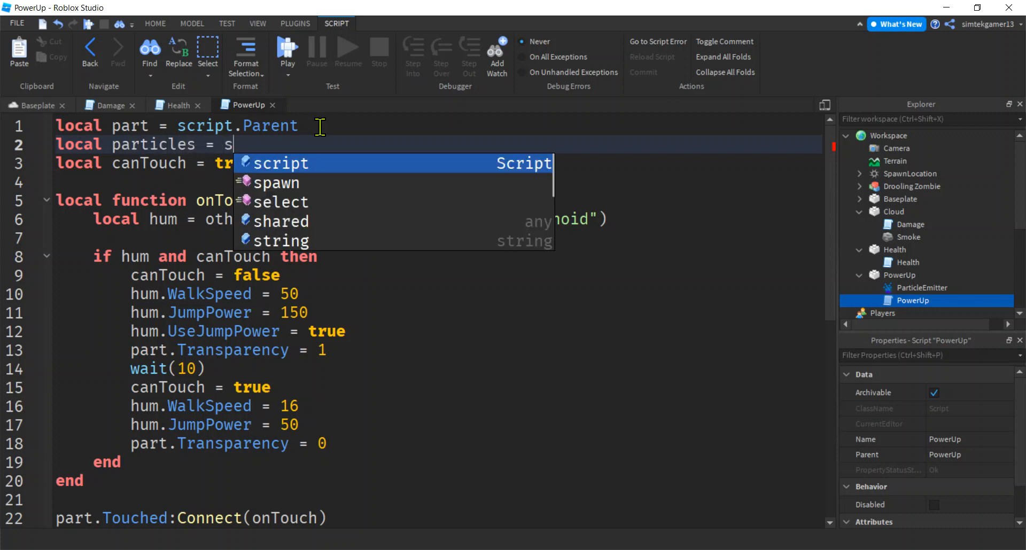
text(part.)
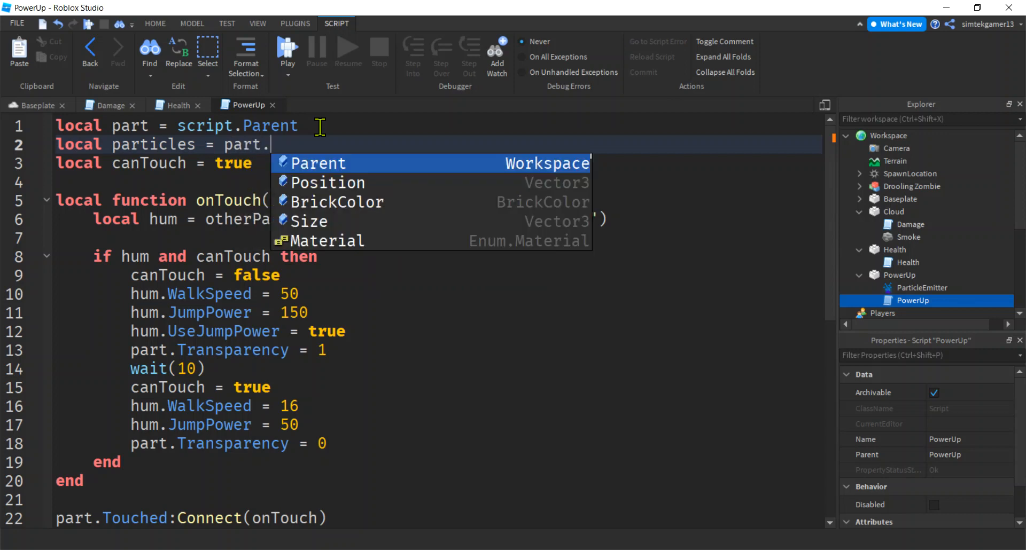
text(ParticleEmitter)
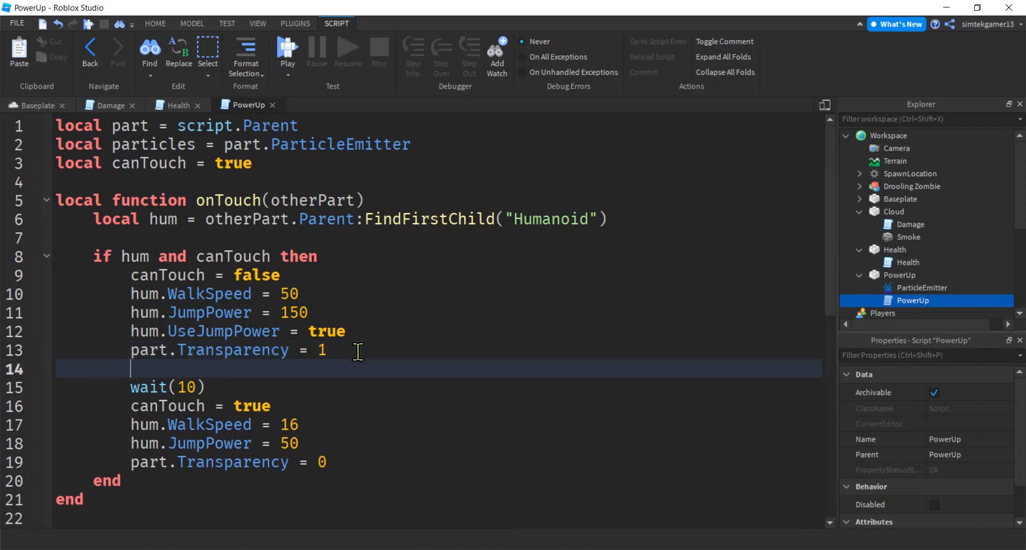
Step: Set particles.Enabled false on touch and true after the wait, then play-test
text(particles.E)
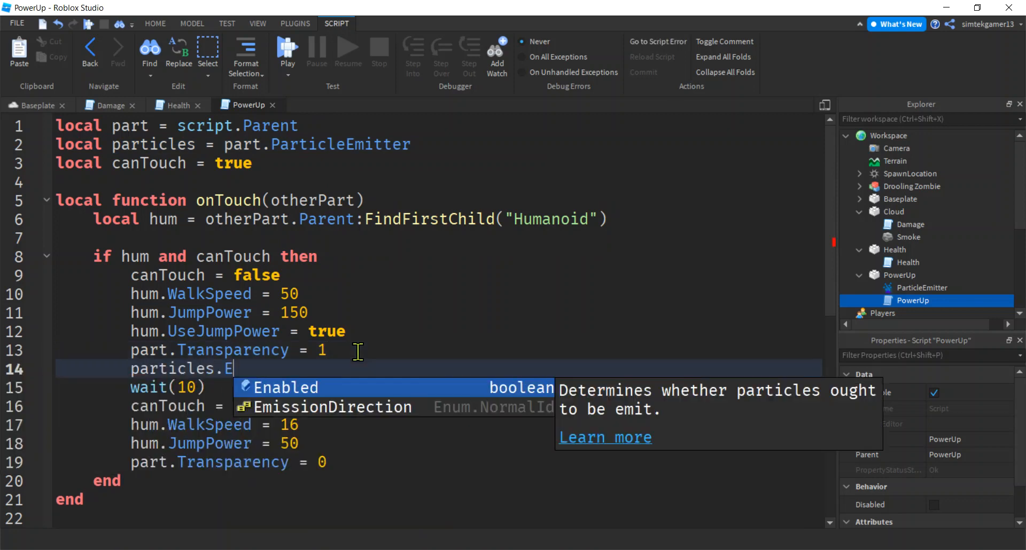
text(nabled = false)
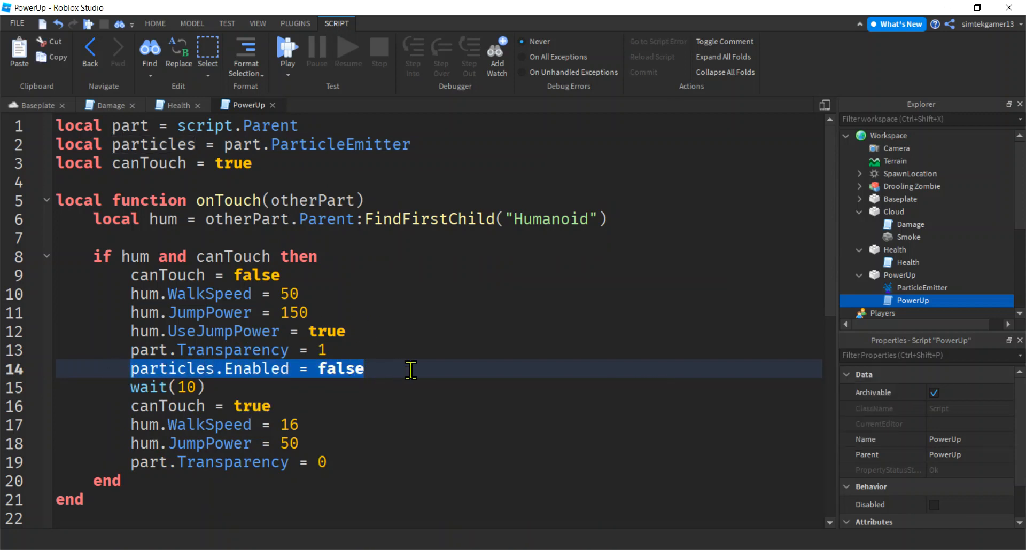
click(327, 462)
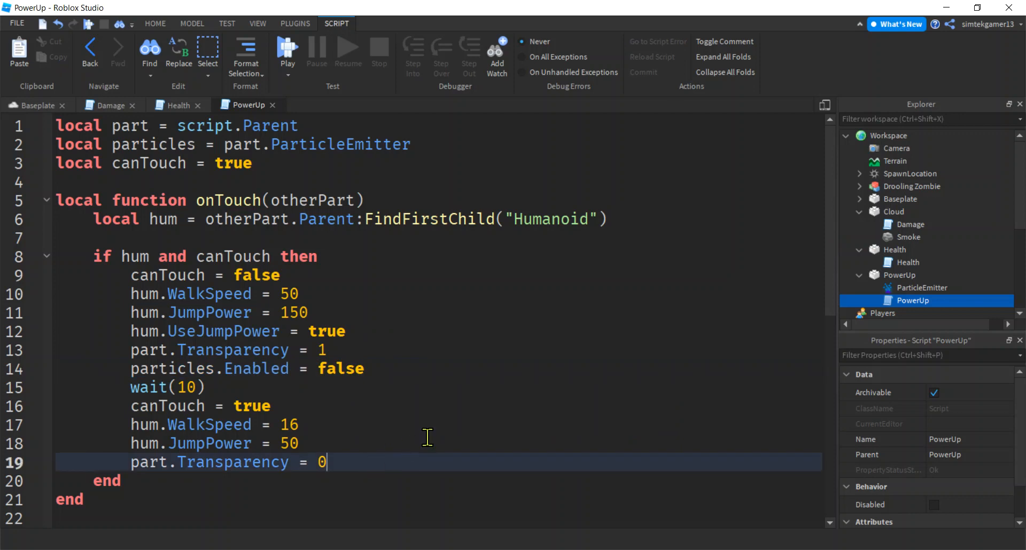
text(particles.Enabled = false)
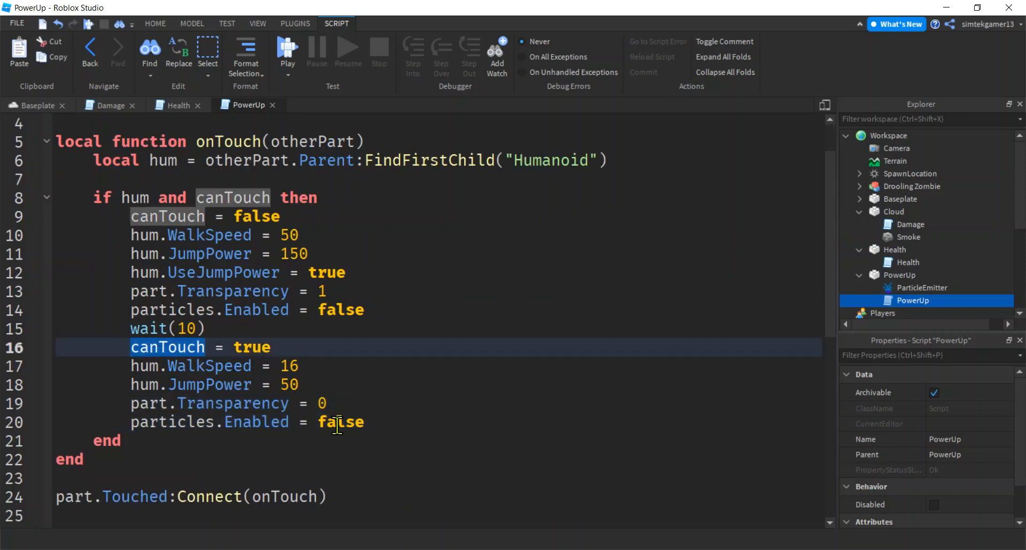
text(true)
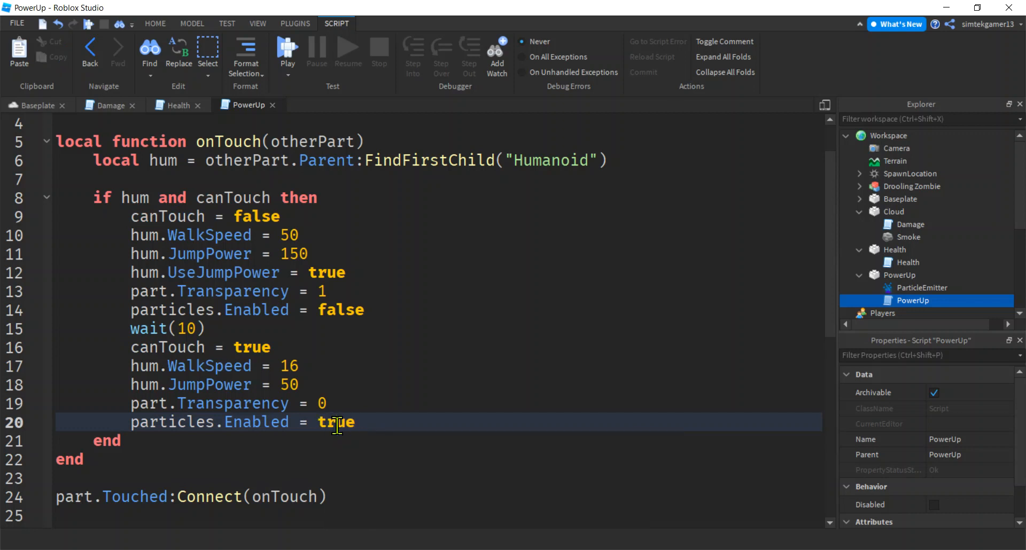
click(286, 46)
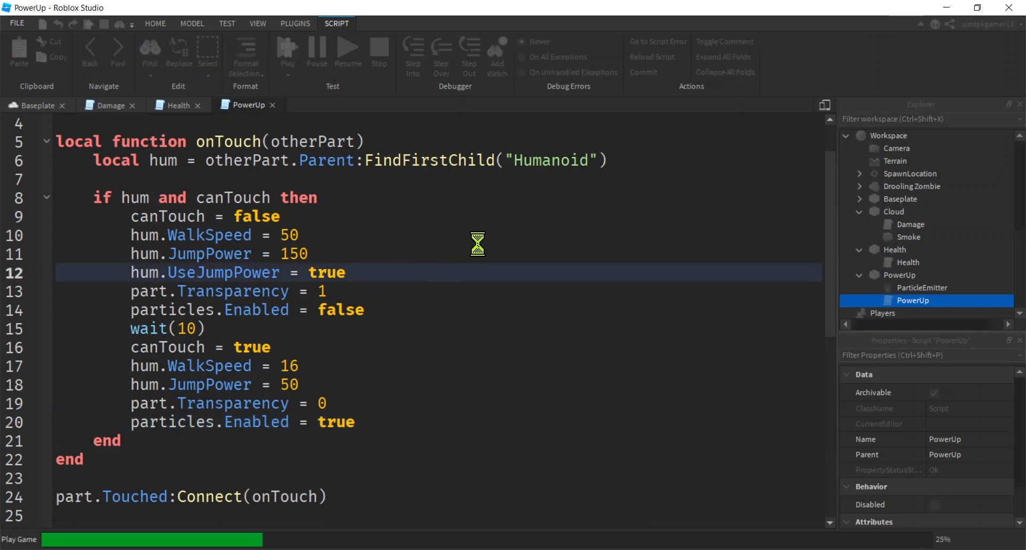